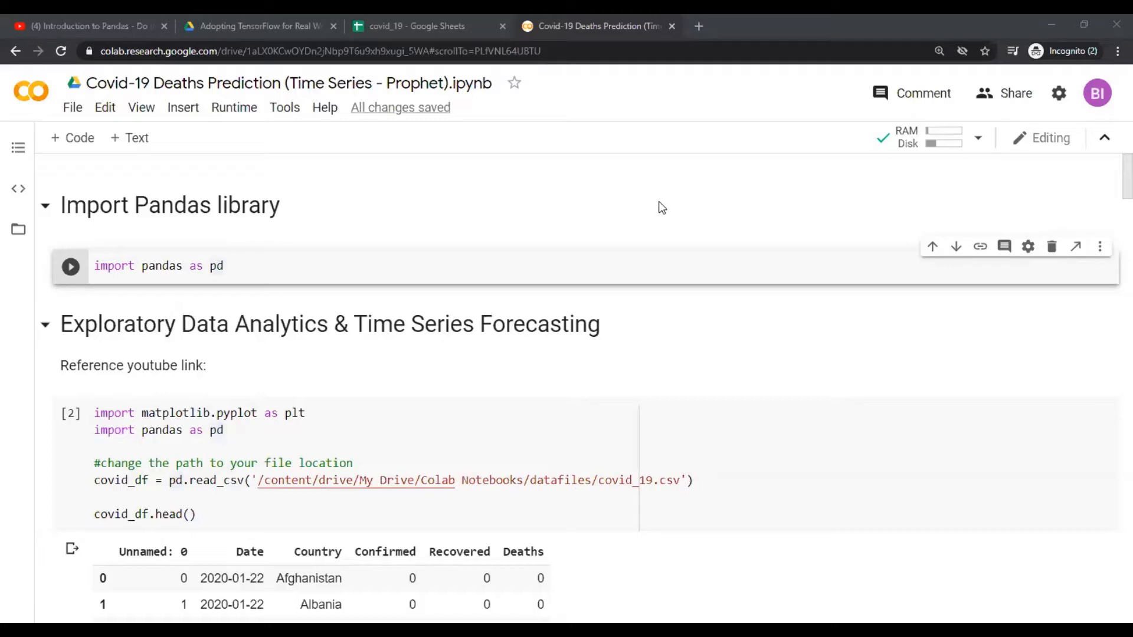
{"action": "mouse_move", "coordinate": [273, 105]}
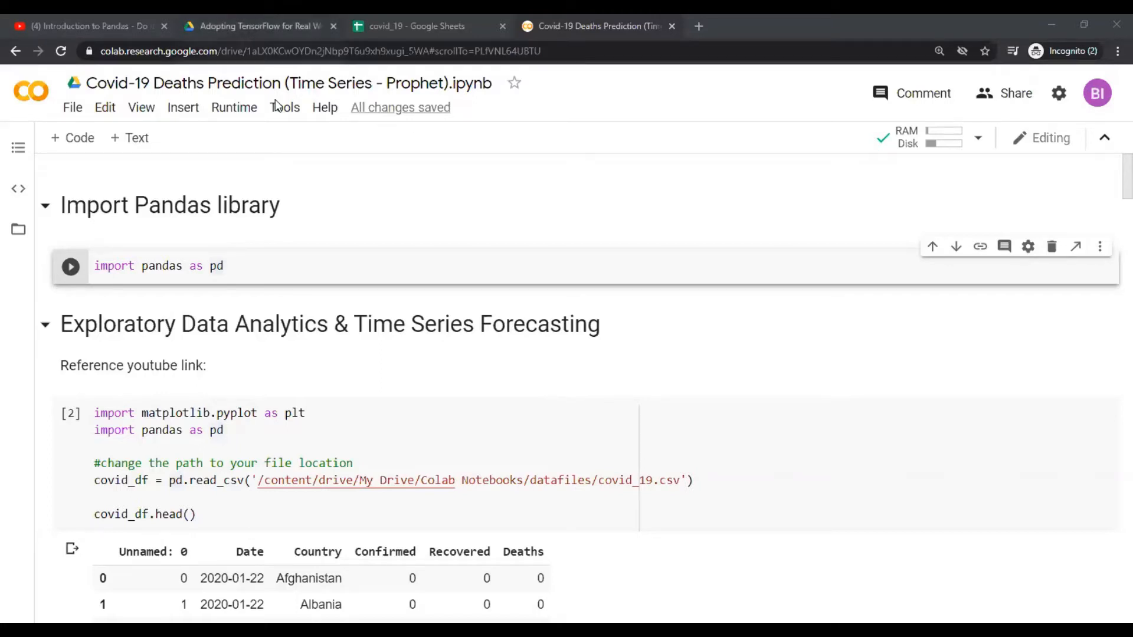
In Drive's Adopting TensorFlow for Real World AI folder, open datafiles to reveal covid_19.csv
{"action": "left_click", "coordinate": [260, 26]}
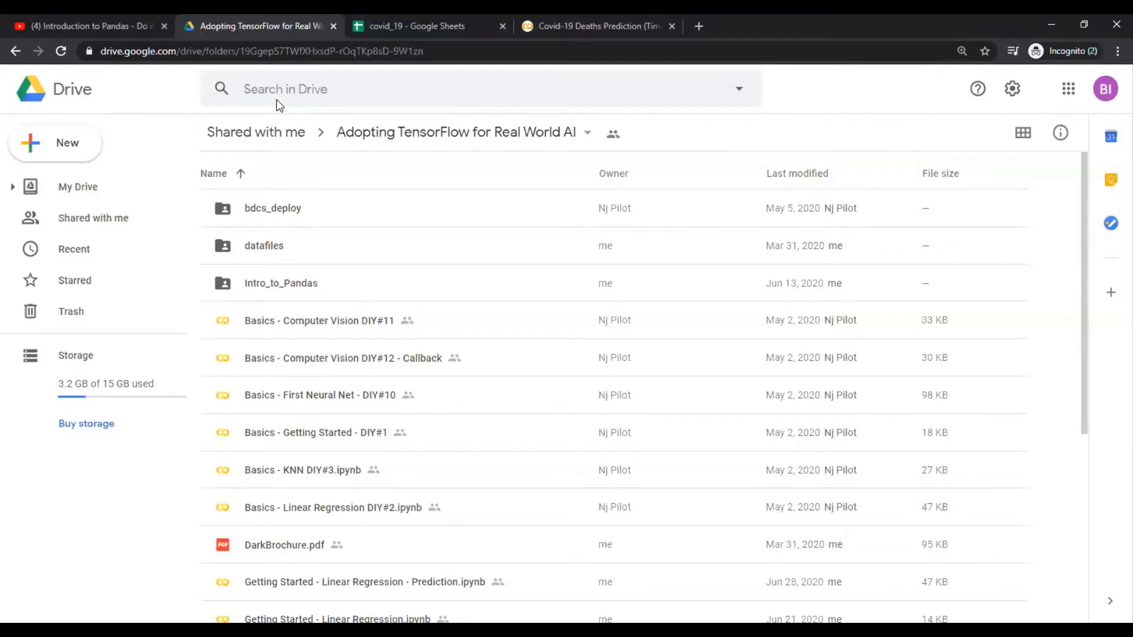
{"action": "mouse_move", "coordinate": [340, 246]}
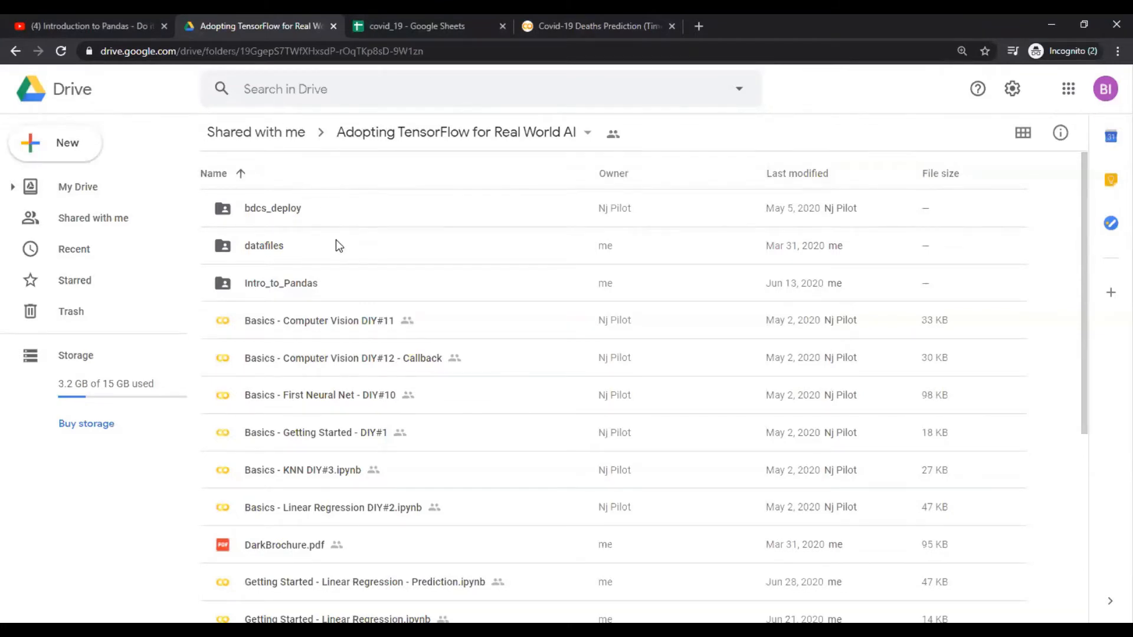
{"action": "mouse_move", "coordinate": [290, 247]}
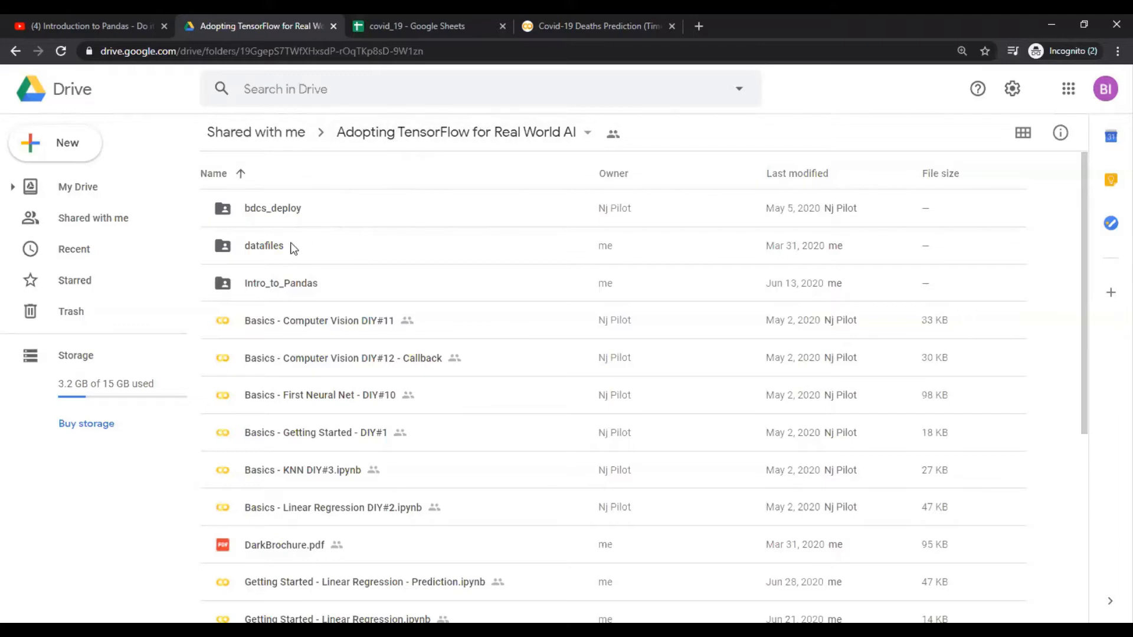
{"action": "double_click", "coordinate": [264, 245]}
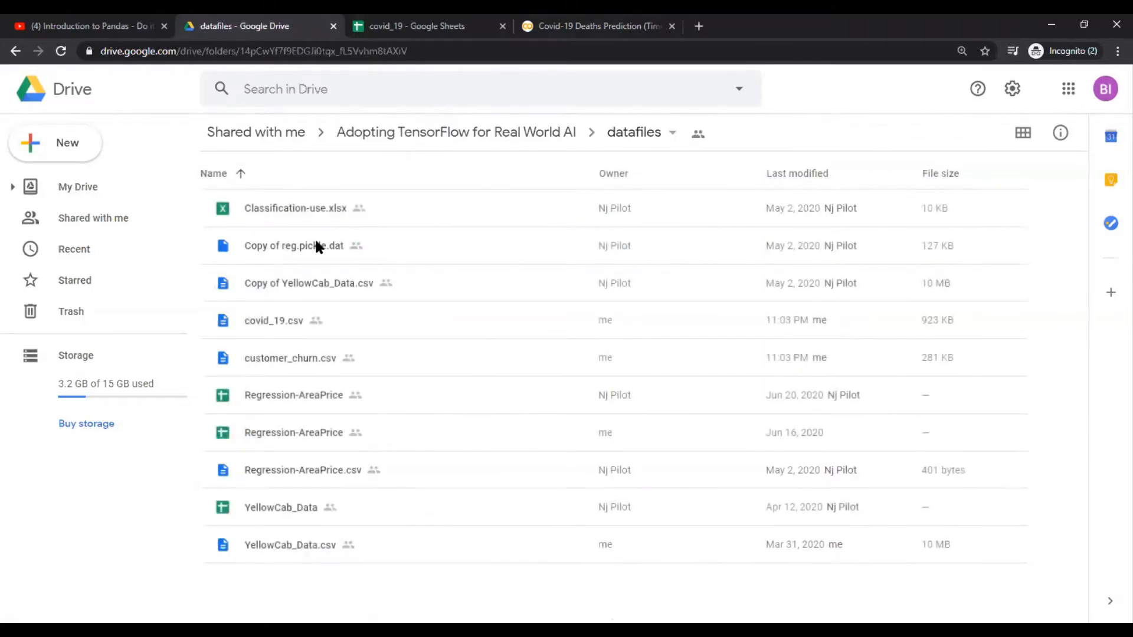
{"action": "mouse_move", "coordinate": [282, 332]}
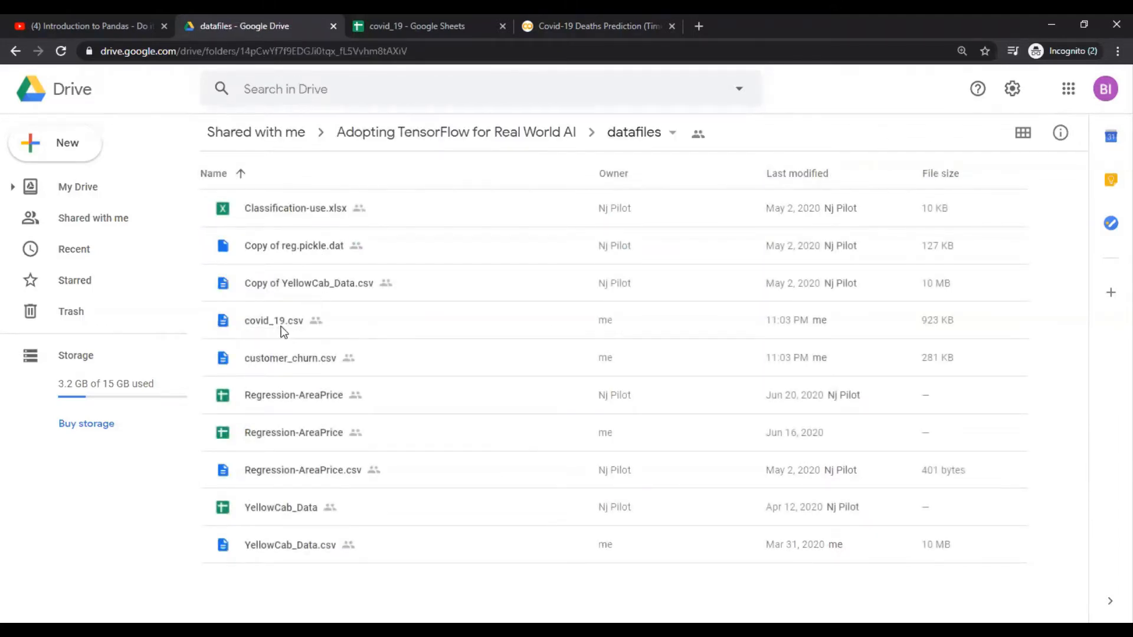
{"action": "mouse_move", "coordinate": [300, 333]}
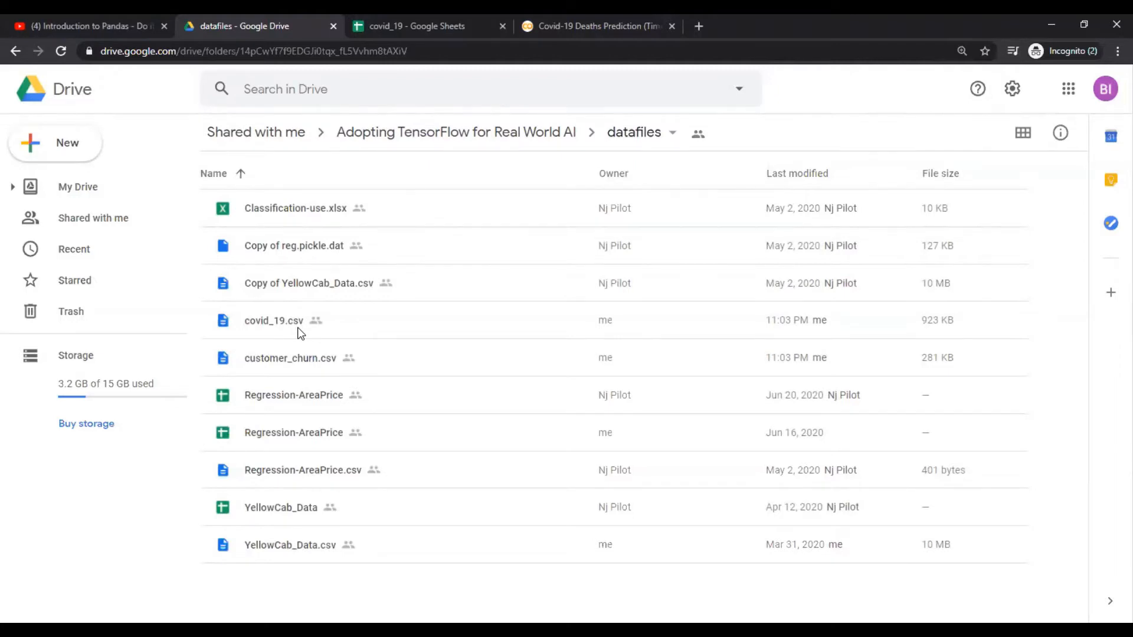
{"action": "mouse_move", "coordinate": [384, 77]}
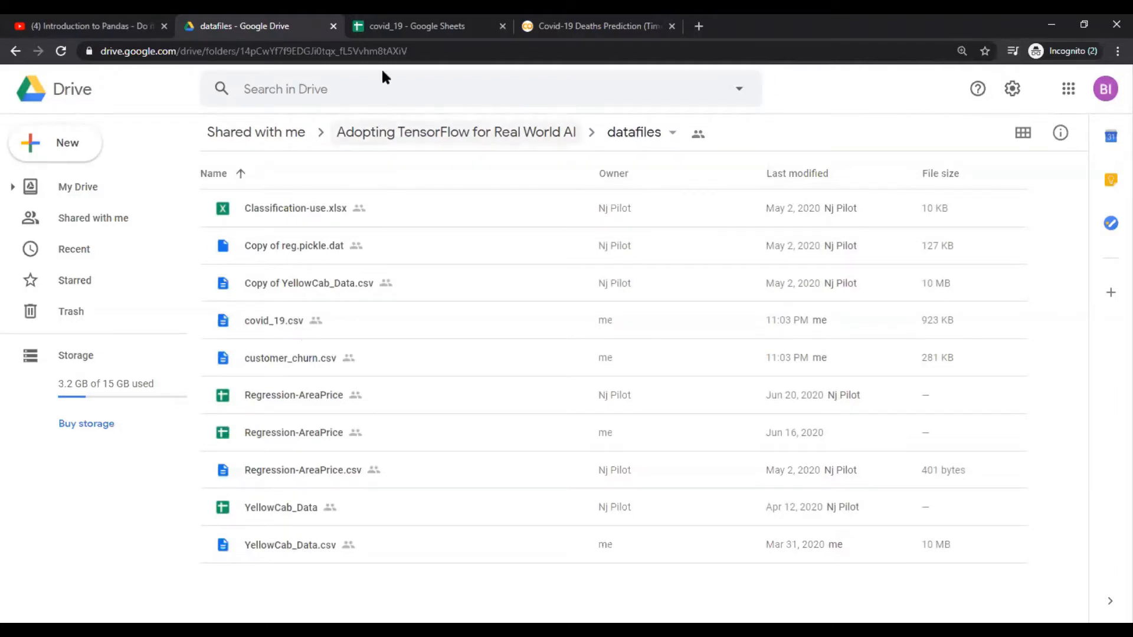
Switch to the covid_19 Google Sheets tab to view the dataset columns
{"action": "left_click", "coordinate": [417, 26]}
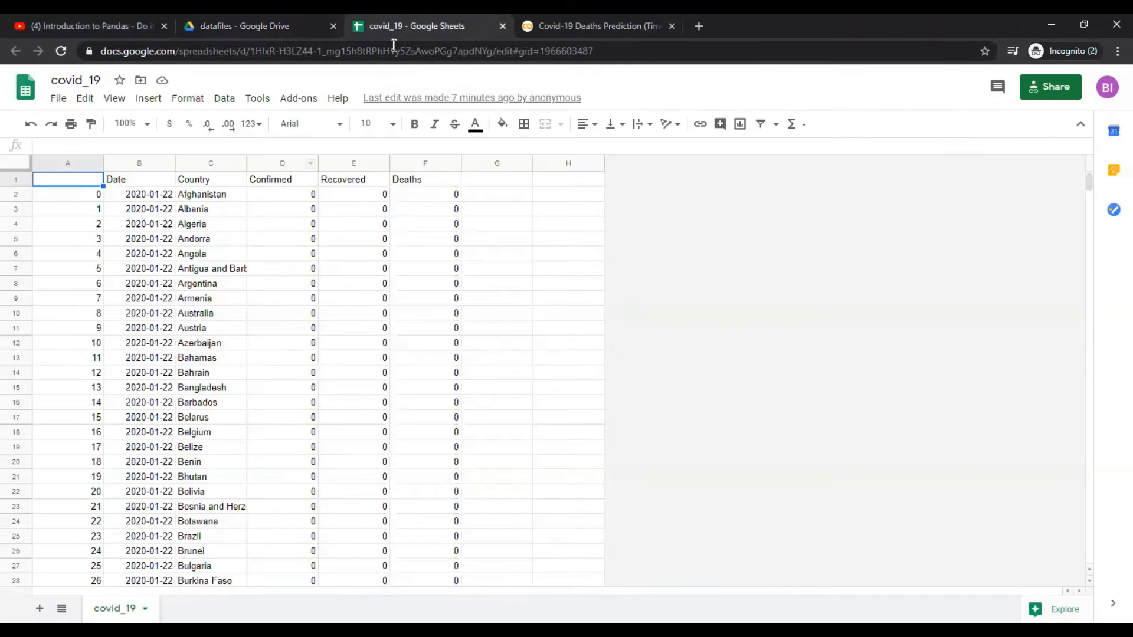
{"action": "mouse_move", "coordinate": [139, 183]}
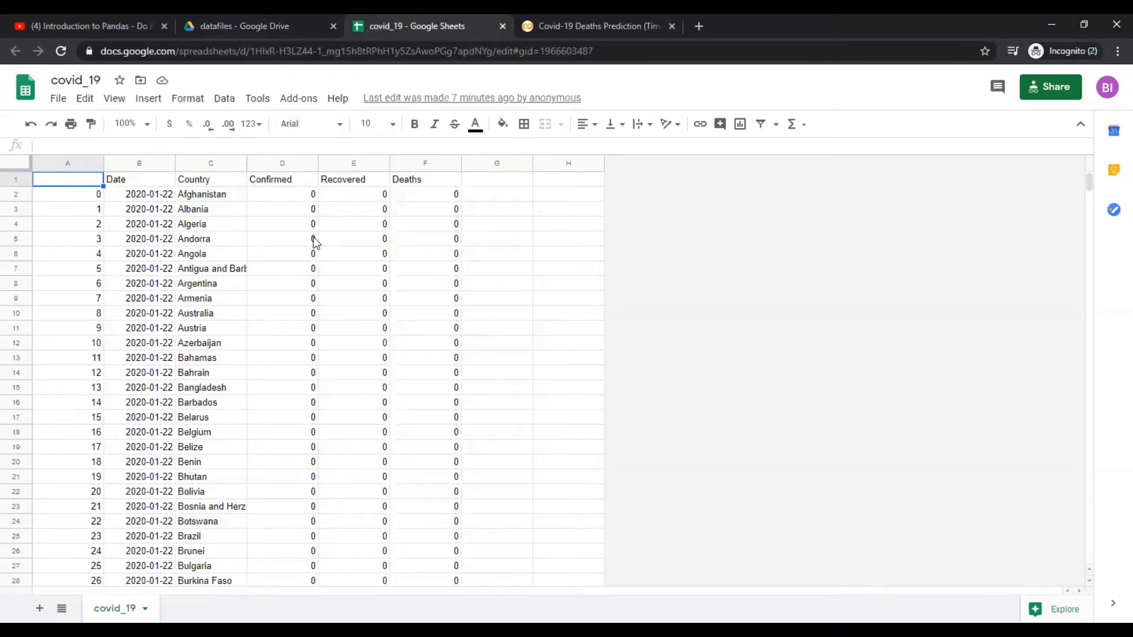
{"action": "mouse_move", "coordinate": [410, 190]}
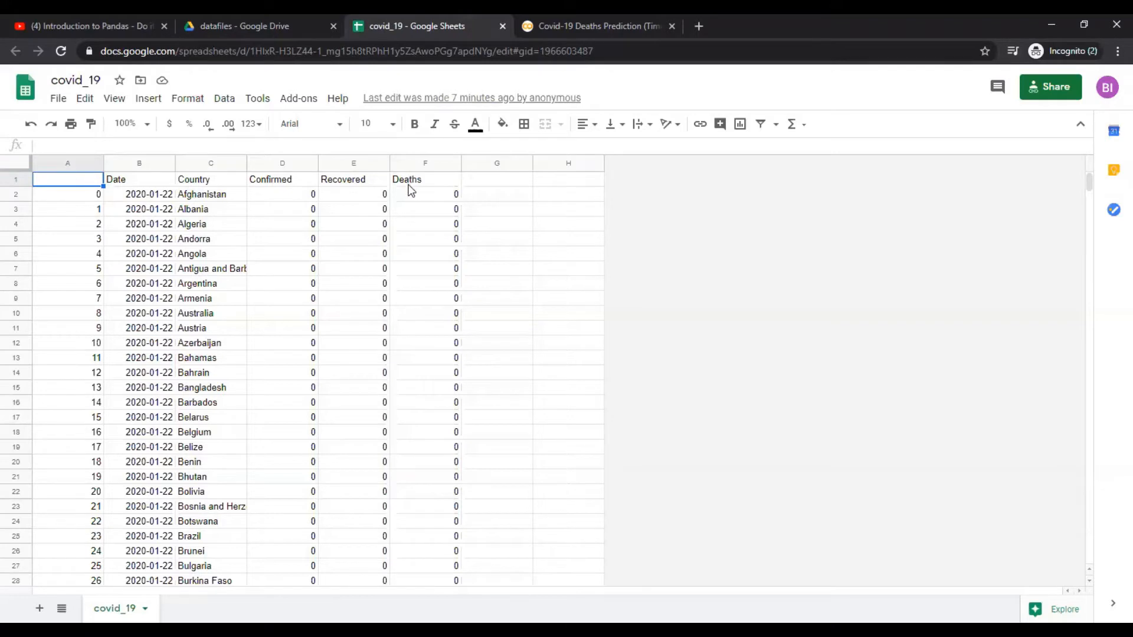
{"action": "mouse_move", "coordinate": [281, 196]}
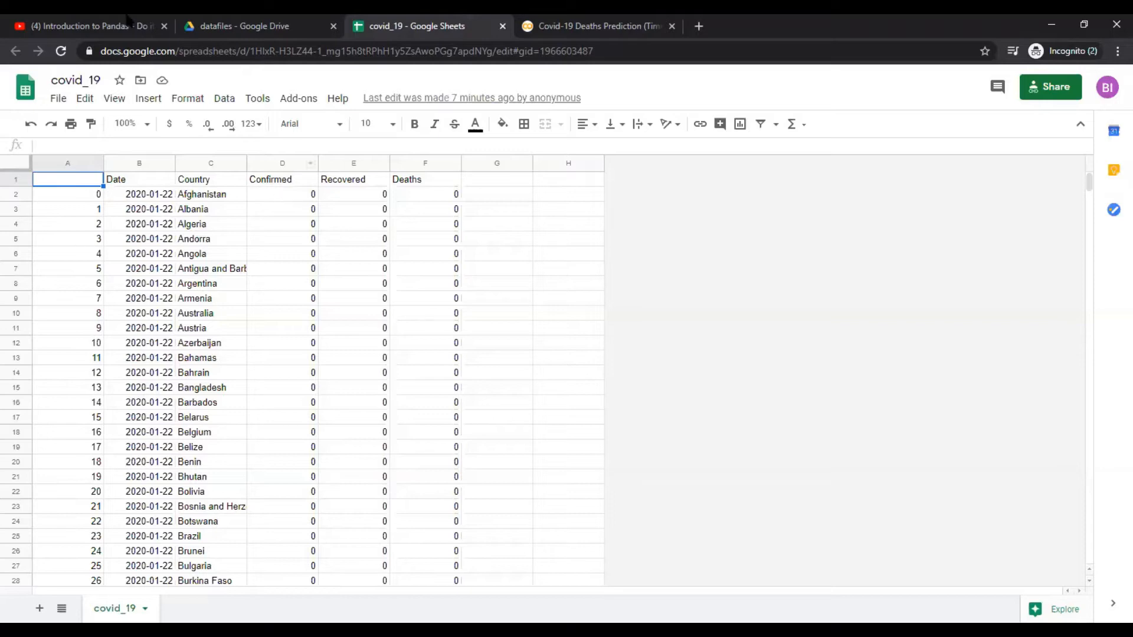
Switch to the YouTube tab with the Introduction to Pandas - Do it yourself video
{"action": "left_click", "coordinate": [80, 26]}
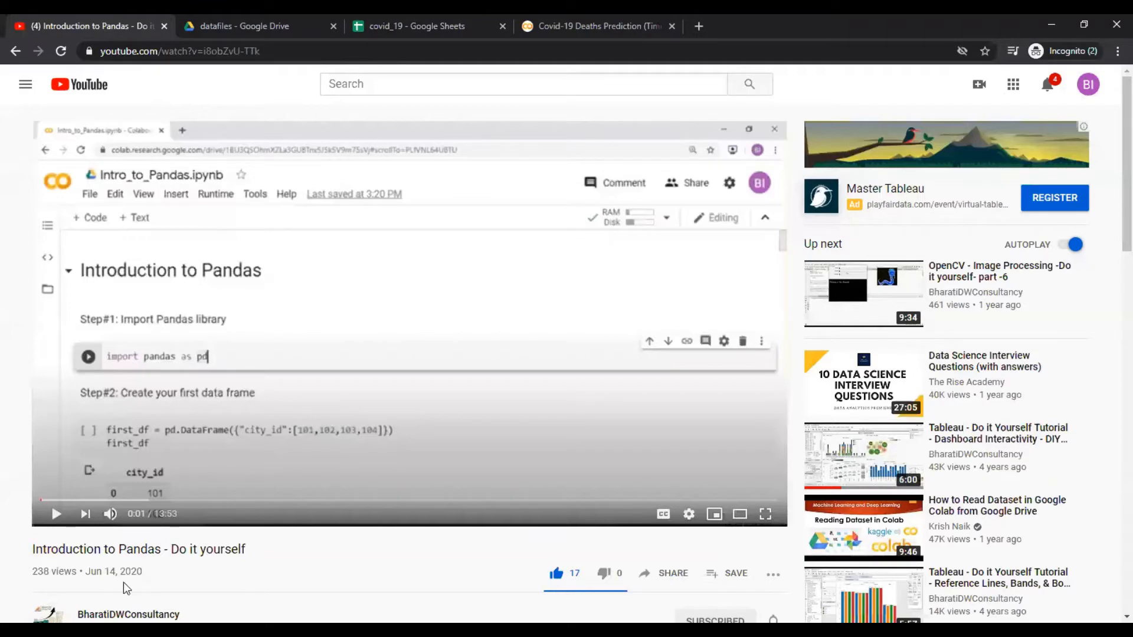
{"action": "mouse_move", "coordinate": [149, 551]}
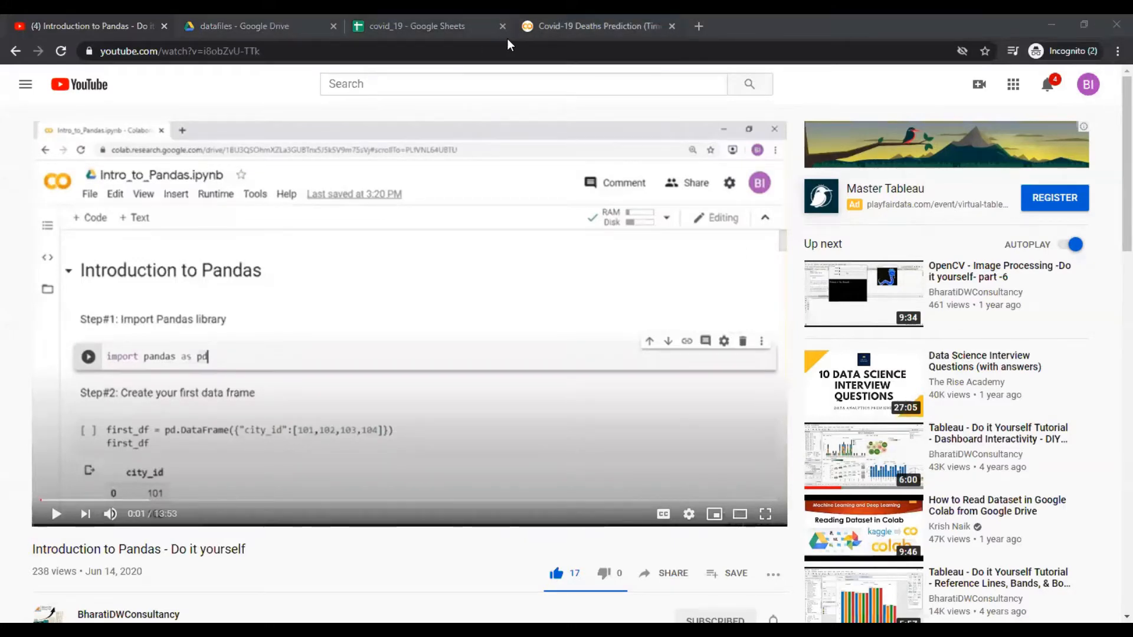
Scroll the notebook to the USA filter output, mark last date 2020-06-12, and return to top
{"action": "left_click", "coordinate": [593, 26]}
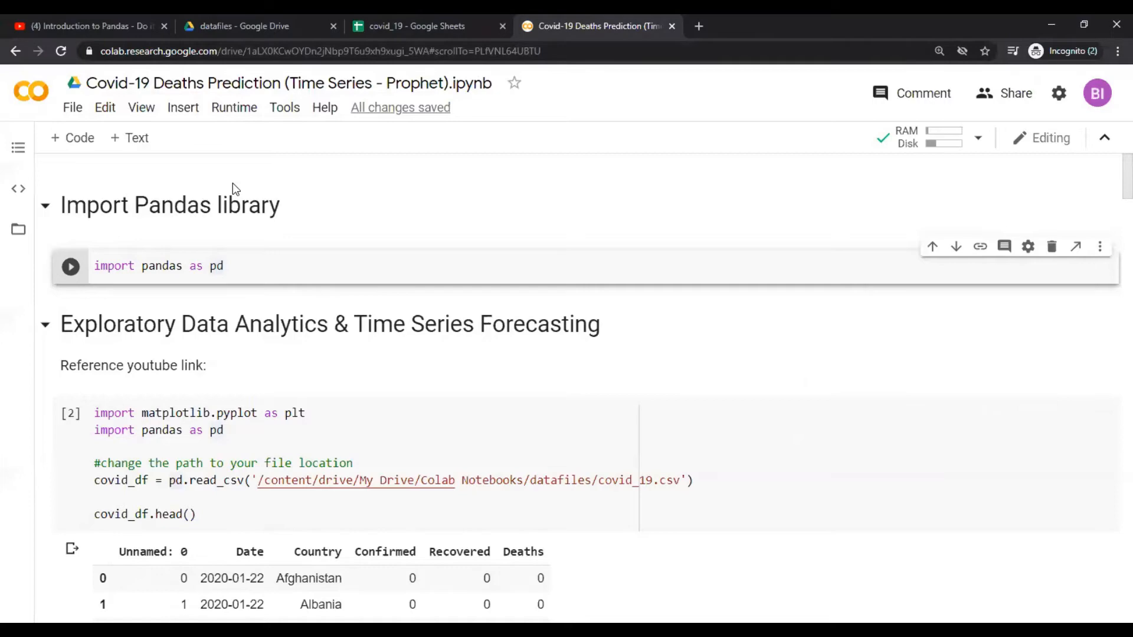
{"action": "mouse_move", "coordinate": [336, 197]}
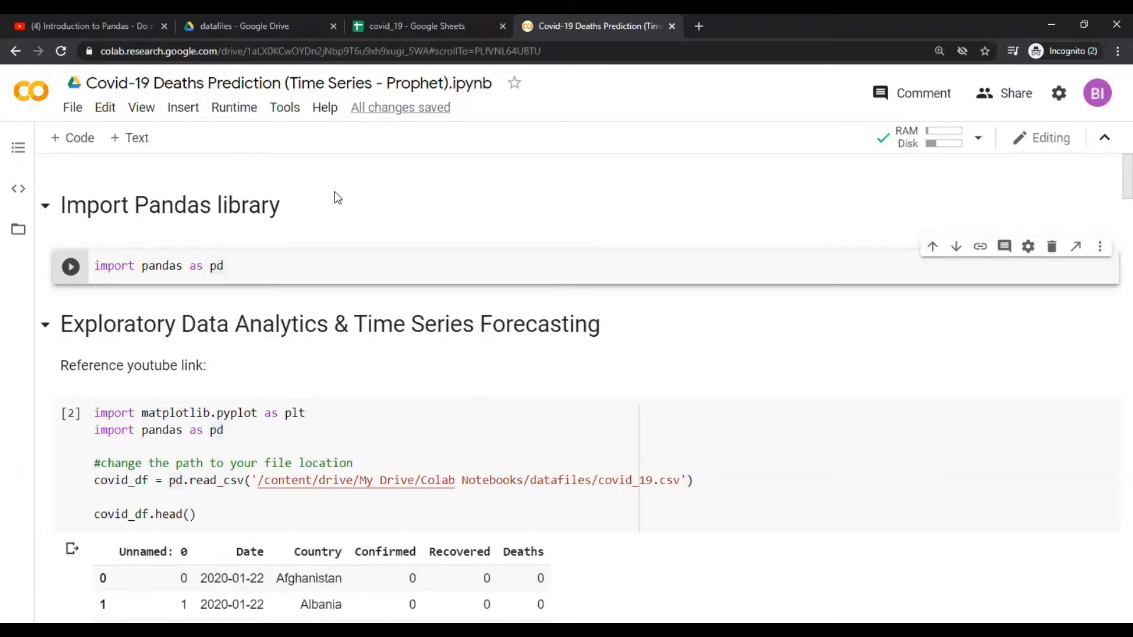
{"action": "scroll", "scroll_direction": "down", "scroll_amount": 3}
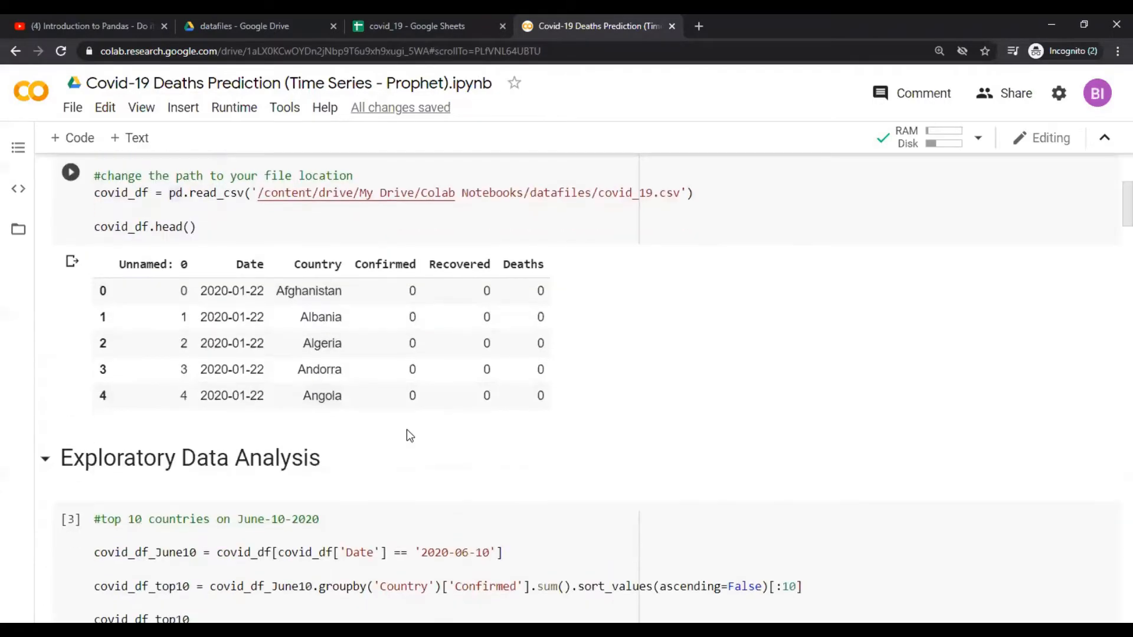
{"action": "scroll", "scroll_direction": "down", "scroll_amount": 3}
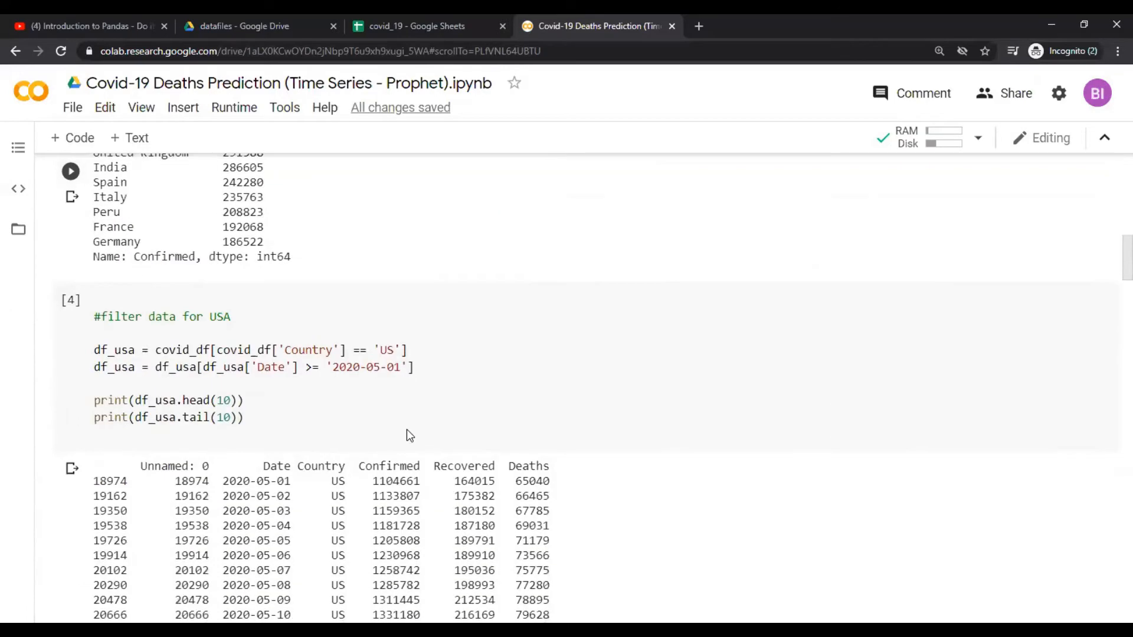
{"action": "scroll", "scroll_direction": "down", "scroll_amount": 3}
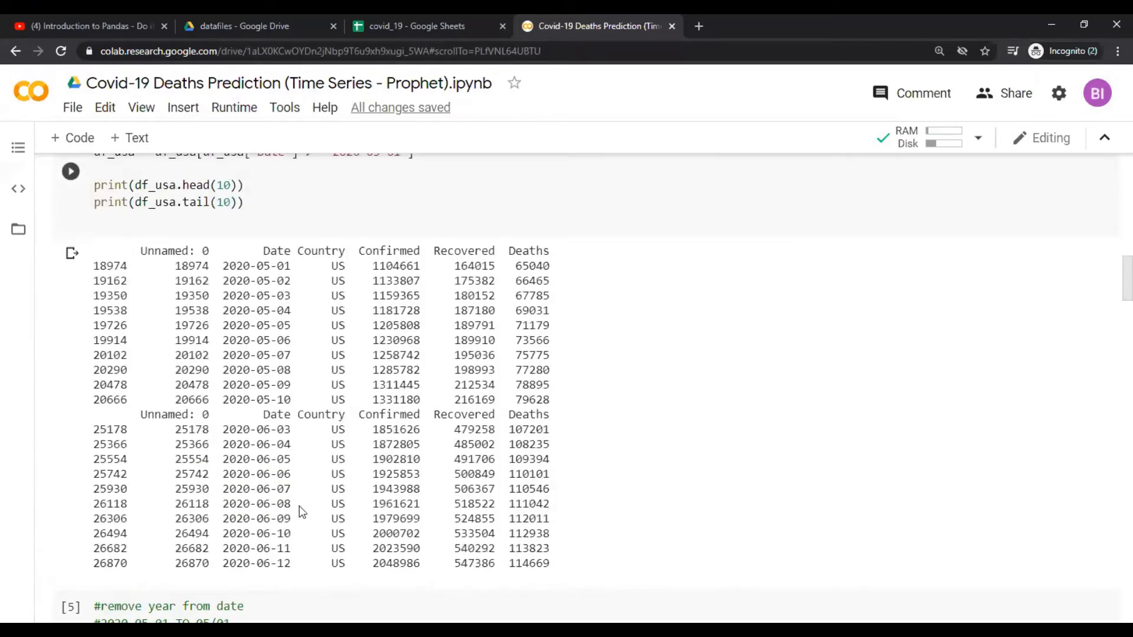
{"action": "mouse_move", "coordinate": [238, 569]}
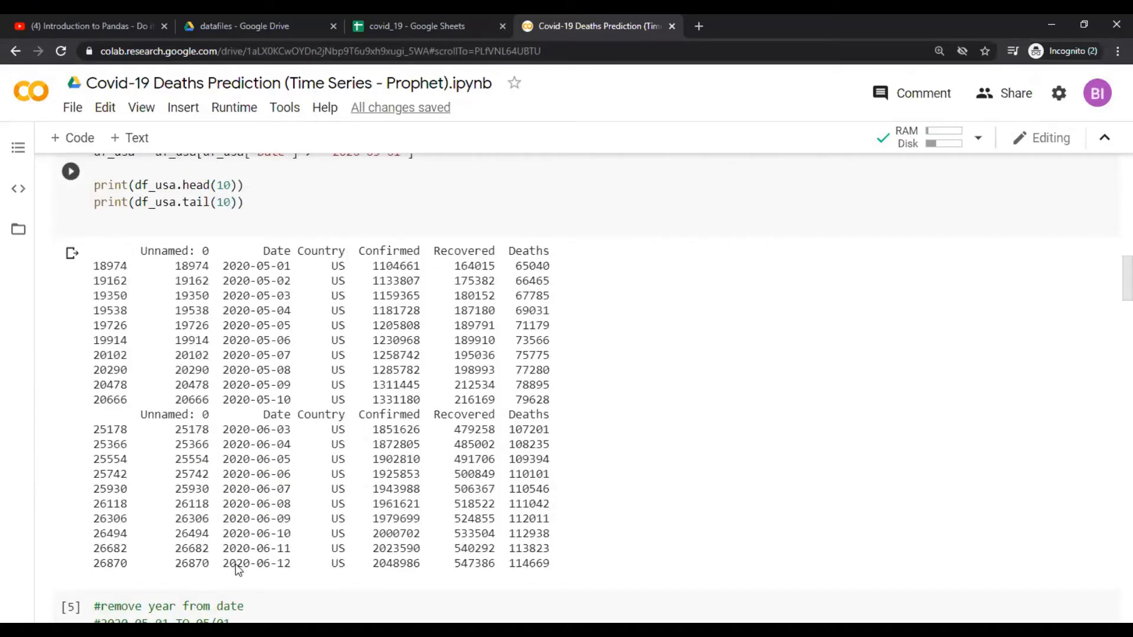
{"action": "double_click", "coordinate": [255, 563]}
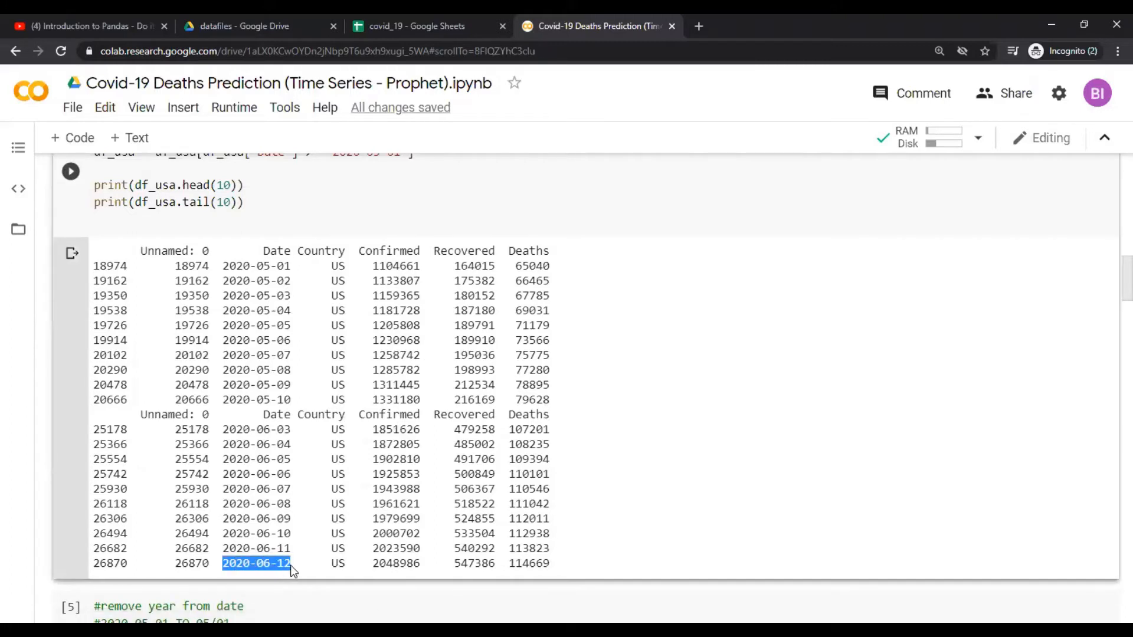
{"action": "mouse_move", "coordinate": [284, 561]}
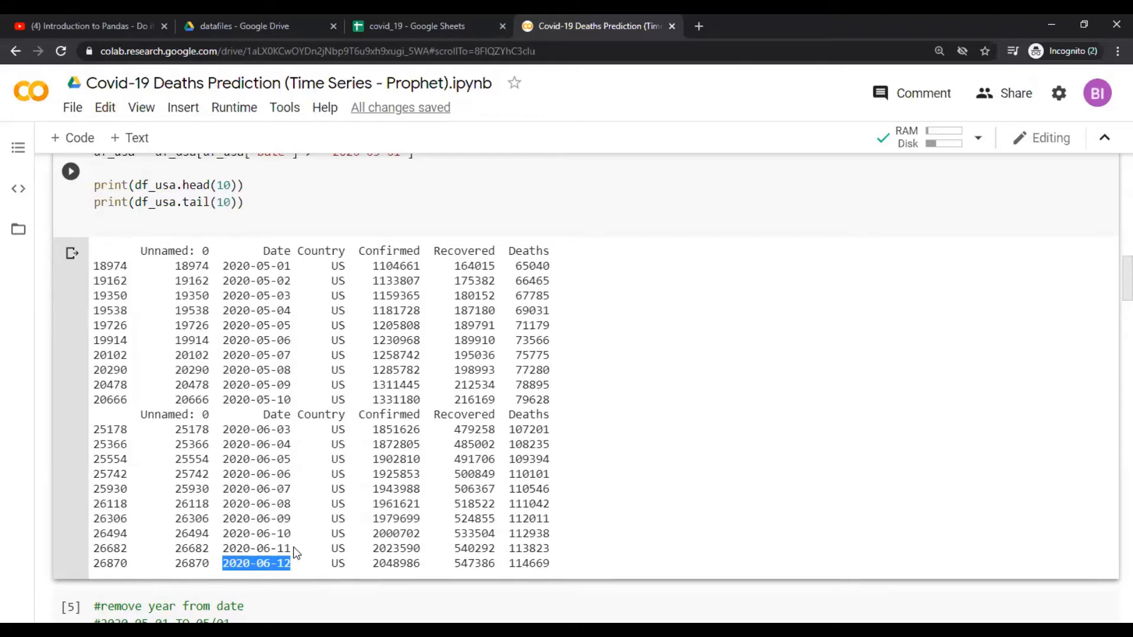
{"action": "scroll", "scroll_direction": "up", "scroll_amount": 3}
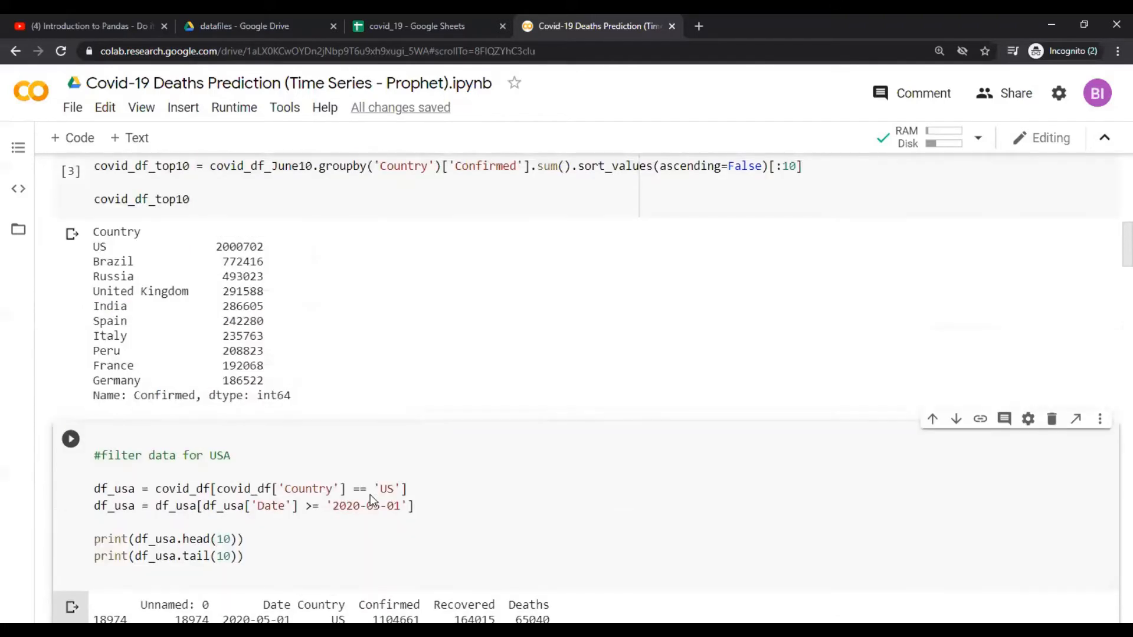
{"action": "scroll", "scroll_direction": "up", "scroll_amount": 3}
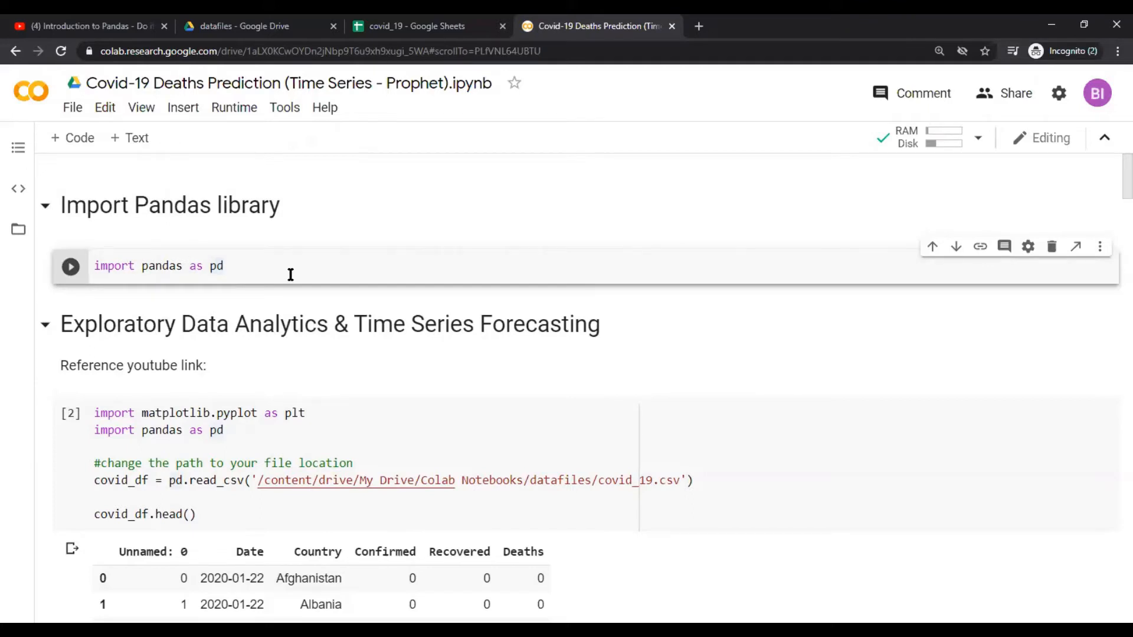
{"action": "mouse_move", "coordinate": [129, 138]}
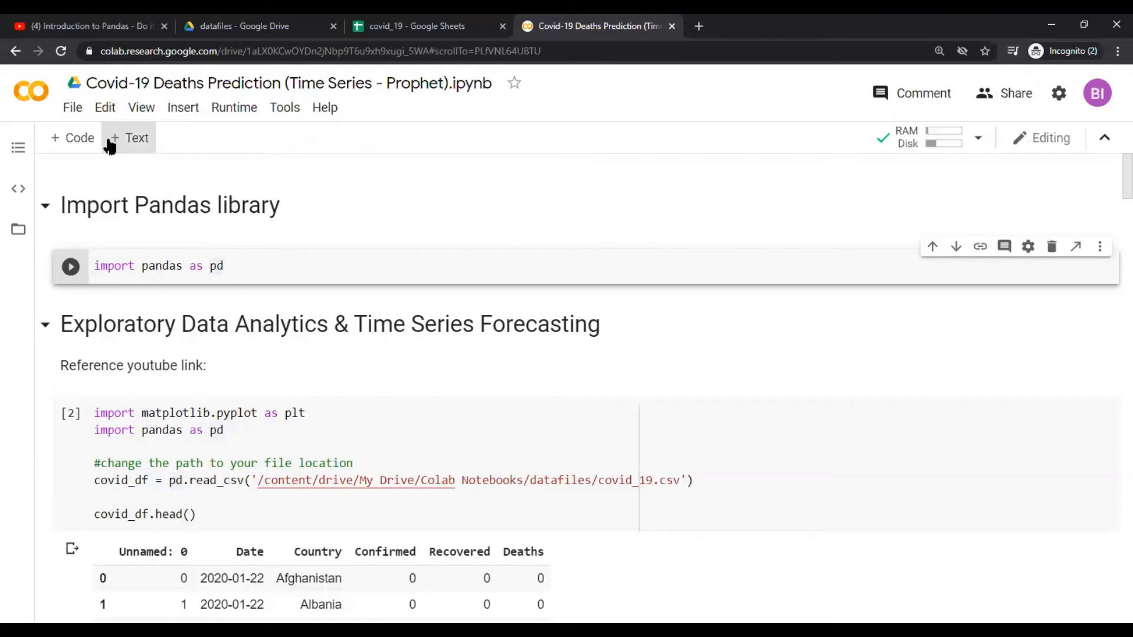
{"action": "left_click", "coordinate": [72, 107]}
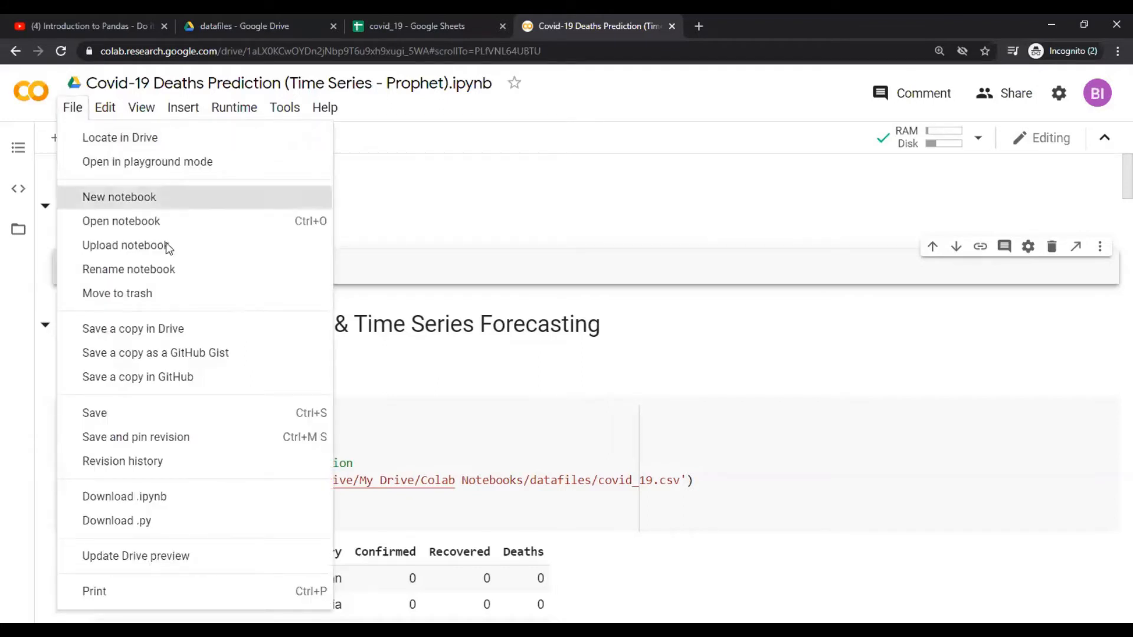
{"action": "mouse_move", "coordinate": [201, 329]}
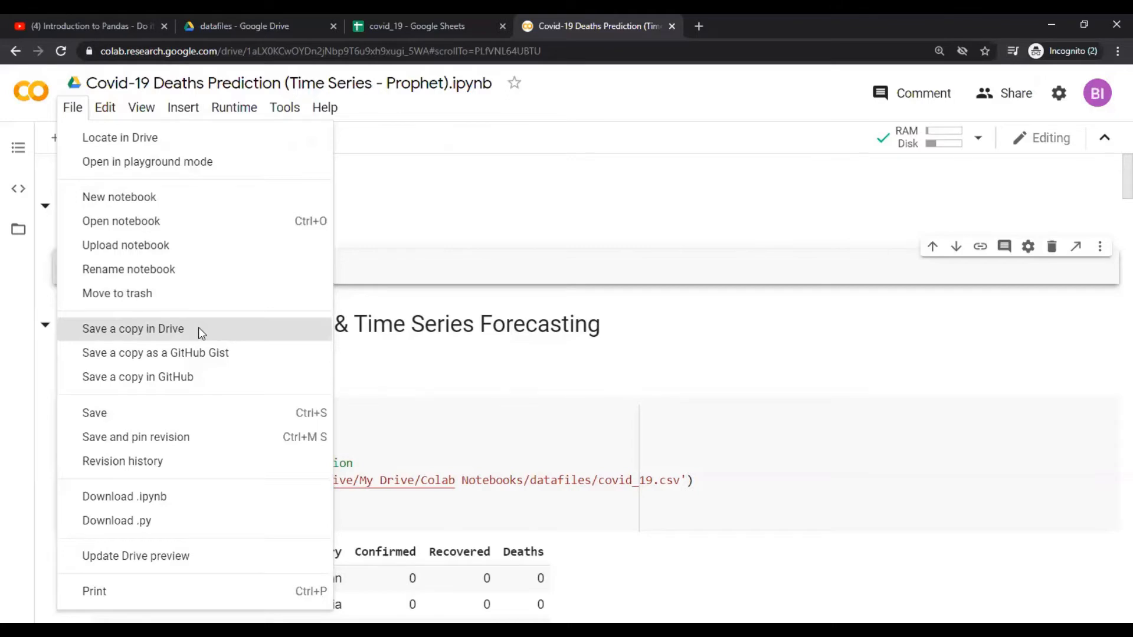
{"action": "left_click", "coordinate": [394, 261]}
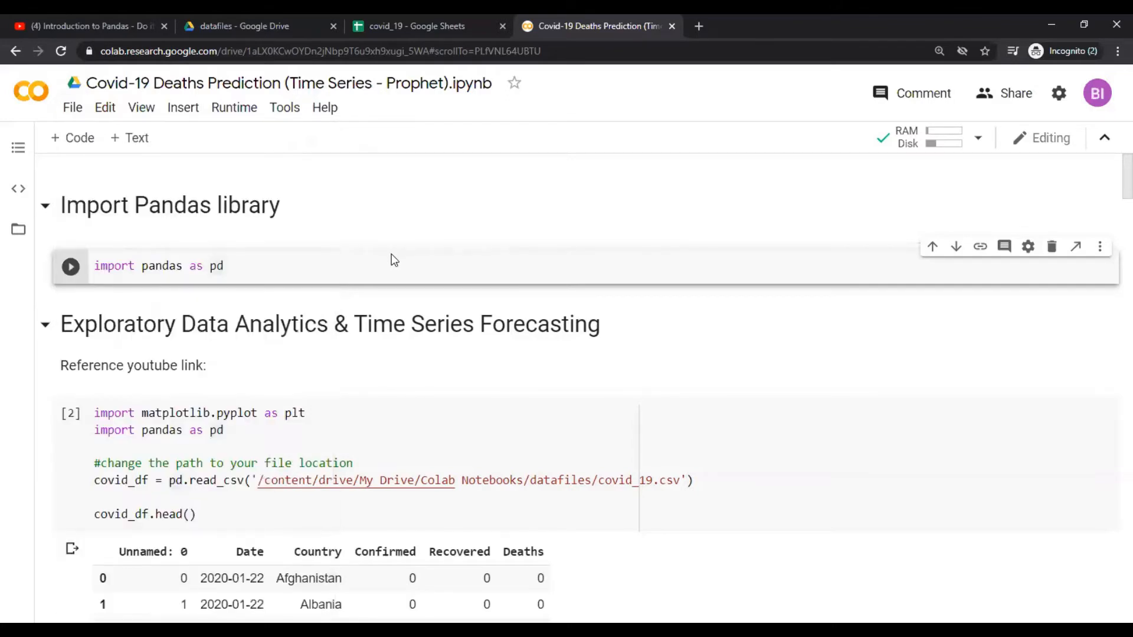
{"action": "mouse_move", "coordinate": [237, 406]}
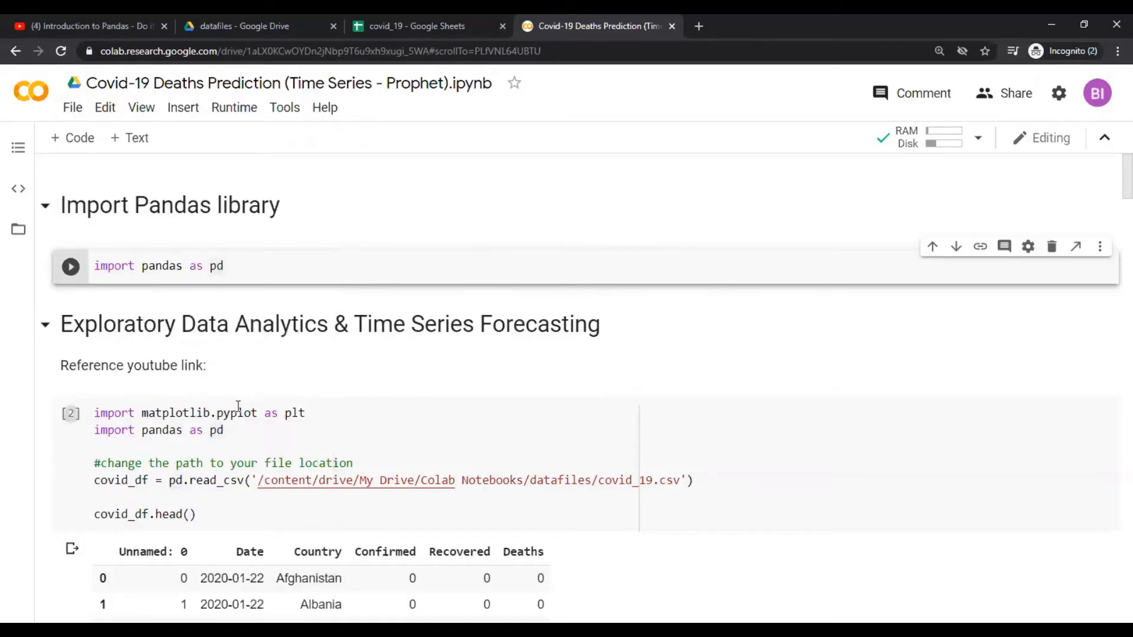
{"action": "scroll", "scroll_direction": "down", "scroll_amount": 3}
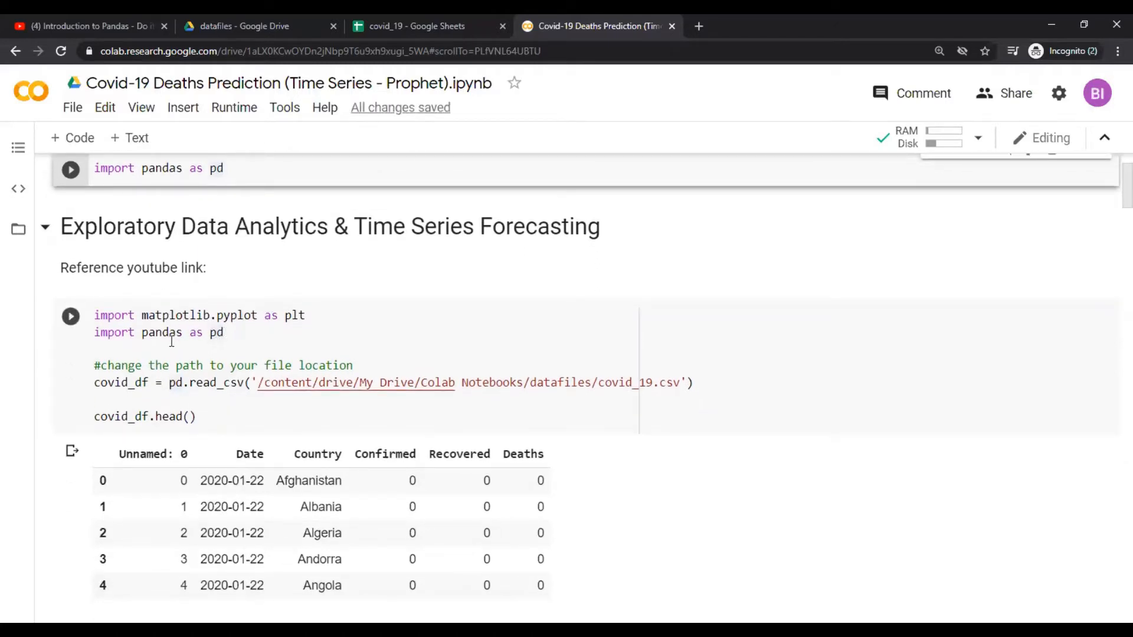
{"action": "scroll", "scroll_direction": "down", "scroll_amount": 3}
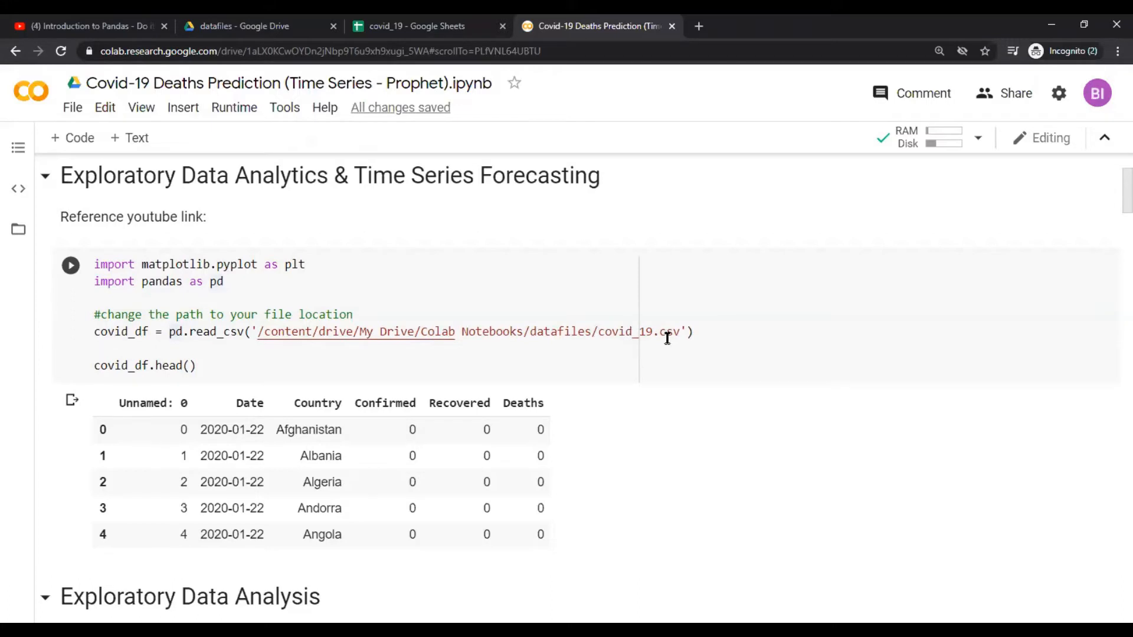
{"action": "mouse_move", "coordinate": [343, 337]}
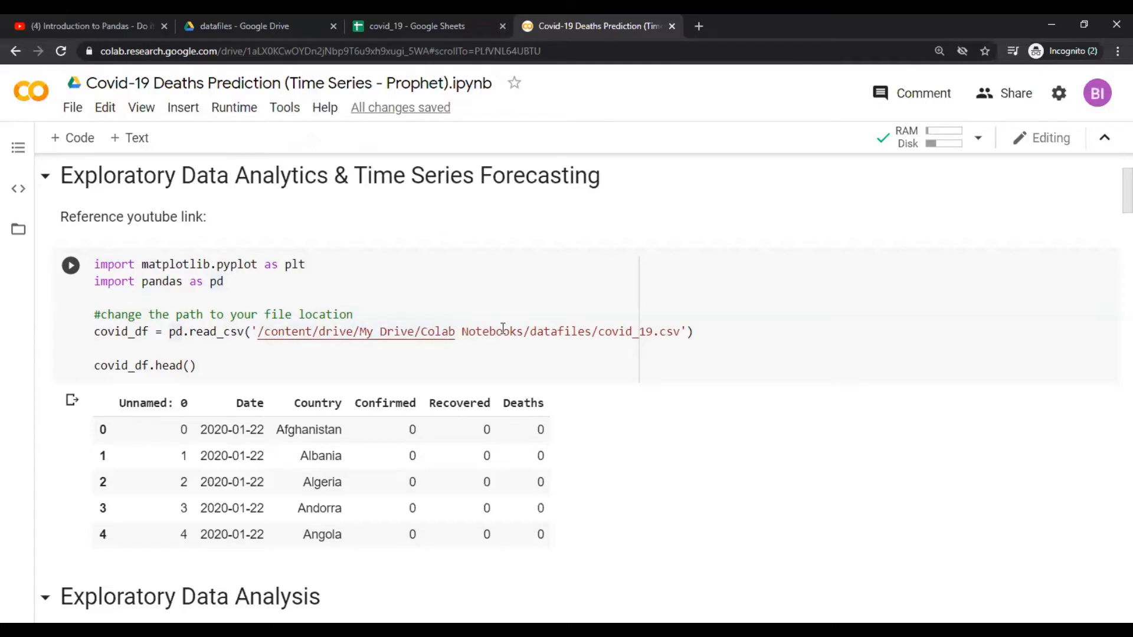
{"action": "mouse_move", "coordinate": [593, 332]}
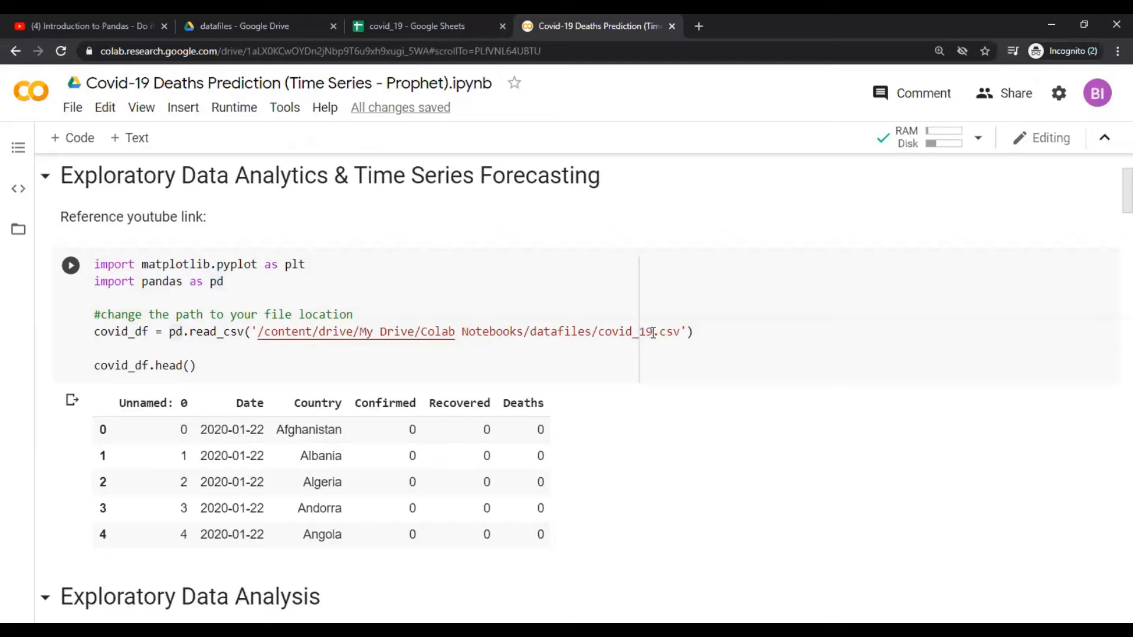
{"action": "mouse_move", "coordinate": [605, 331]}
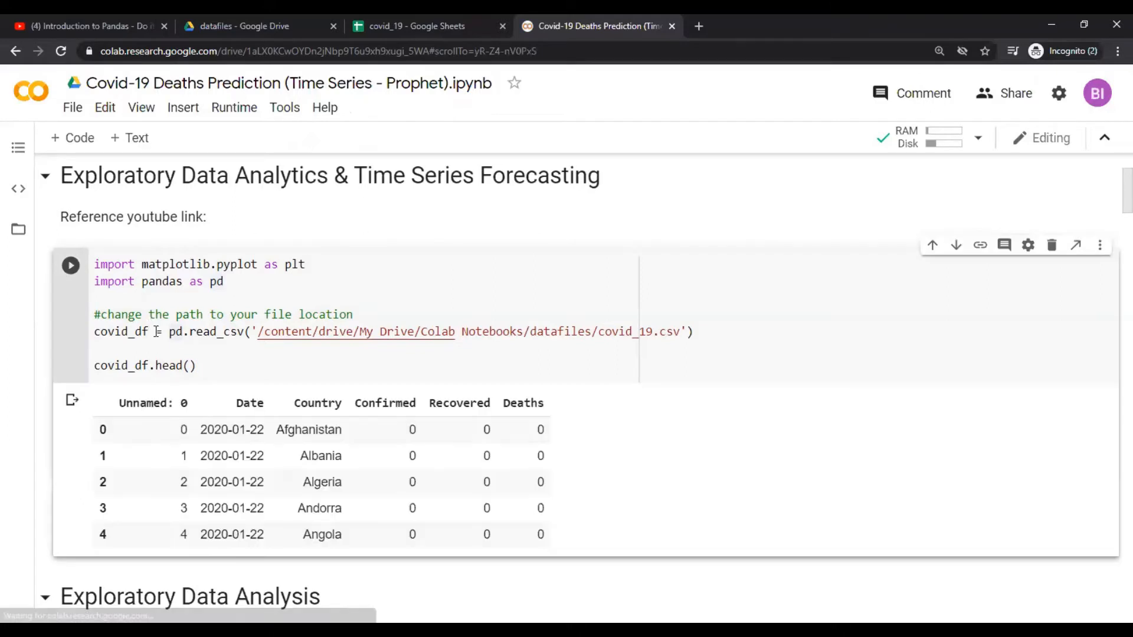
{"action": "mouse_move", "coordinate": [309, 410]}
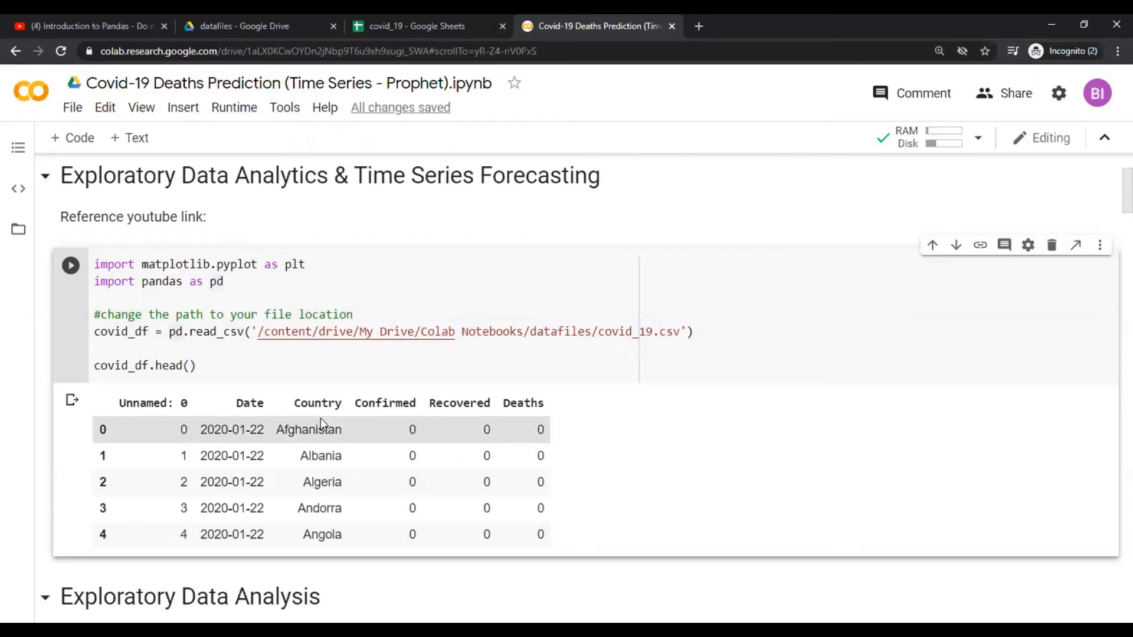
Rerun the top 10 countries by confirmed cases cell
{"action": "scroll", "scroll_direction": "down", "scroll_amount": 3}
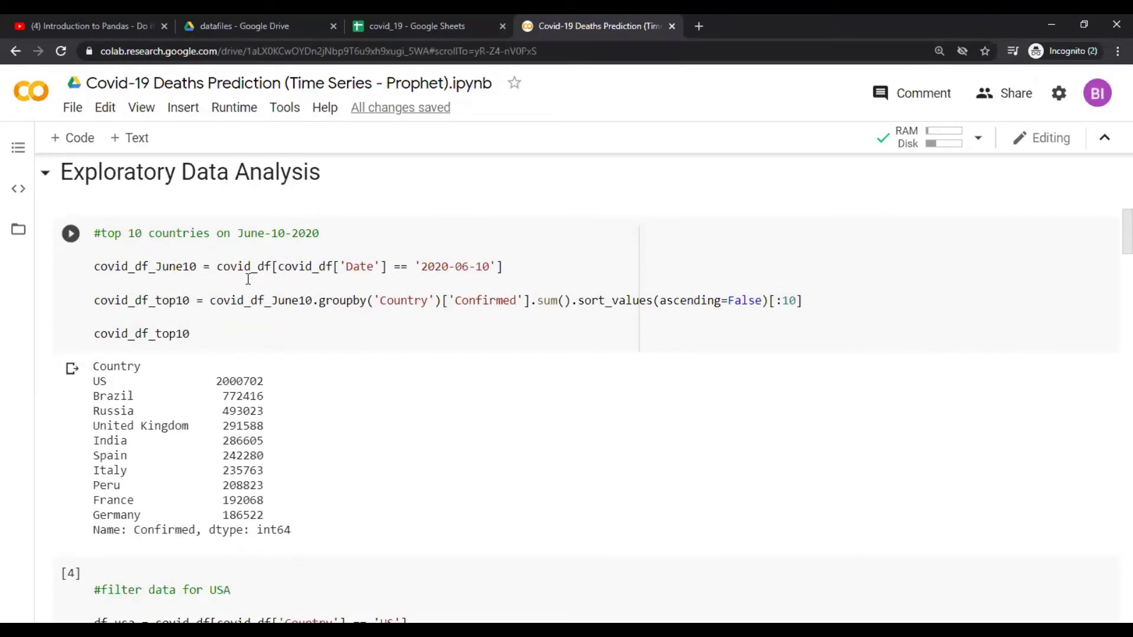
{"action": "mouse_move", "coordinate": [71, 233]}
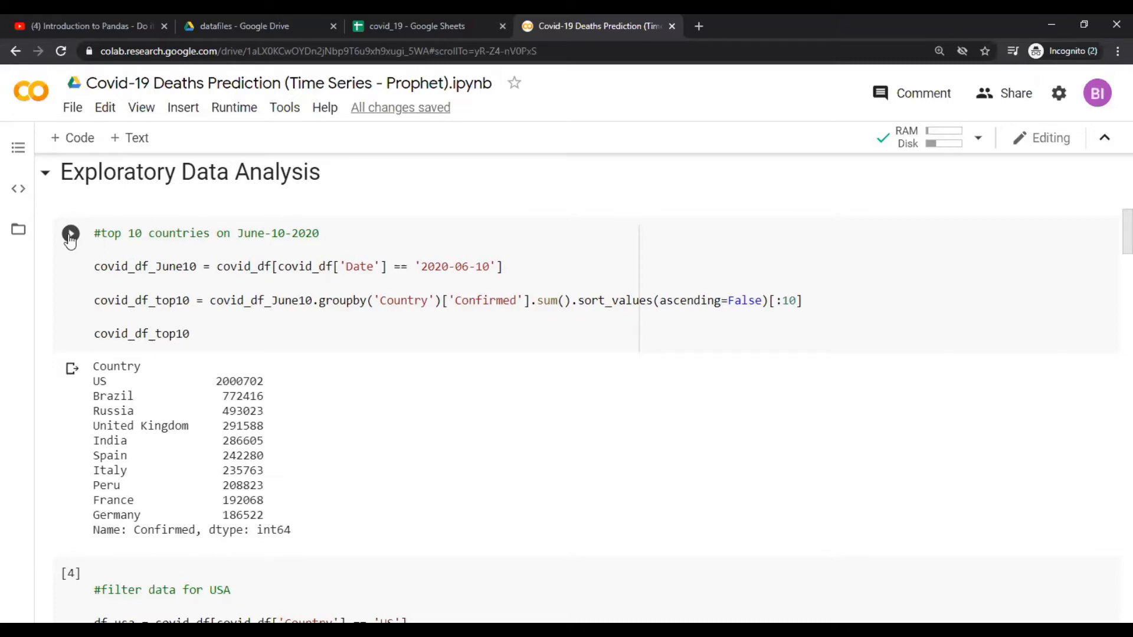
{"action": "left_click", "coordinate": [246, 332]}
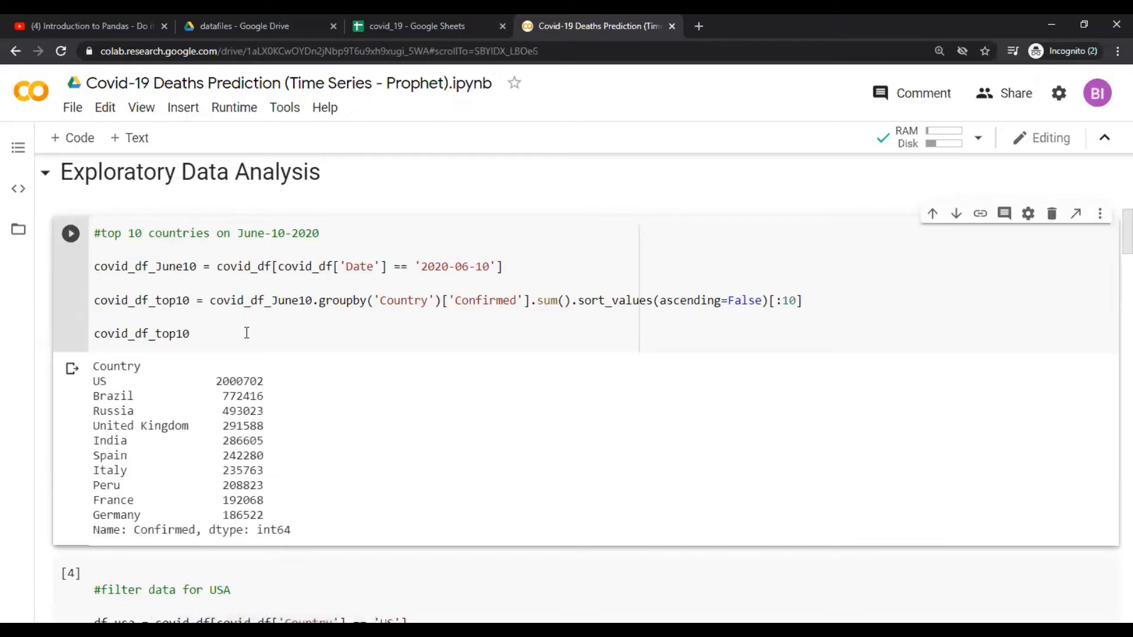
{"action": "scroll", "scroll_direction": "down", "scroll_amount": 3}
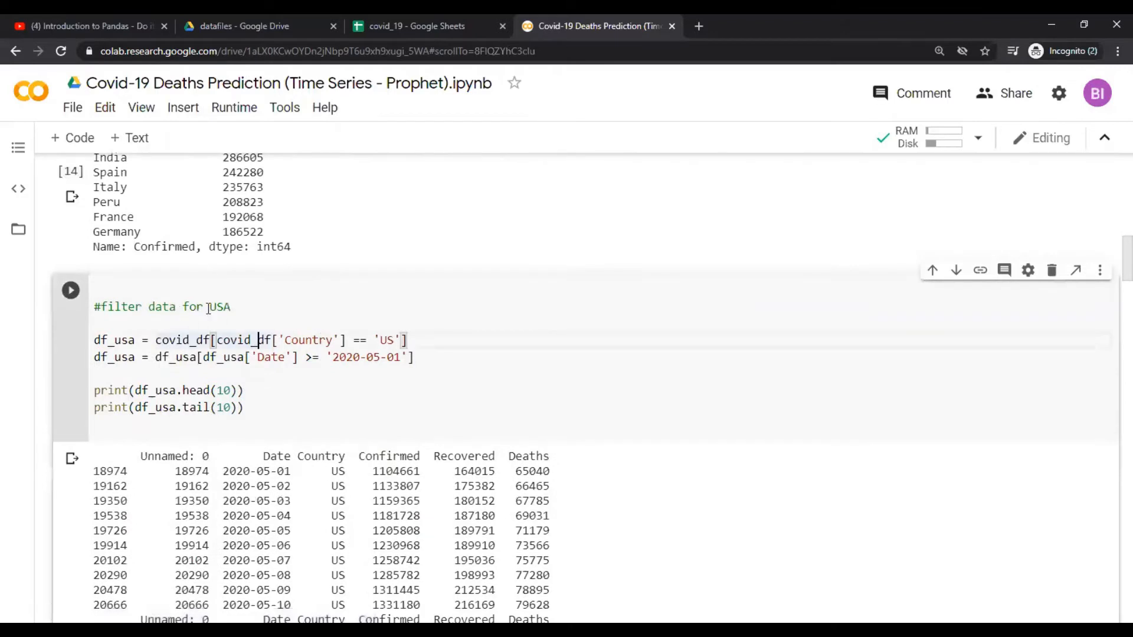
{"action": "mouse_move", "coordinate": [151, 320]}
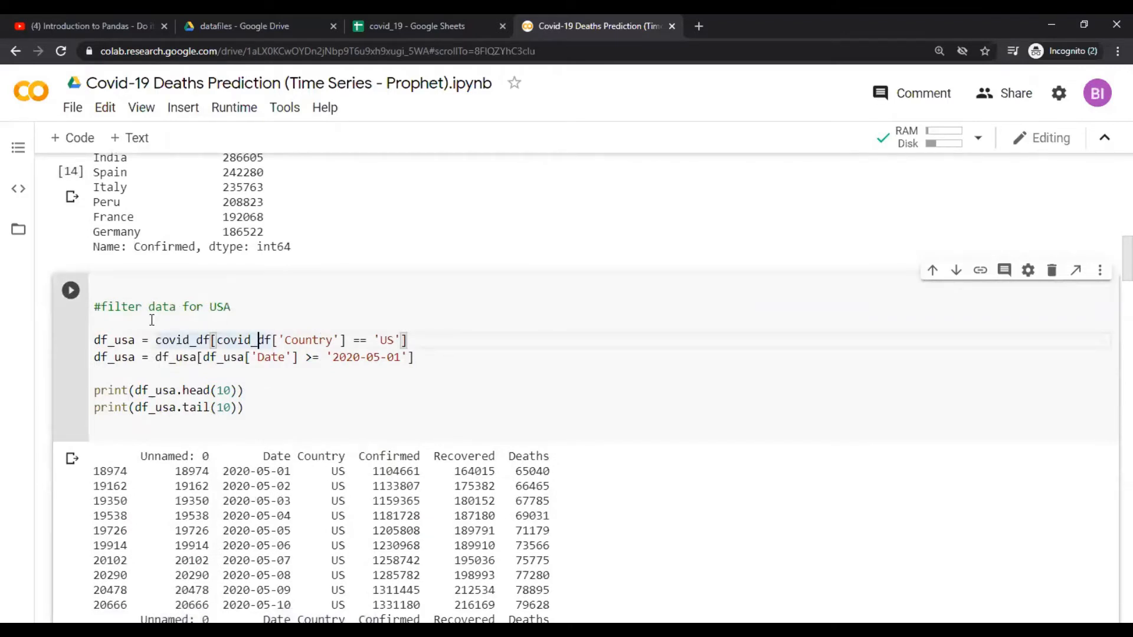
{"action": "mouse_move", "coordinate": [113, 341]}
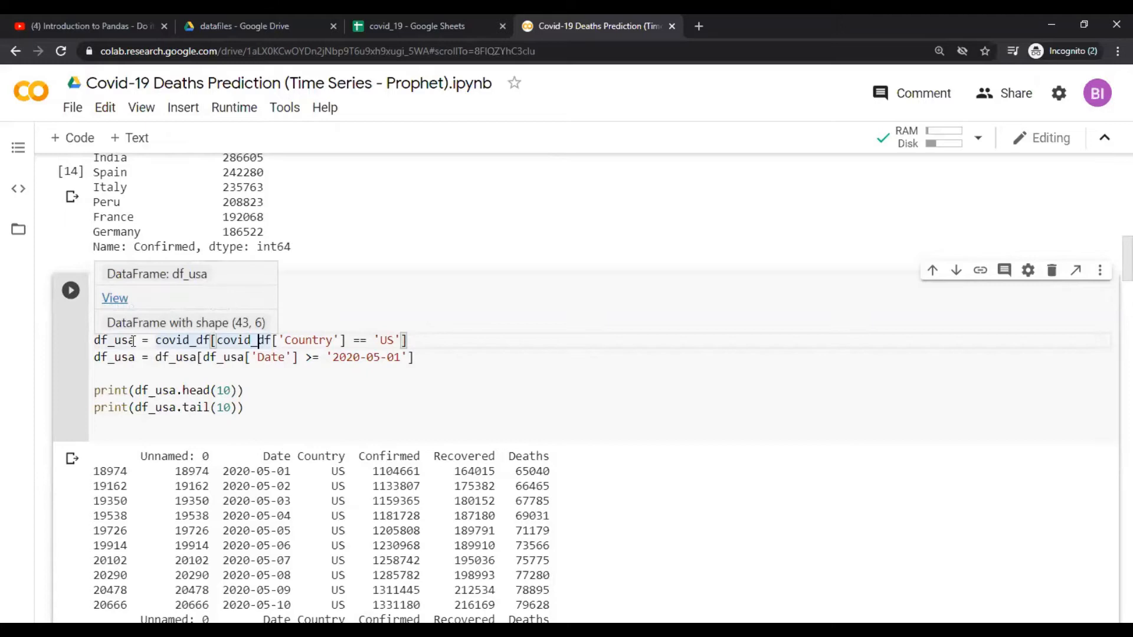
{"action": "mouse_move", "coordinate": [196, 340]}
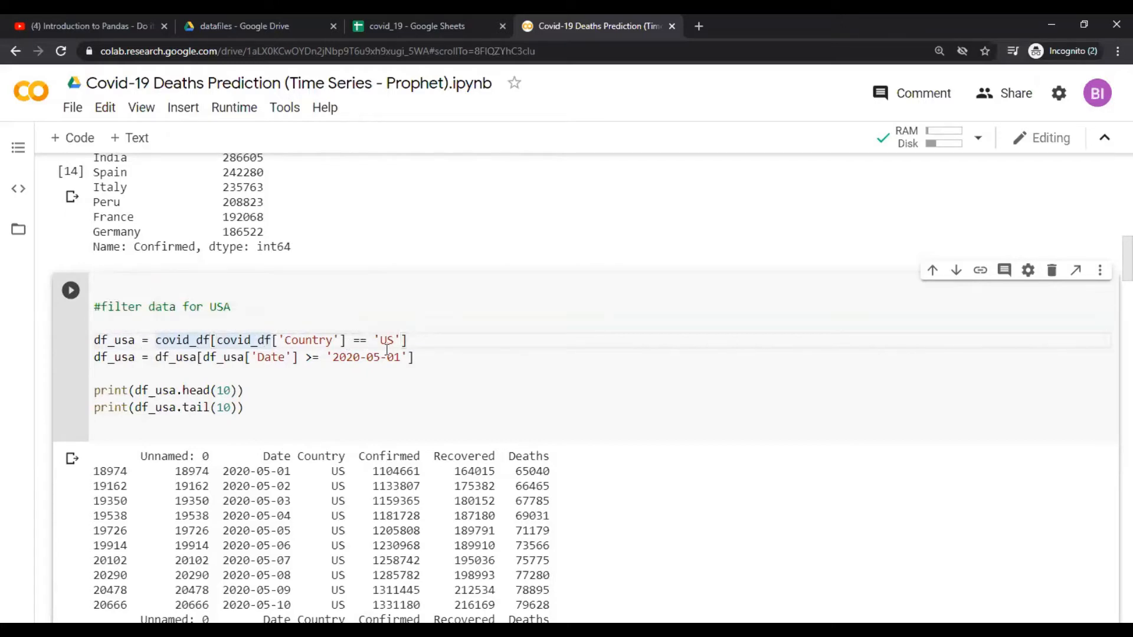
Review the USA filter cell's head and tail output through 2020-06-12
{"action": "left_click", "coordinate": [411, 340]}
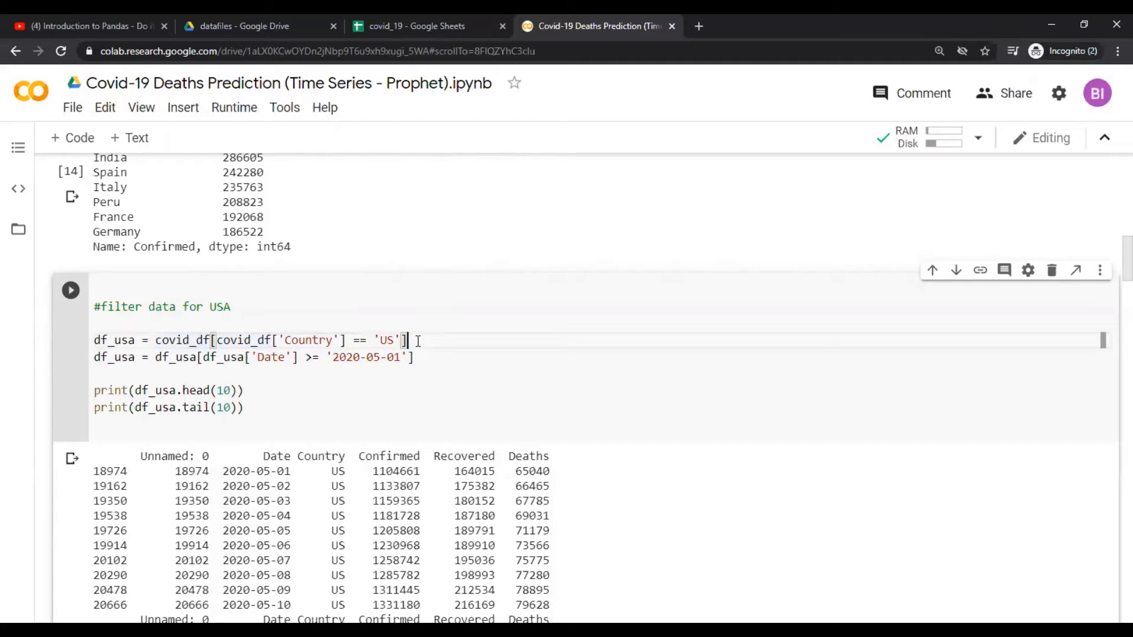
{"action": "left_click", "coordinate": [418, 357]}
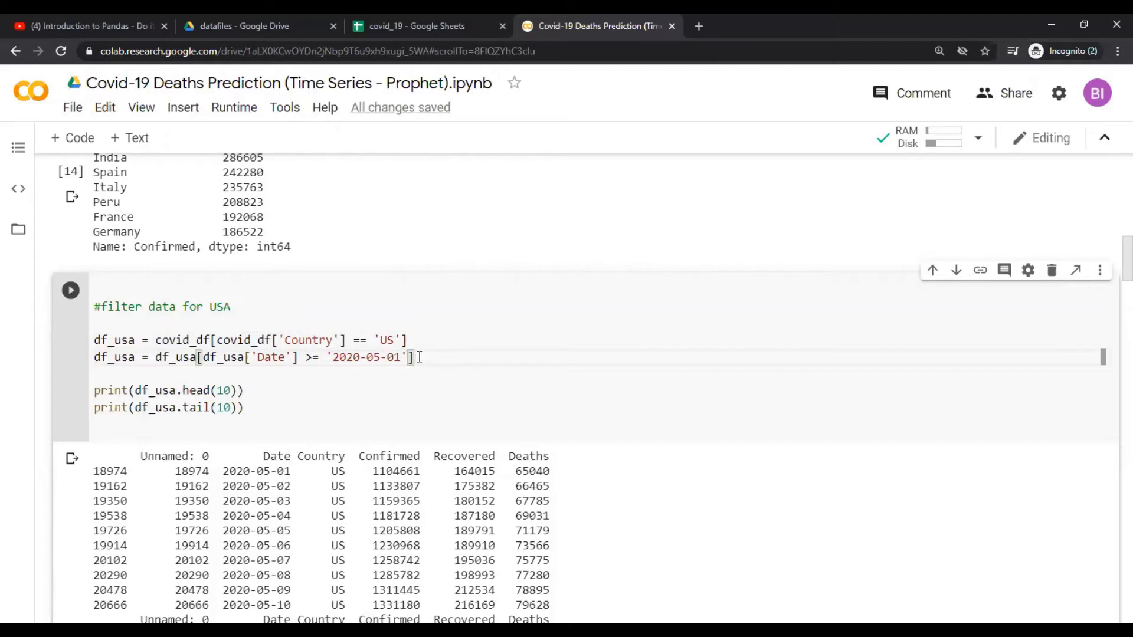
{"action": "scroll", "scroll_direction": "down", "scroll_amount": 3}
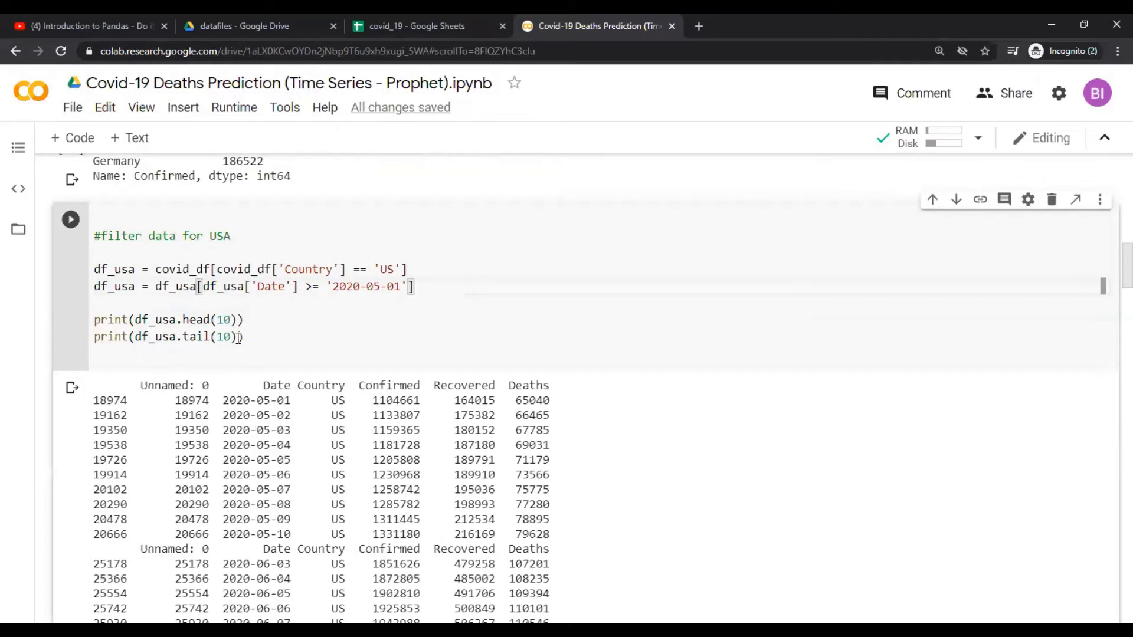
{"action": "left_click", "coordinate": [264, 337]}
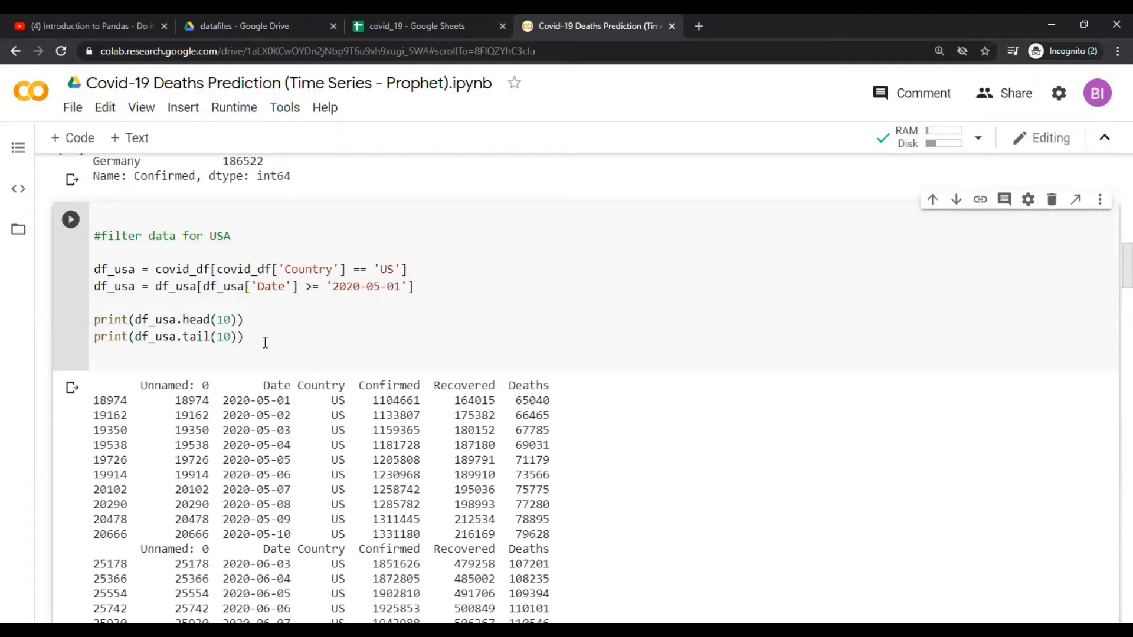
{"action": "scroll", "scroll_direction": "down", "scroll_amount": 3}
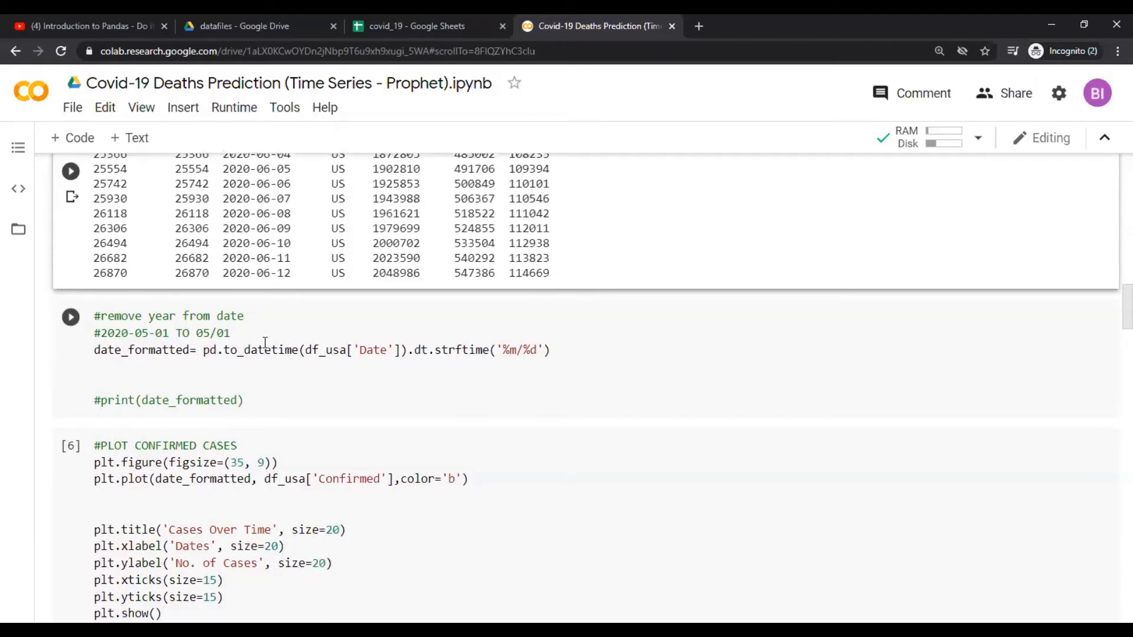
Rerun the year-removing date cell and PLOT CONFIRMED CASES cell to redraw Cases Over Time
{"action": "left_click", "coordinate": [70, 316]}
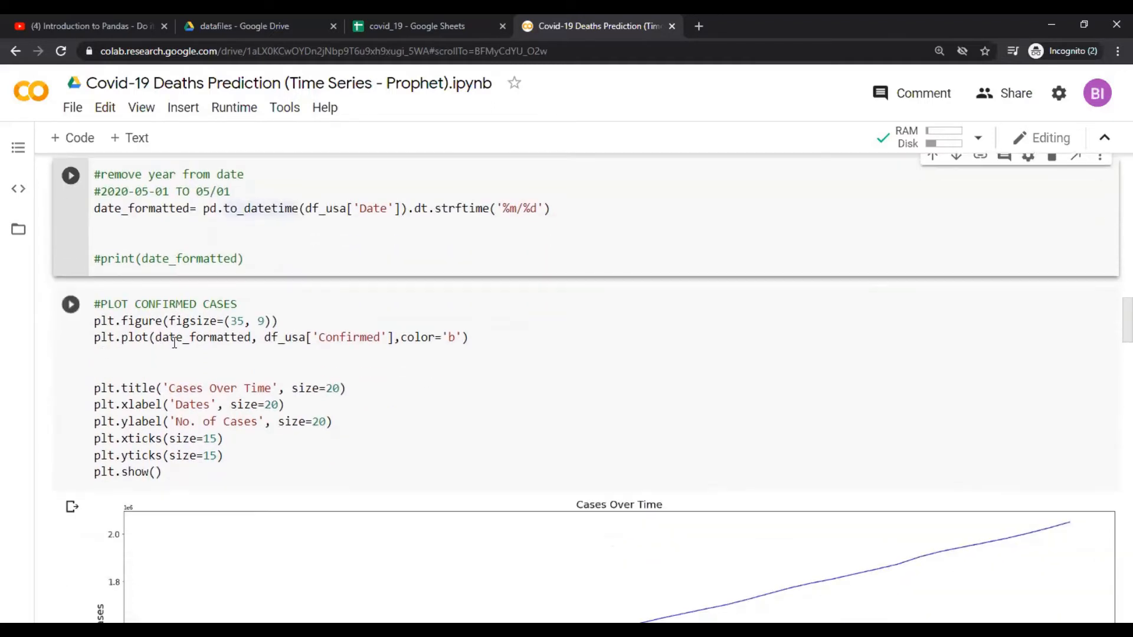
{"action": "left_click", "coordinate": [71, 303]}
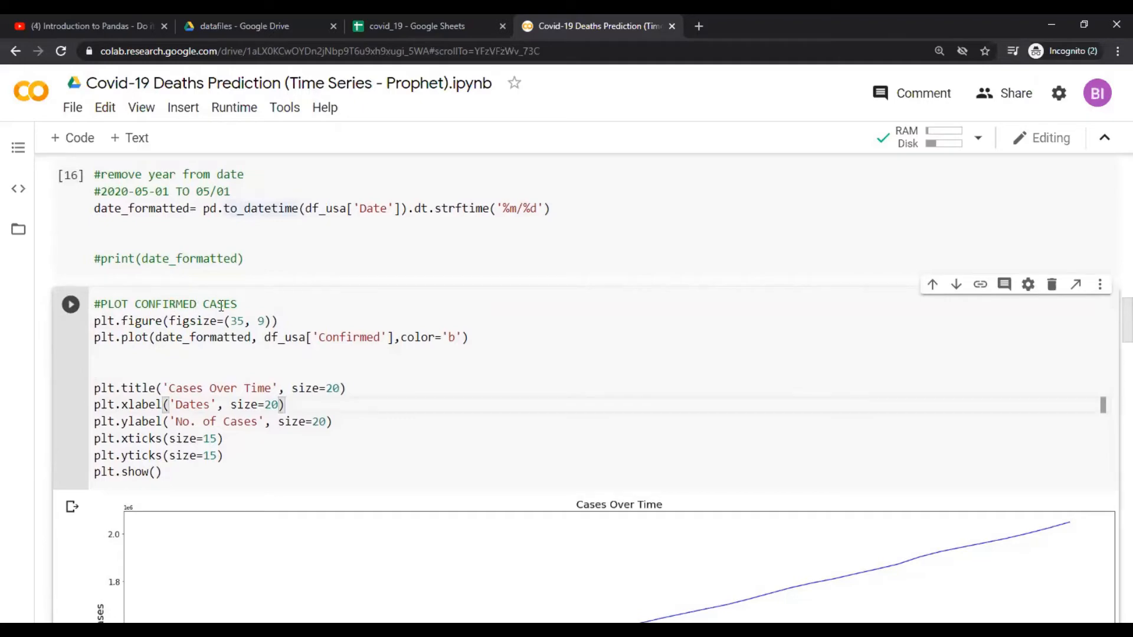
{"action": "left_click", "coordinate": [71, 303]}
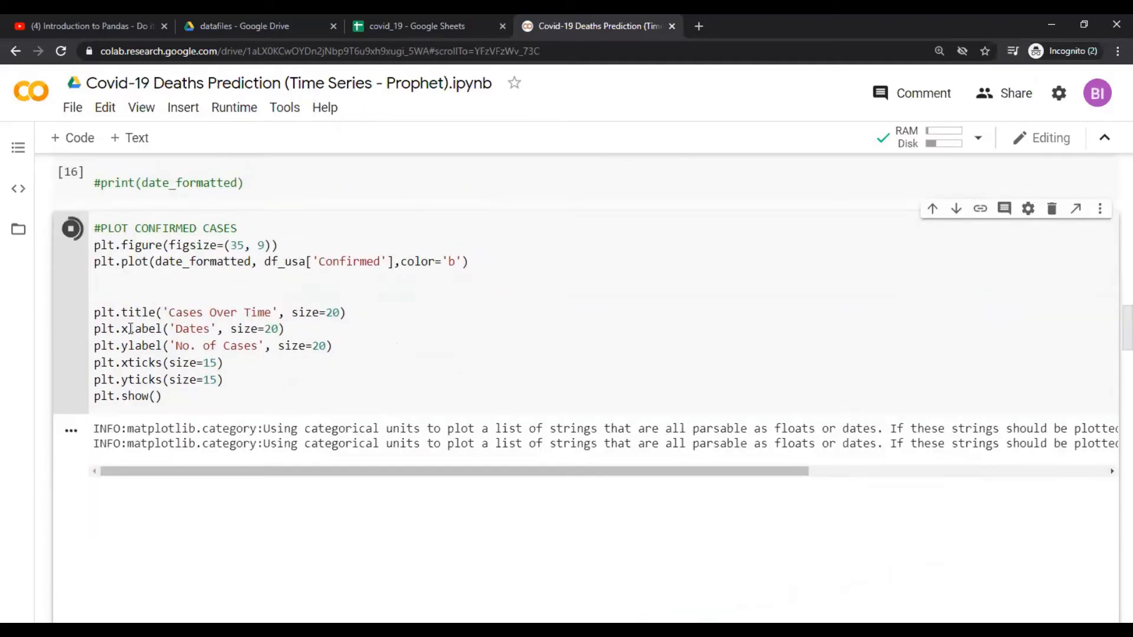
{"action": "left_click", "coordinate": [71, 228]}
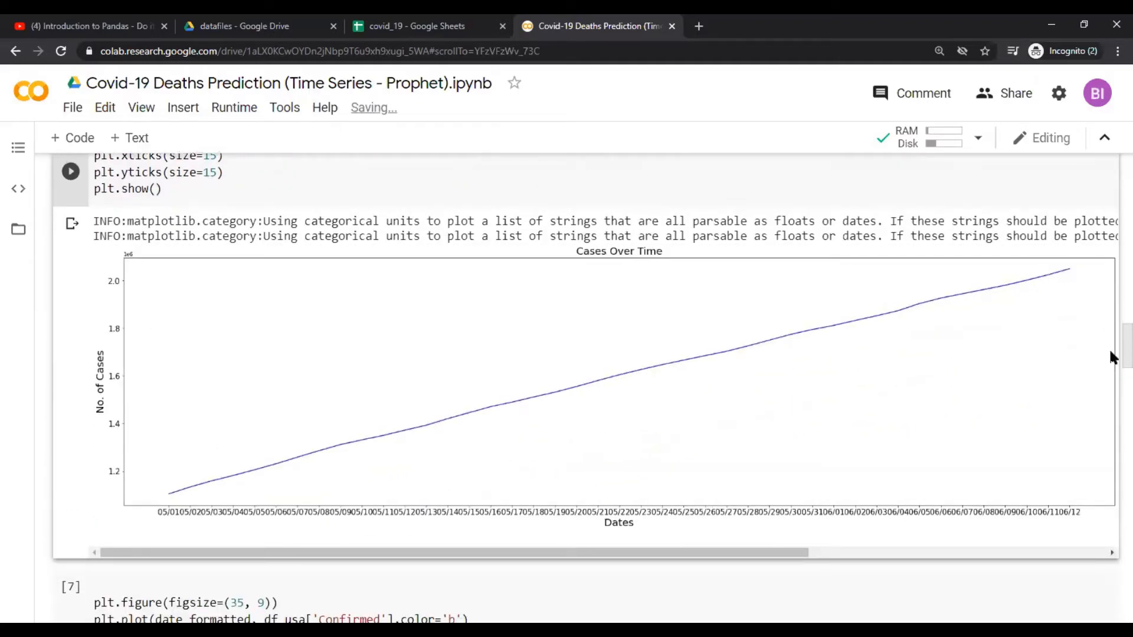
{"action": "mouse_move", "coordinate": [972, 488]}
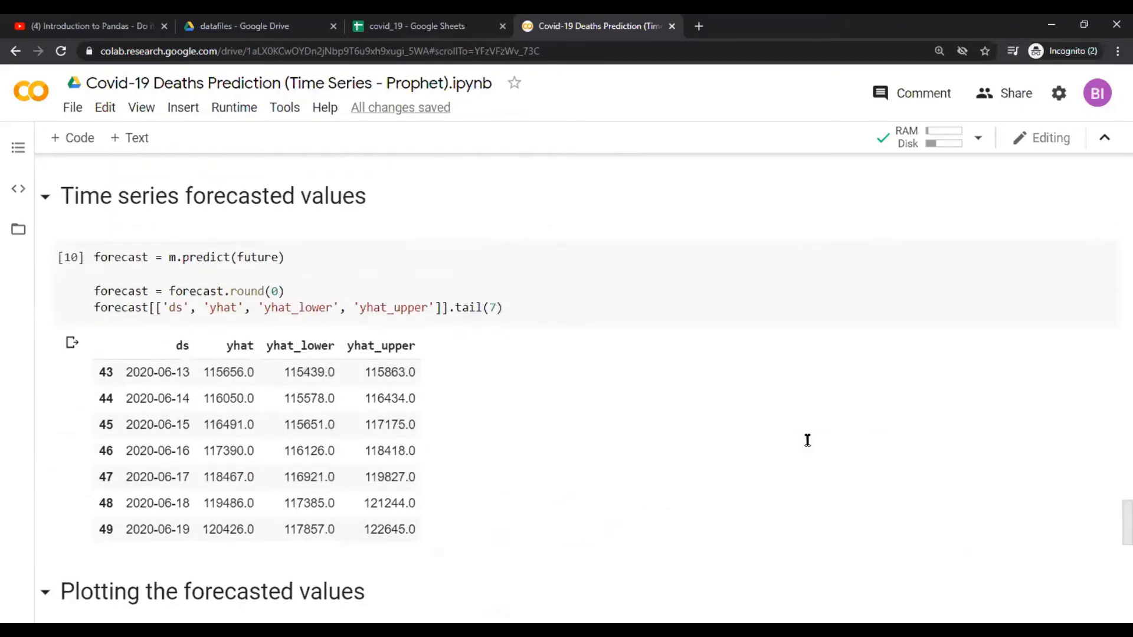
{"action": "scroll", "scroll_direction": "up", "scroll_amount": 3}
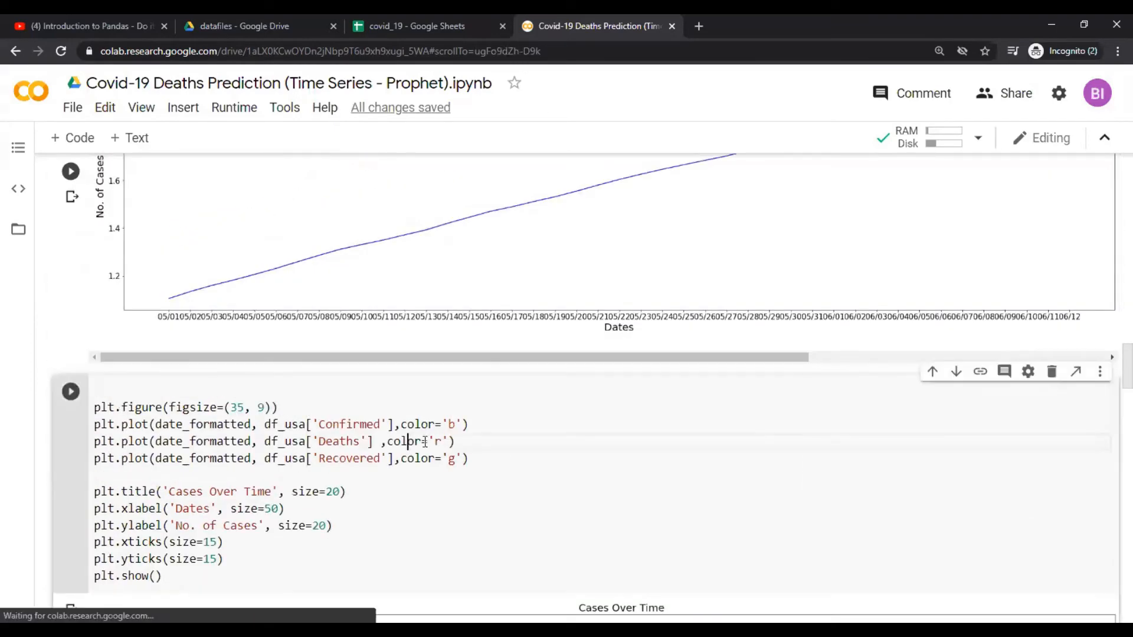
{"action": "scroll", "scroll_direction": "down", "scroll_amount": 3}
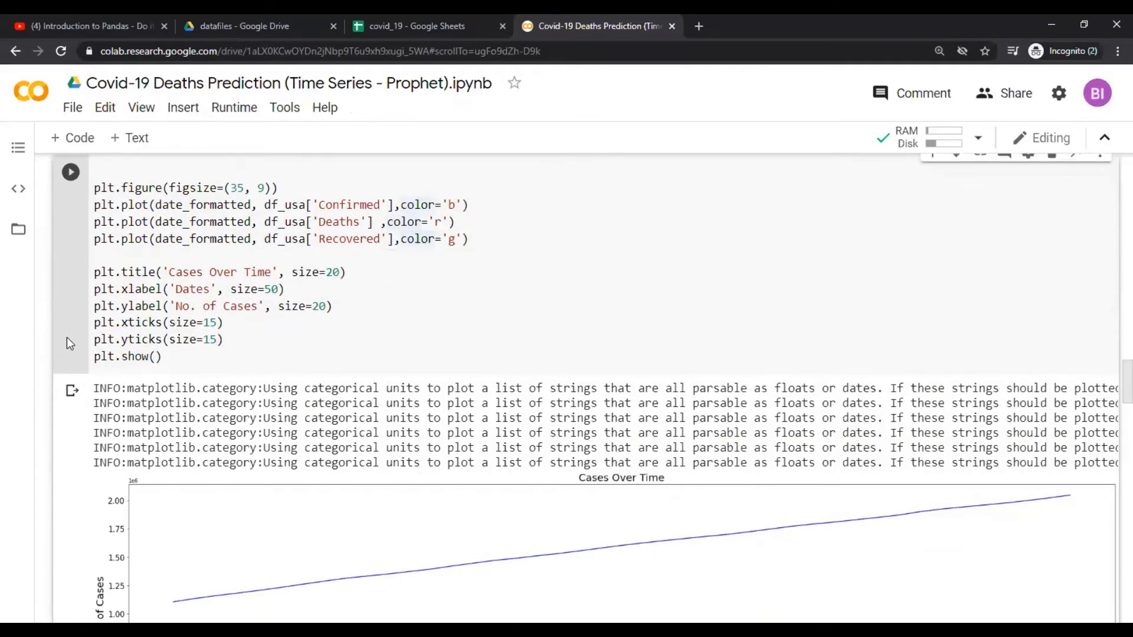
{"action": "scroll", "scroll_direction": "down", "scroll_amount": 3}
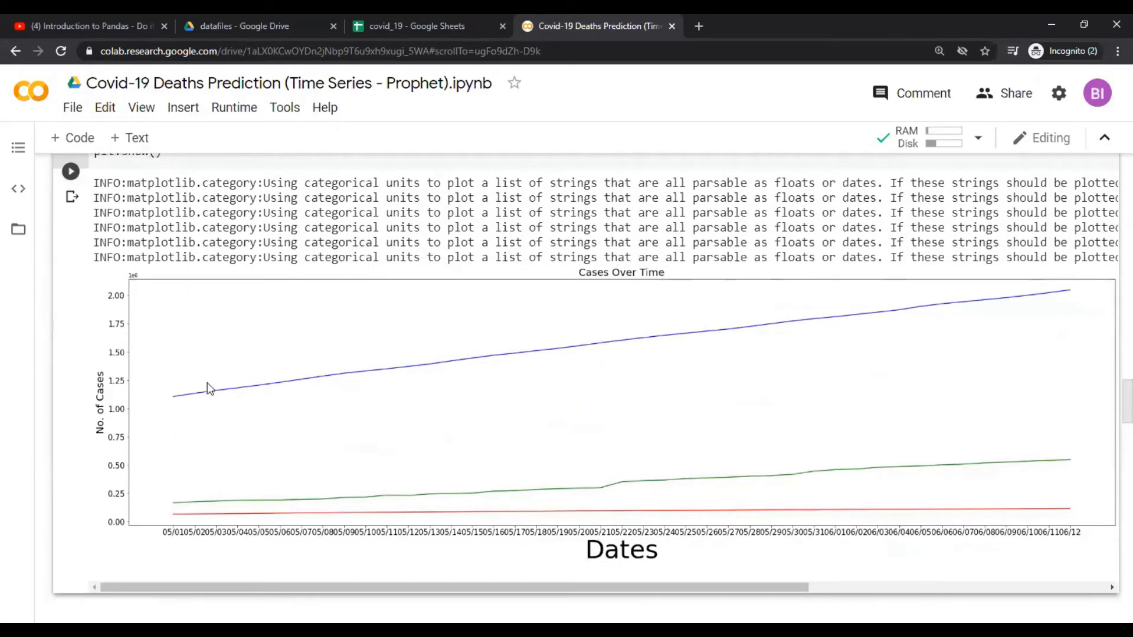
{"action": "scroll", "scroll_direction": "up", "scroll_amount": 3}
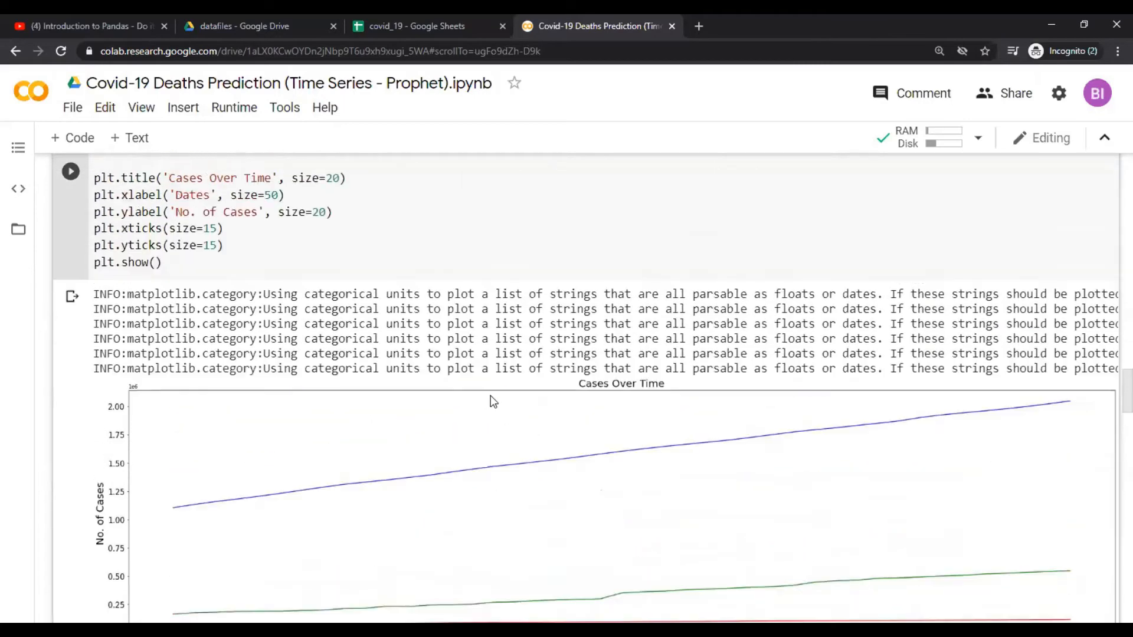
{"action": "scroll", "scroll_direction": "up", "scroll_amount": 3}
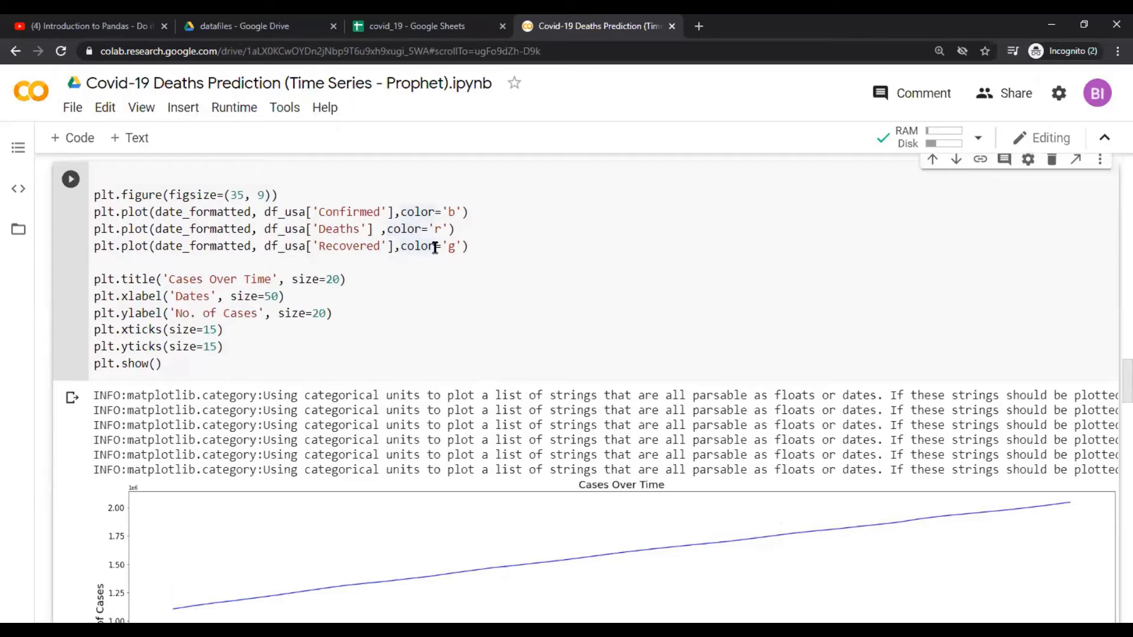
{"action": "scroll", "scroll_direction": "down", "scroll_amount": 3}
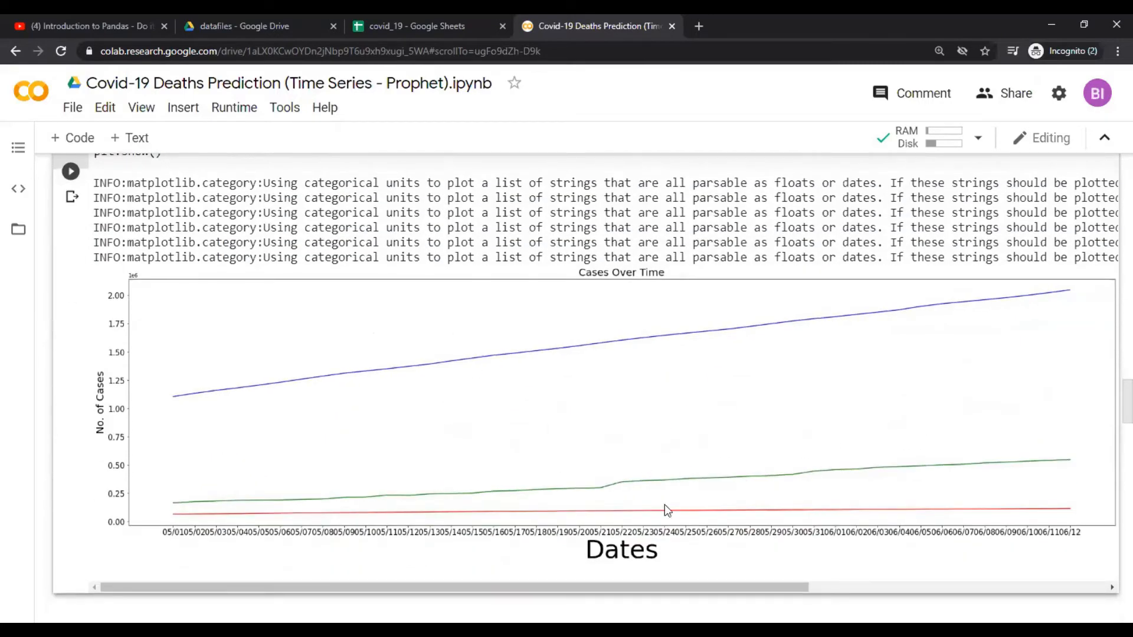
{"action": "mouse_move", "coordinate": [672, 522]}
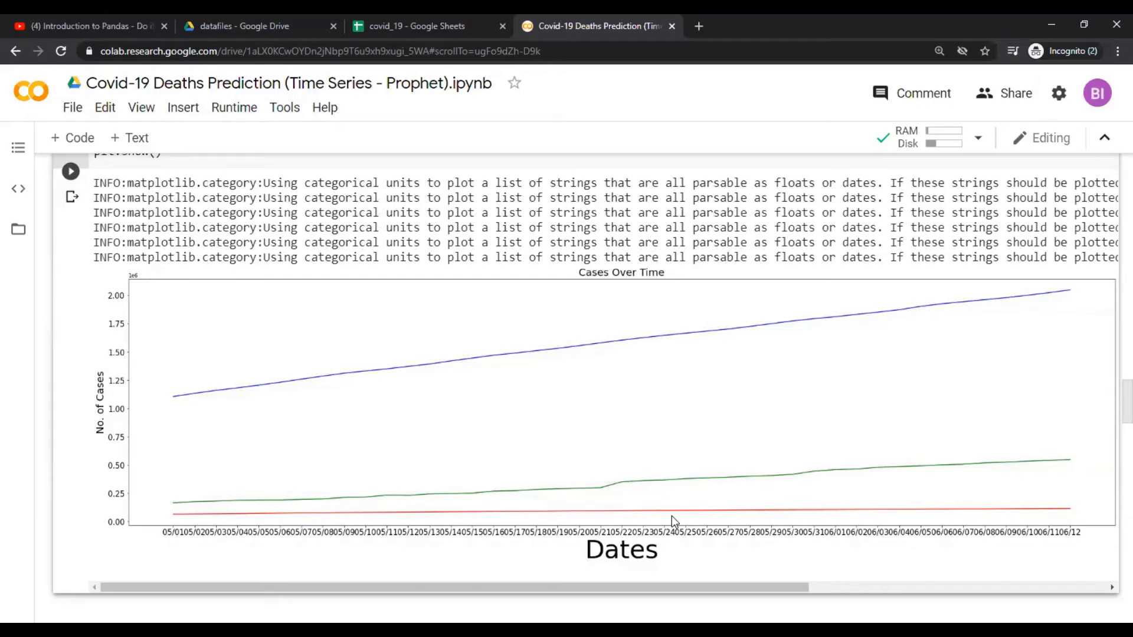
{"action": "scroll", "scroll_direction": "up", "scroll_amount": 3}
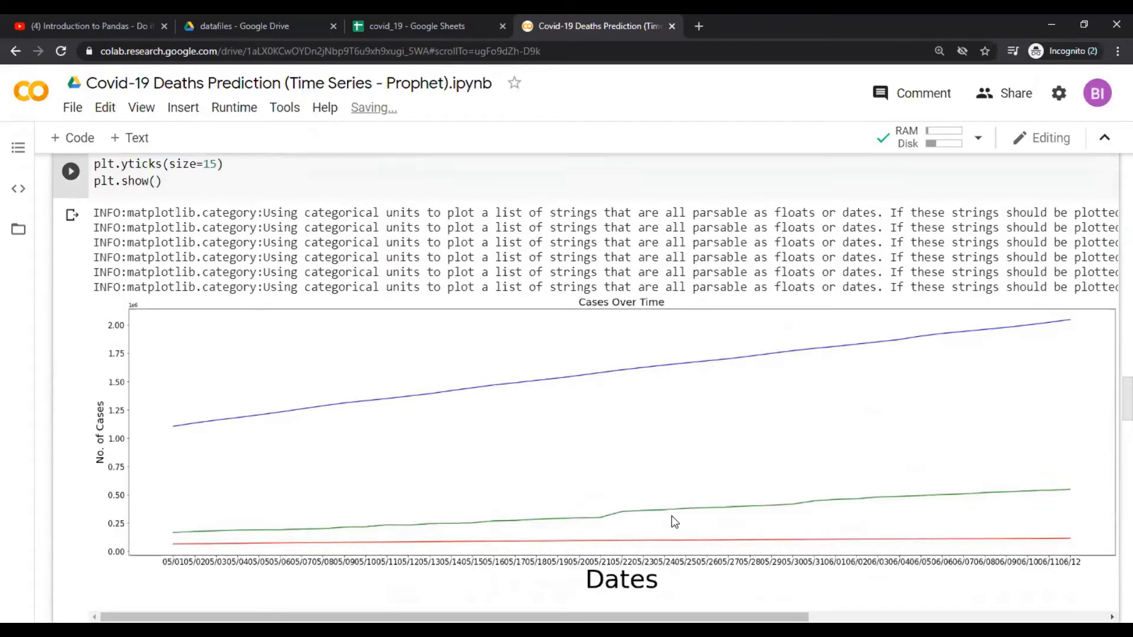
{"action": "scroll", "scroll_direction": "down", "scroll_amount": 3}
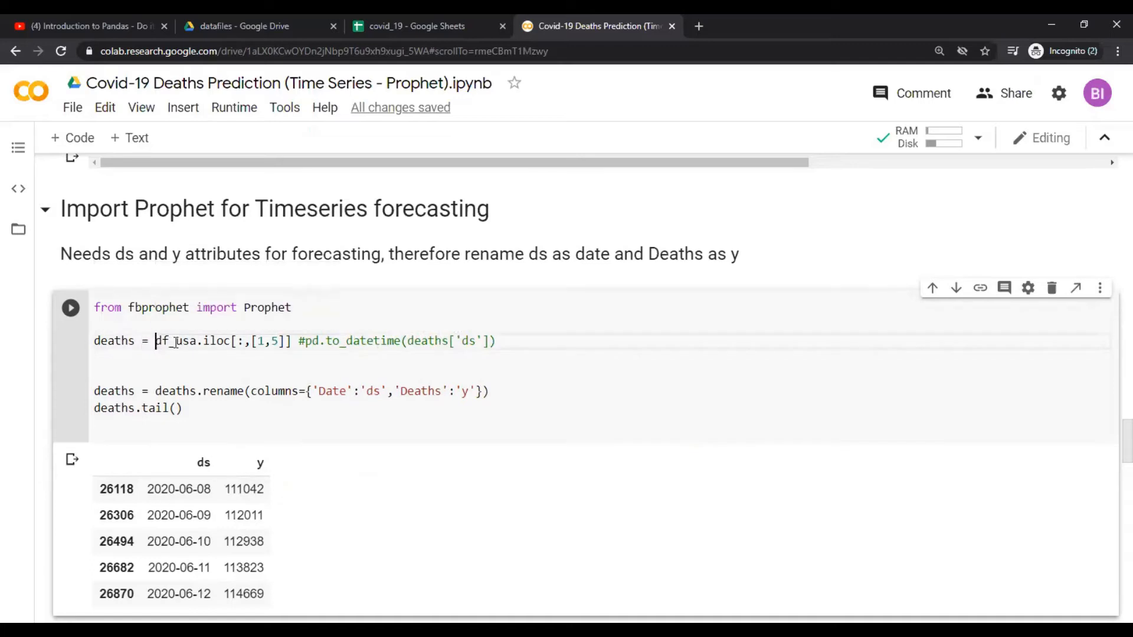
Highlight iloc in the deaths line and scroll up to the Prophet import cell
{"action": "double_click", "coordinate": [214, 341]}
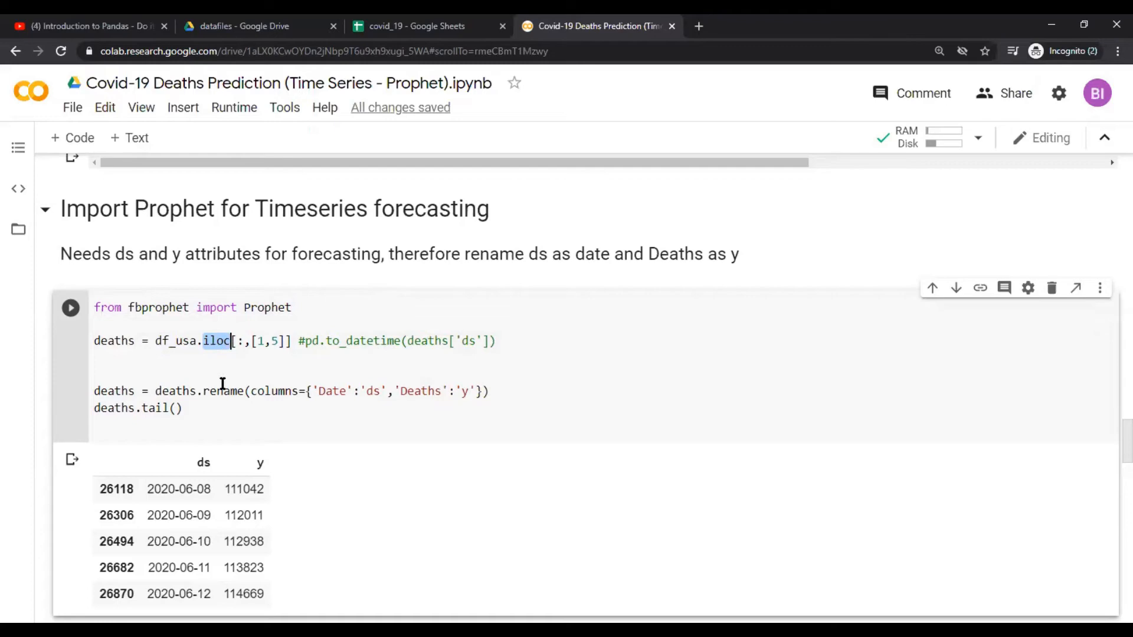
{"action": "scroll", "scroll_direction": "up", "scroll_amount": 3}
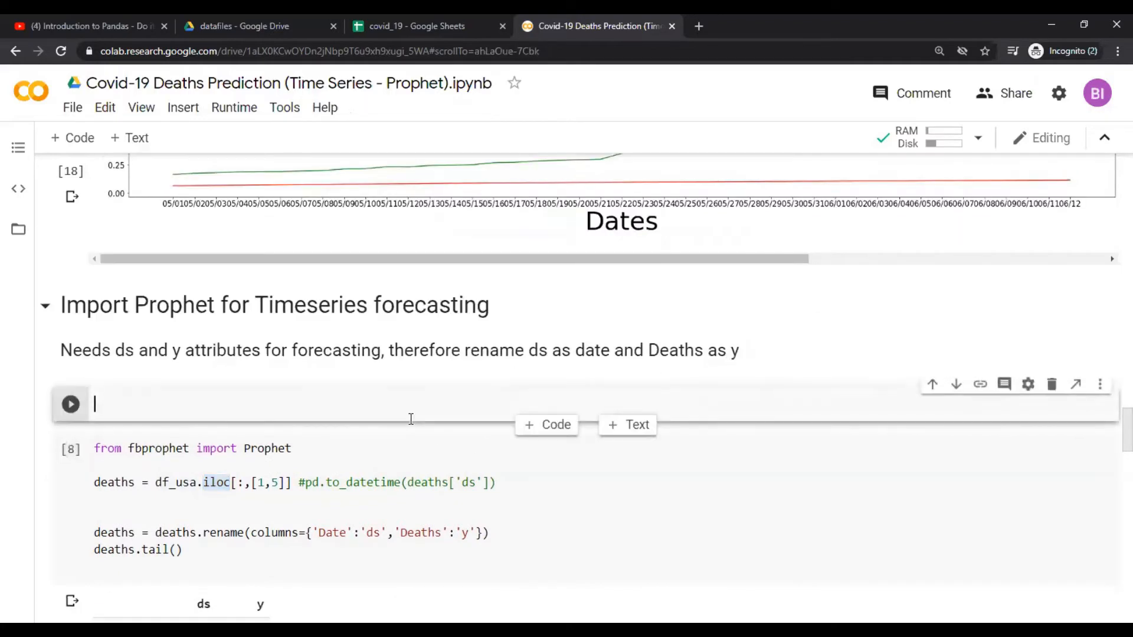
Enter df_usa.head() in the new cell and run it to show five US rows
{"action": "type", "text": "df_usa.head"}
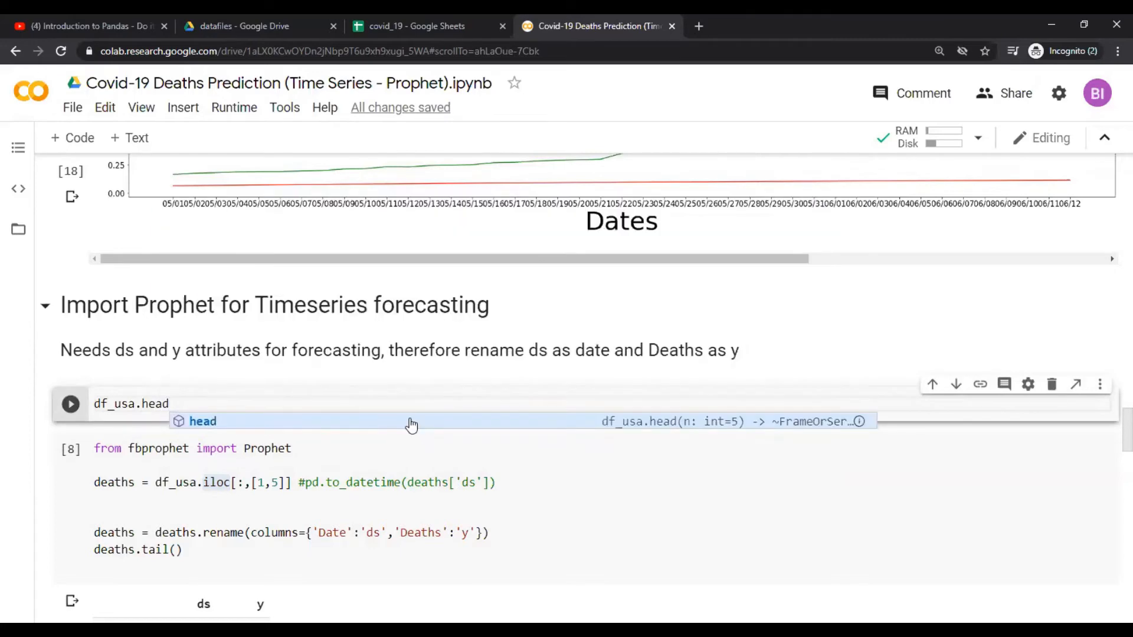
{"action": "left_click", "coordinate": [203, 421]}
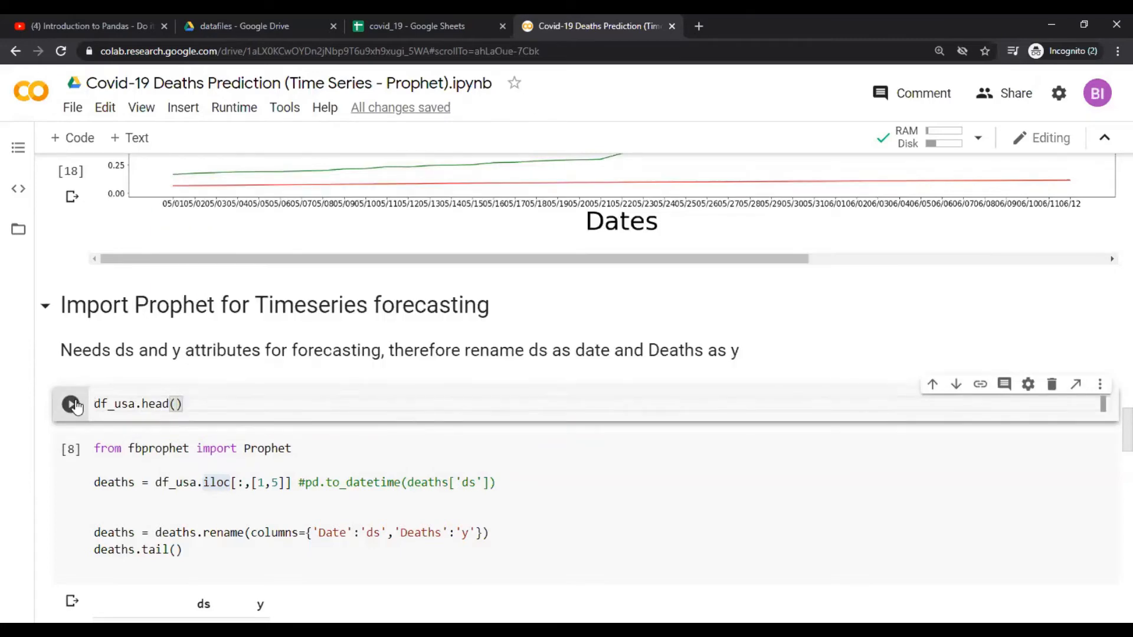
{"action": "left_click", "coordinate": [70, 403]}
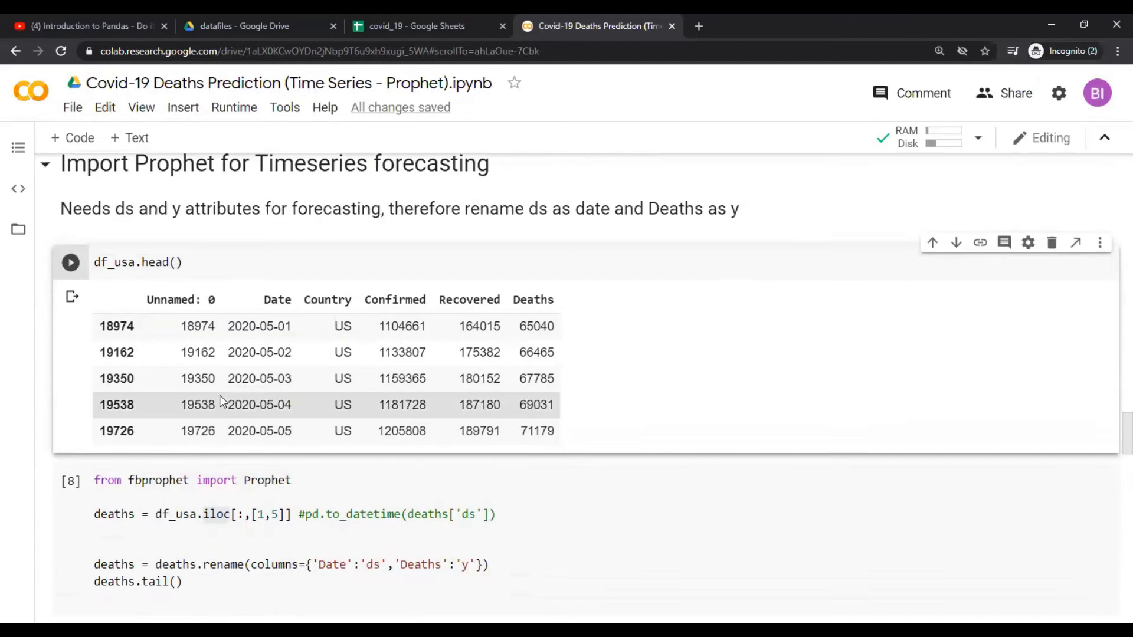
{"action": "scroll", "scroll_direction": "down", "scroll_amount": 3}
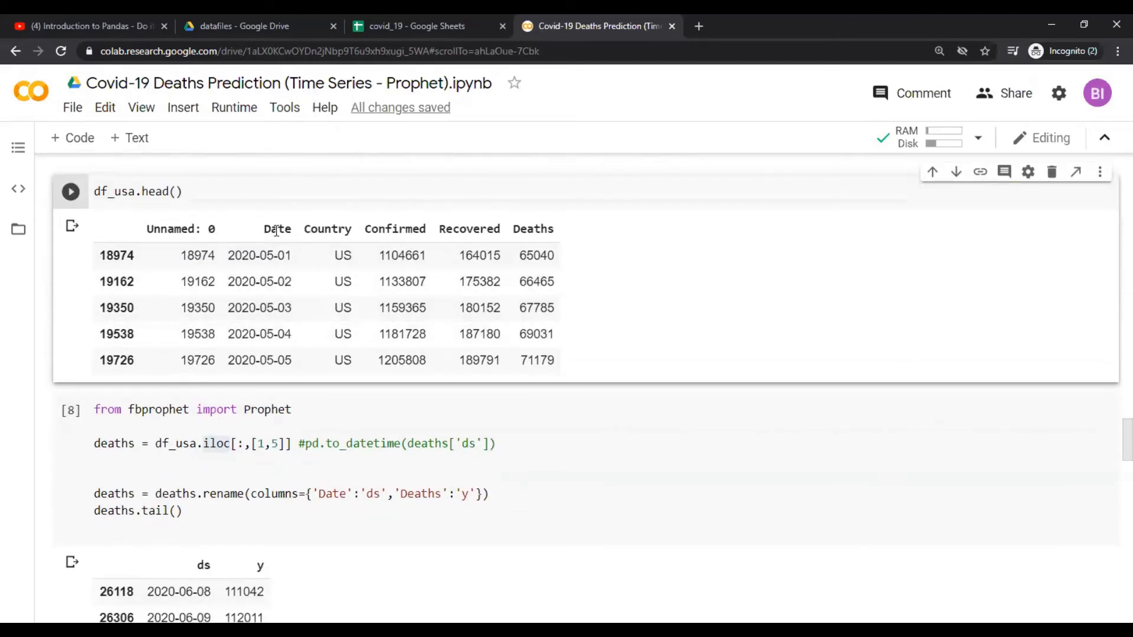
{"action": "mouse_move", "coordinate": [271, 241]}
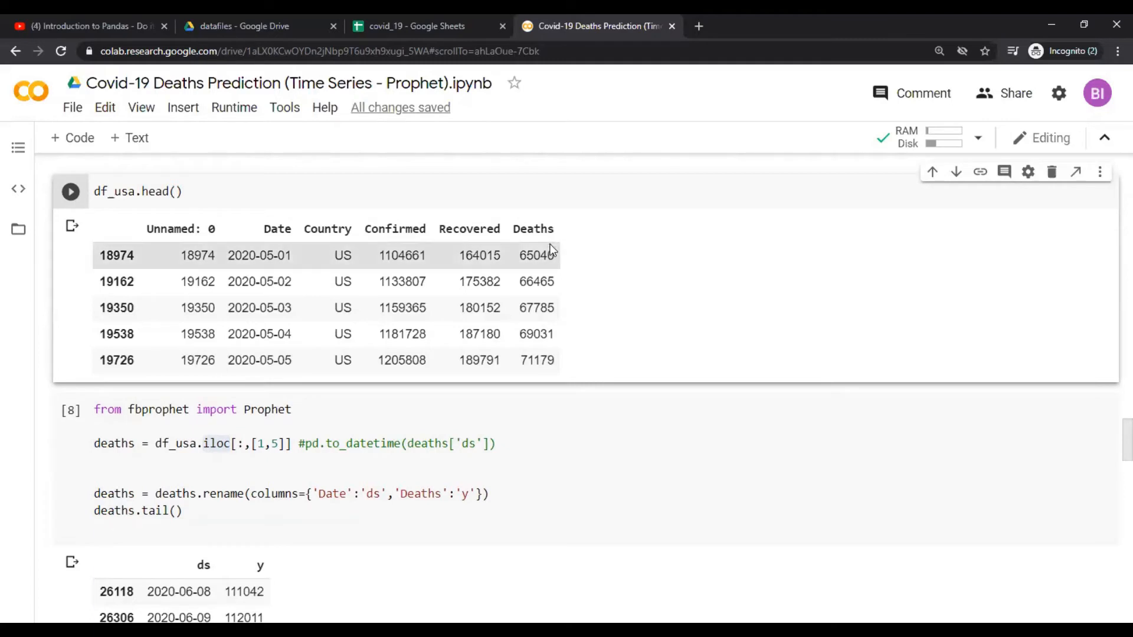
{"action": "mouse_move", "coordinate": [315, 231]}
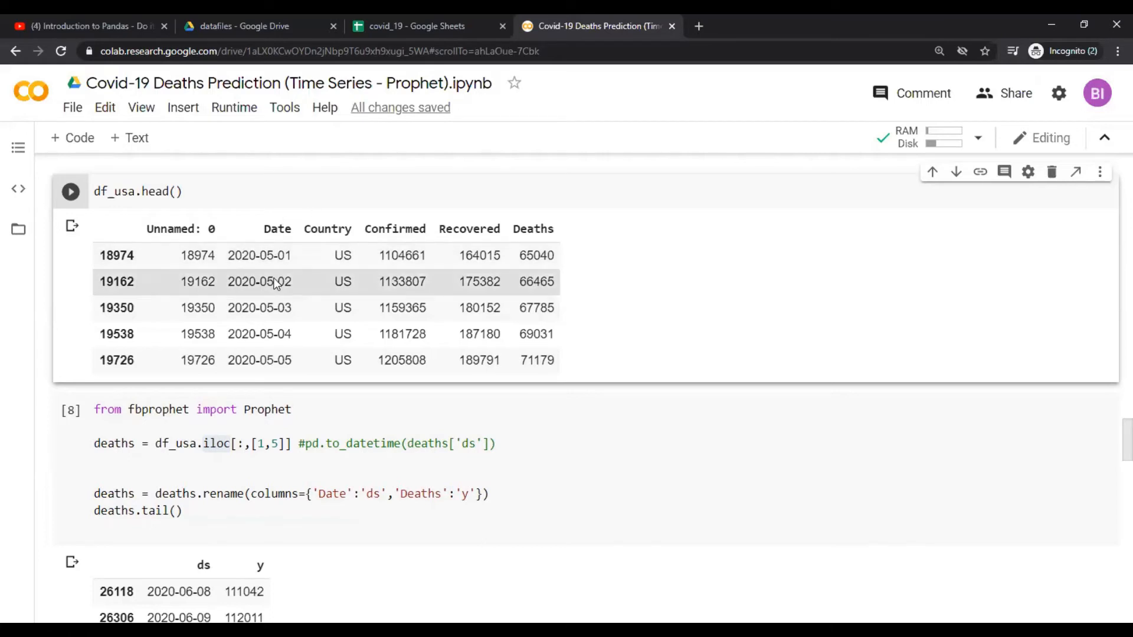
{"action": "mouse_move", "coordinate": [536, 234]}
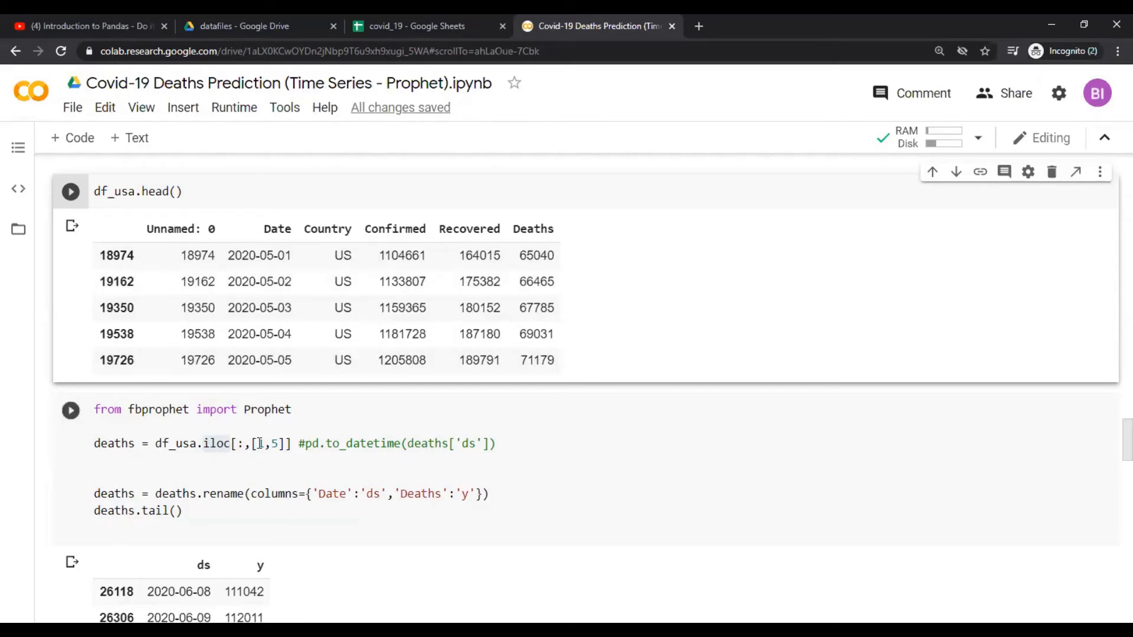
{"action": "scroll", "scroll_direction": "up", "scroll_amount": 3}
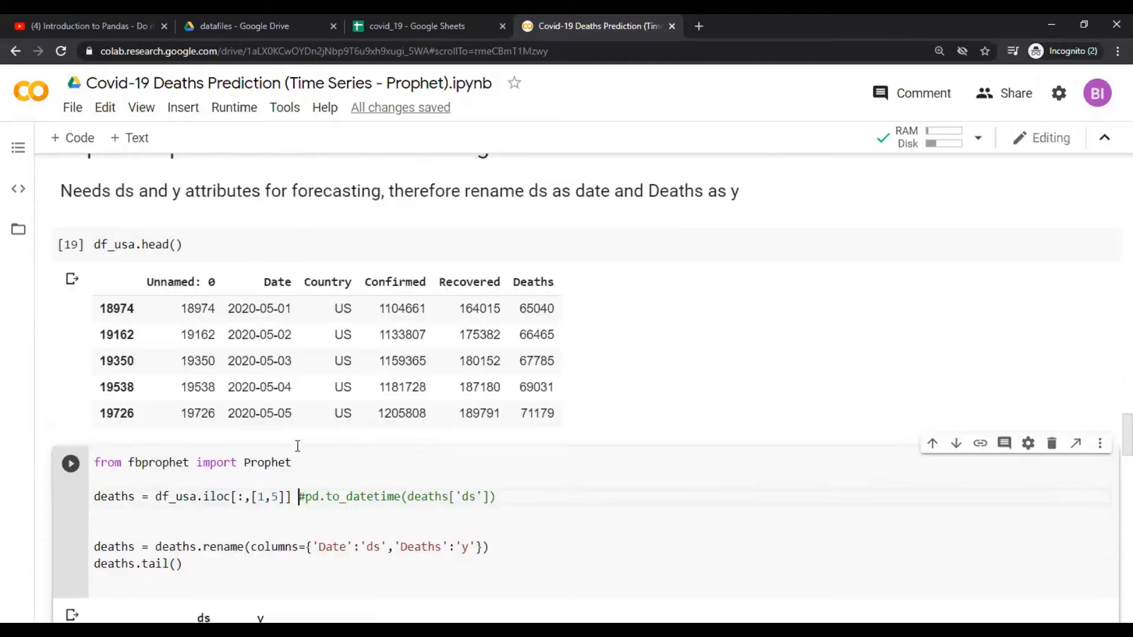
{"action": "scroll", "scroll_direction": "up", "scroll_amount": 3}
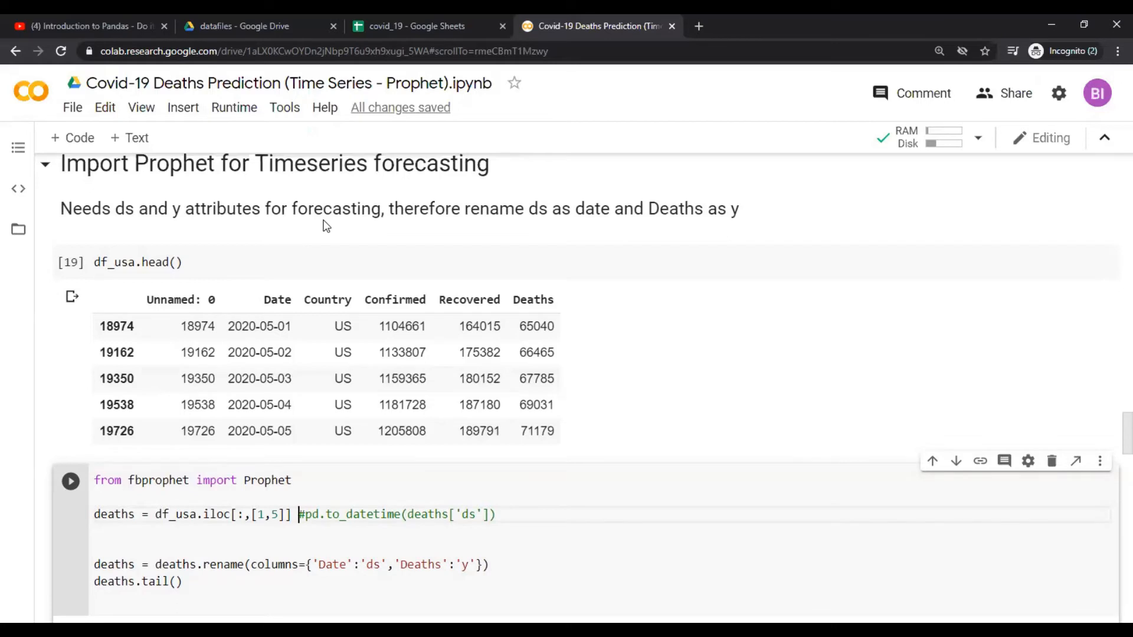
{"action": "mouse_move", "coordinate": [538, 208]}
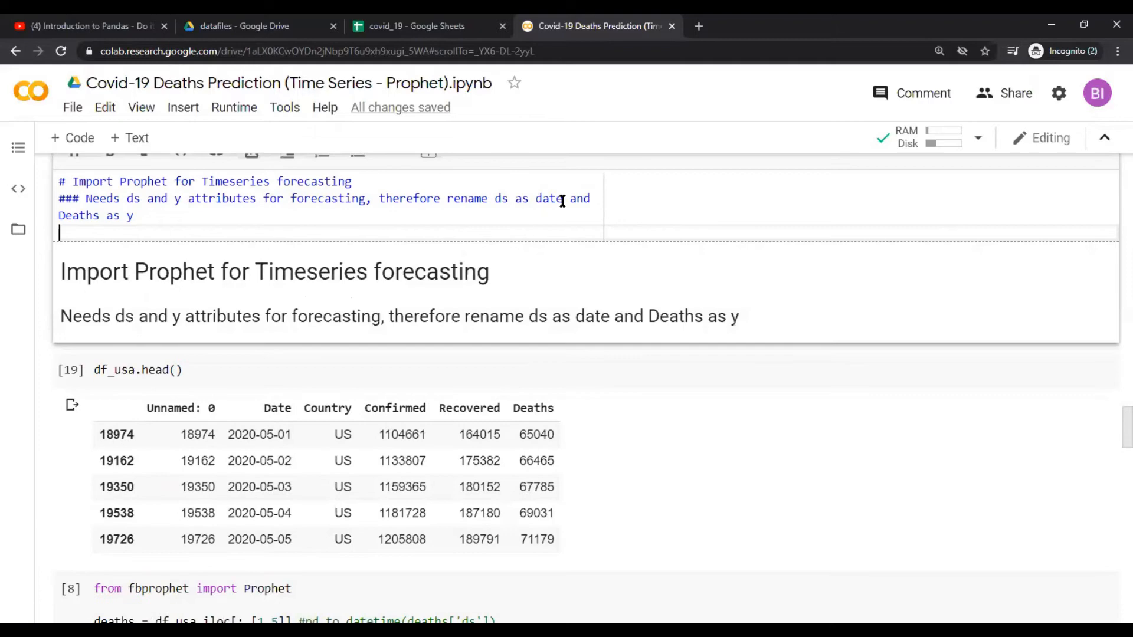
{"action": "mouse_move", "coordinate": [740, 321]}
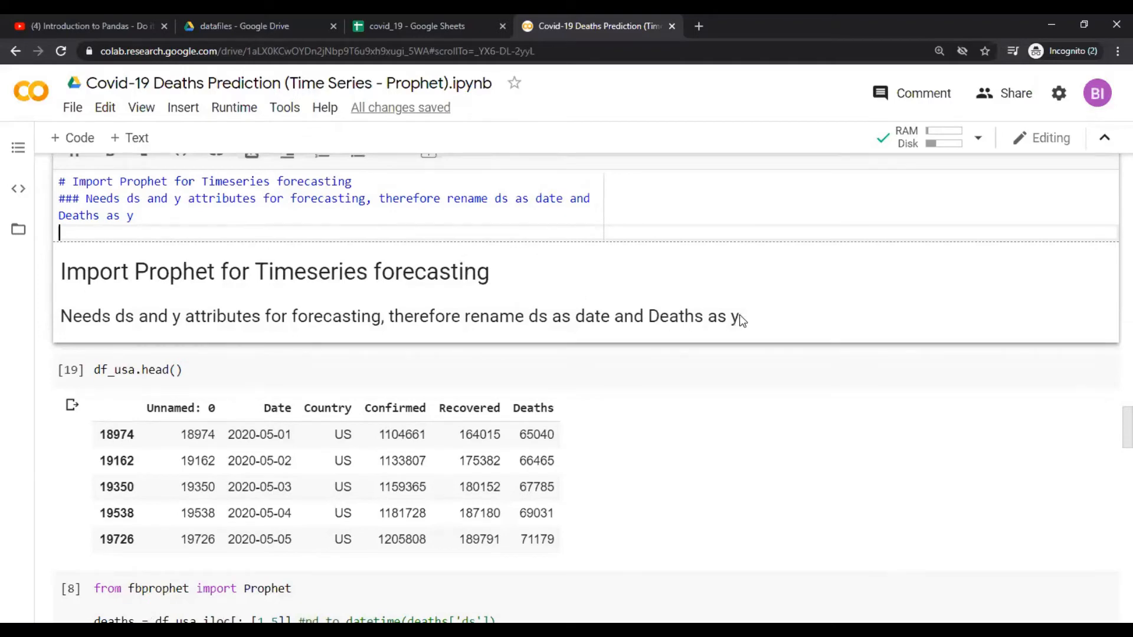
{"action": "scroll", "scroll_direction": "down", "scroll_amount": 3}
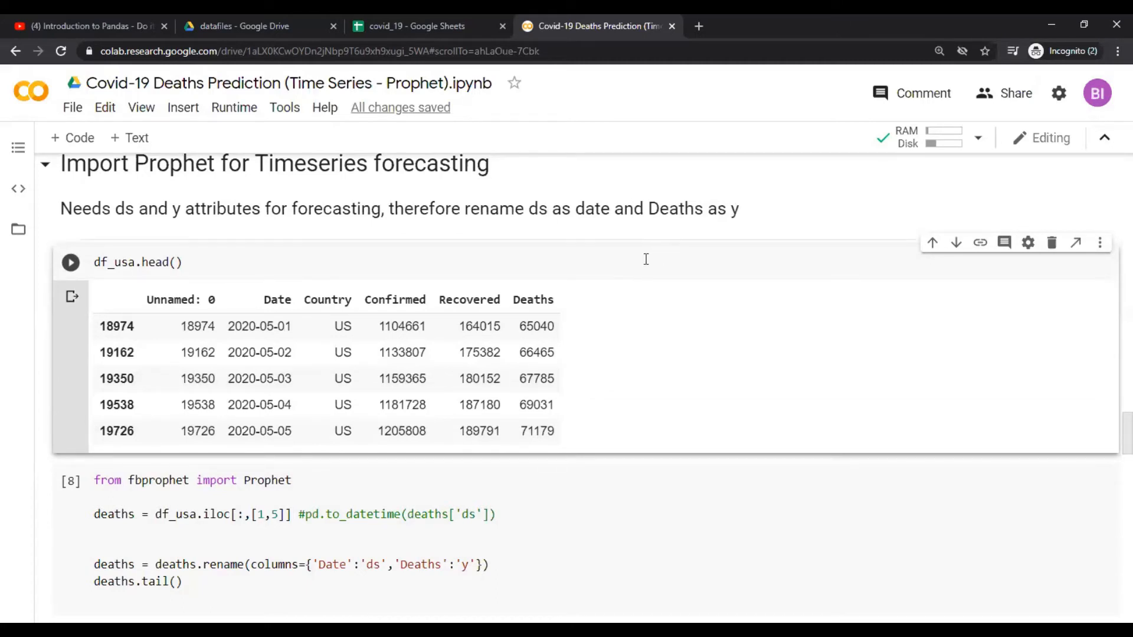
{"action": "mouse_move", "coordinate": [506, 431]}
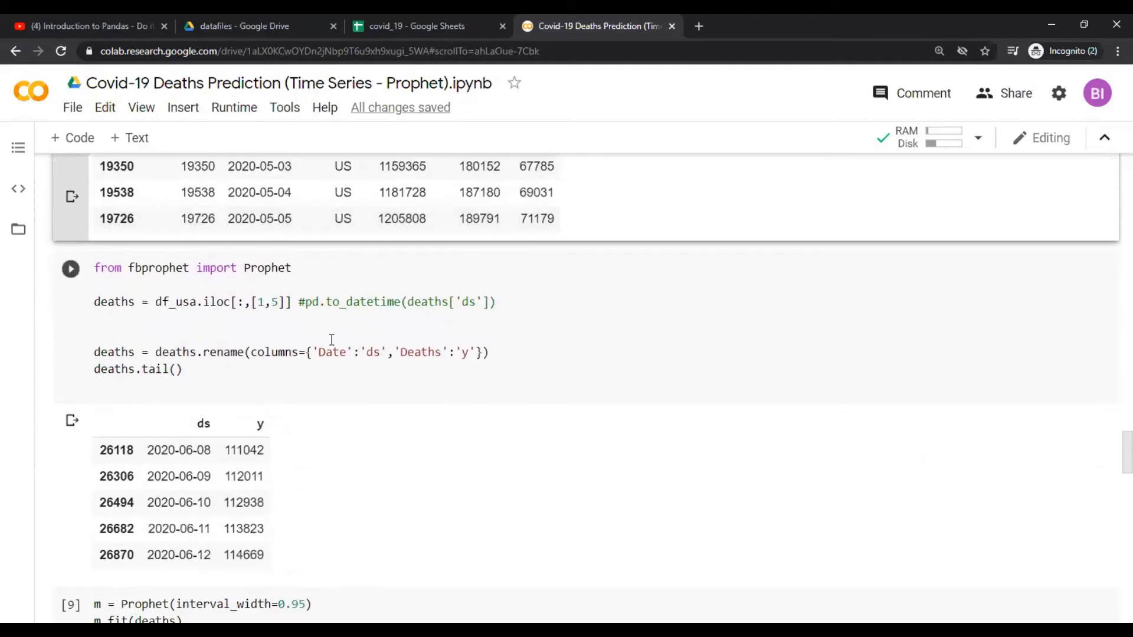
{"action": "mouse_move", "coordinate": [292, 394]}
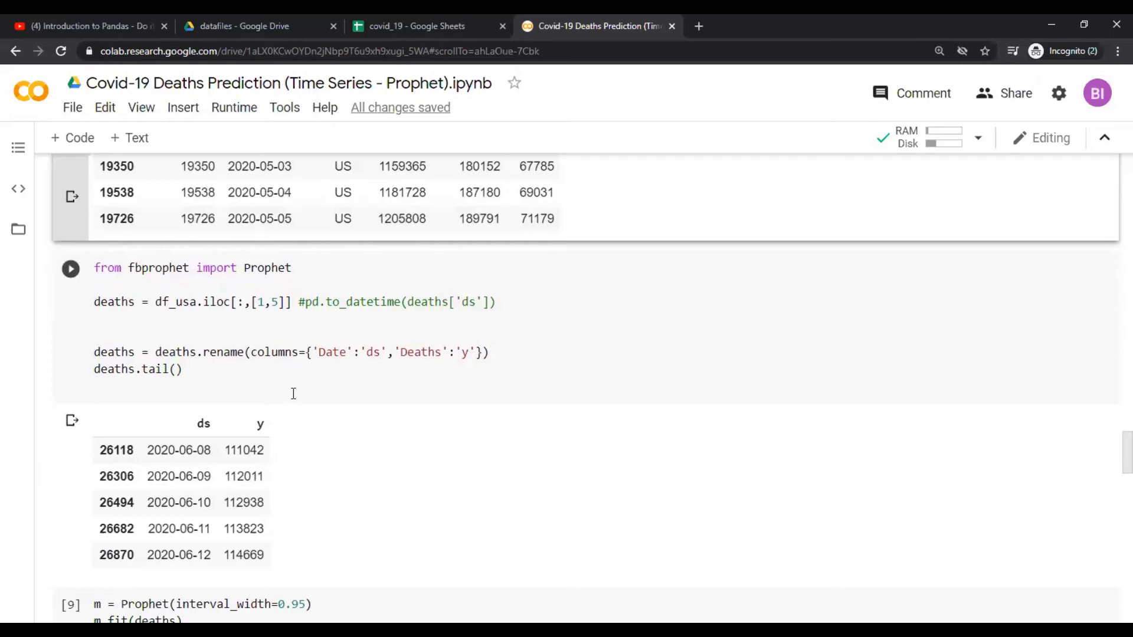
{"action": "scroll", "scroll_direction": "up", "scroll_amount": 3}
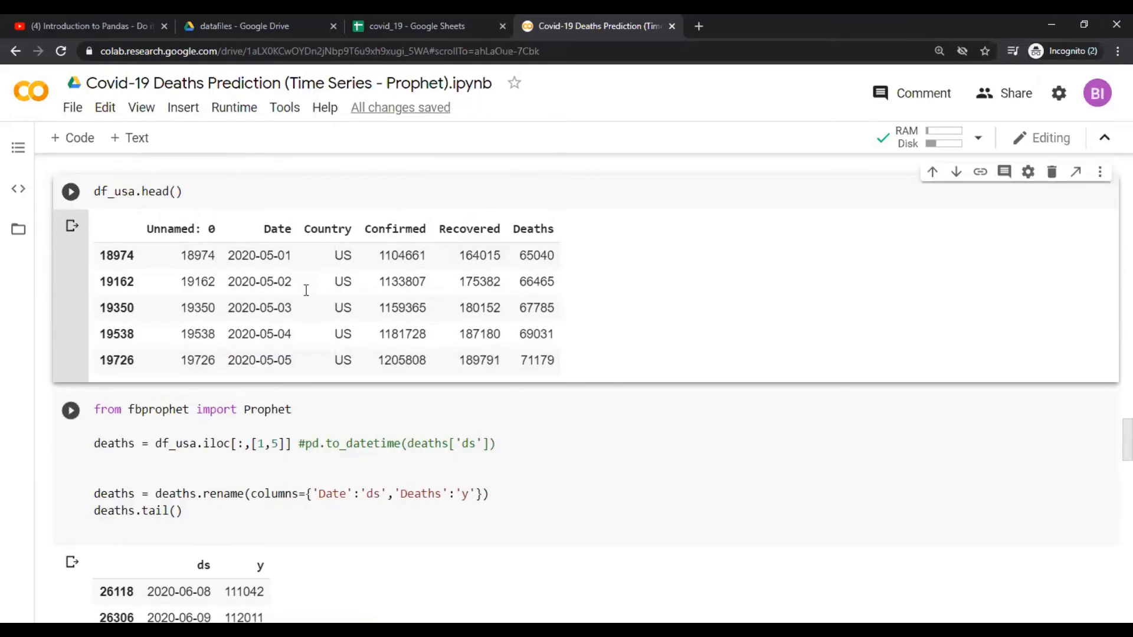
{"action": "mouse_move", "coordinate": [331, 493]}
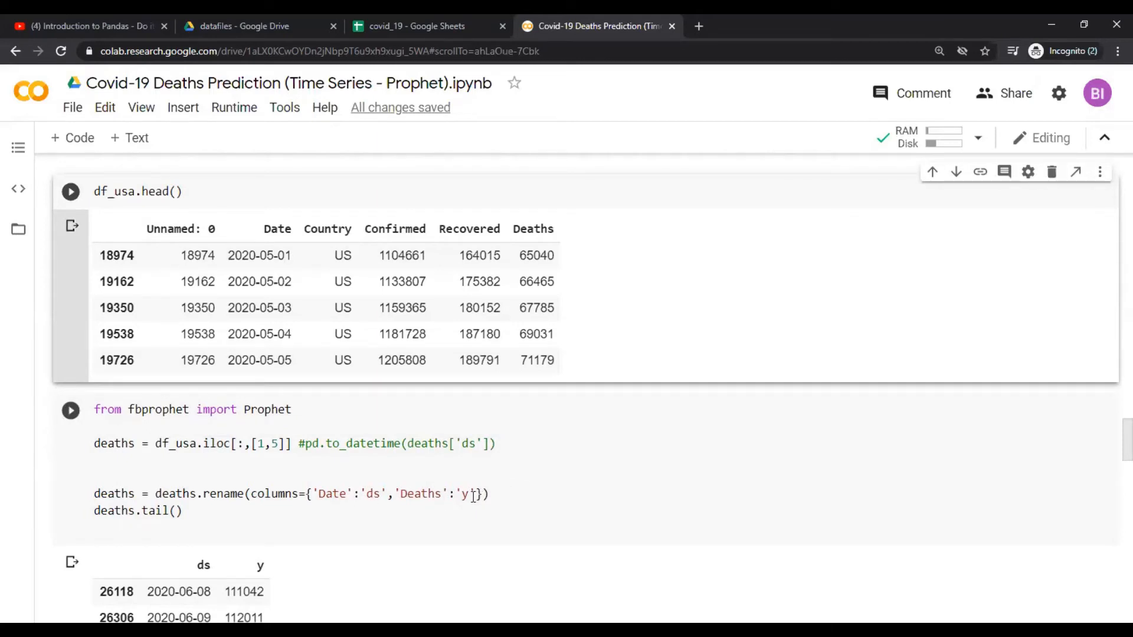
{"action": "mouse_move", "coordinate": [340, 502]}
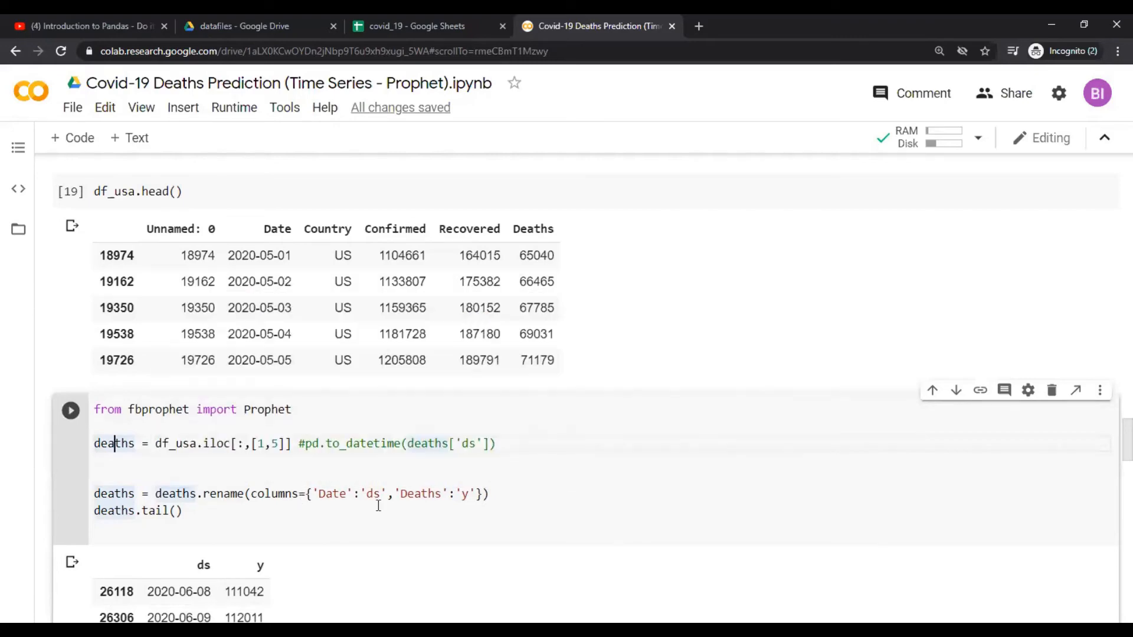
{"action": "scroll", "scroll_direction": "down", "scroll_amount": 3}
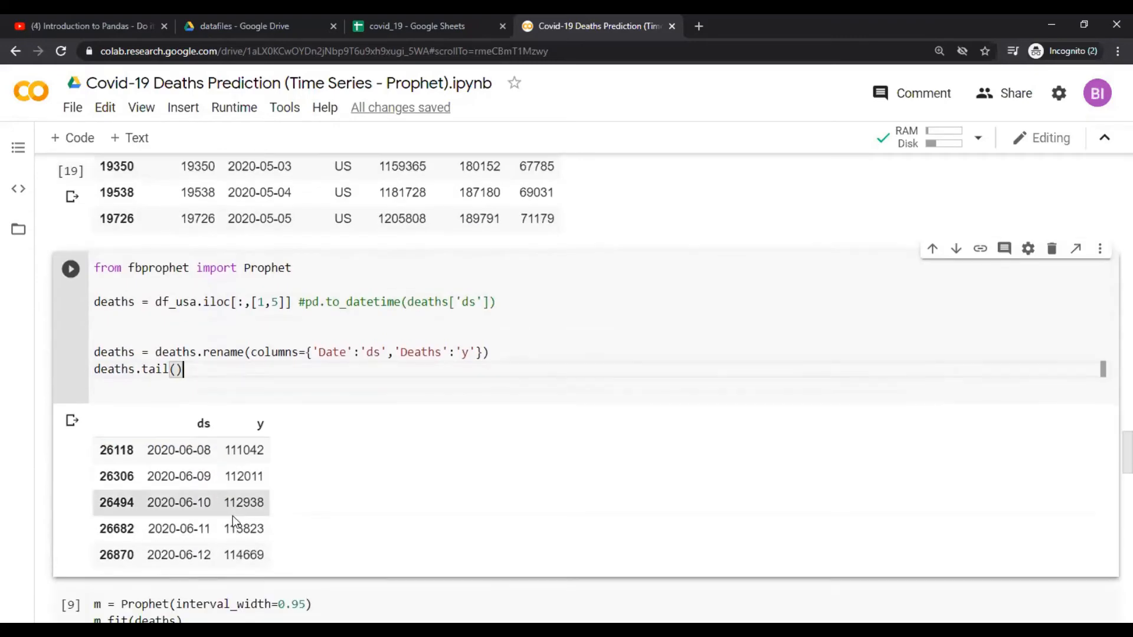
{"action": "scroll", "scroll_direction": "down", "scroll_amount": 3}
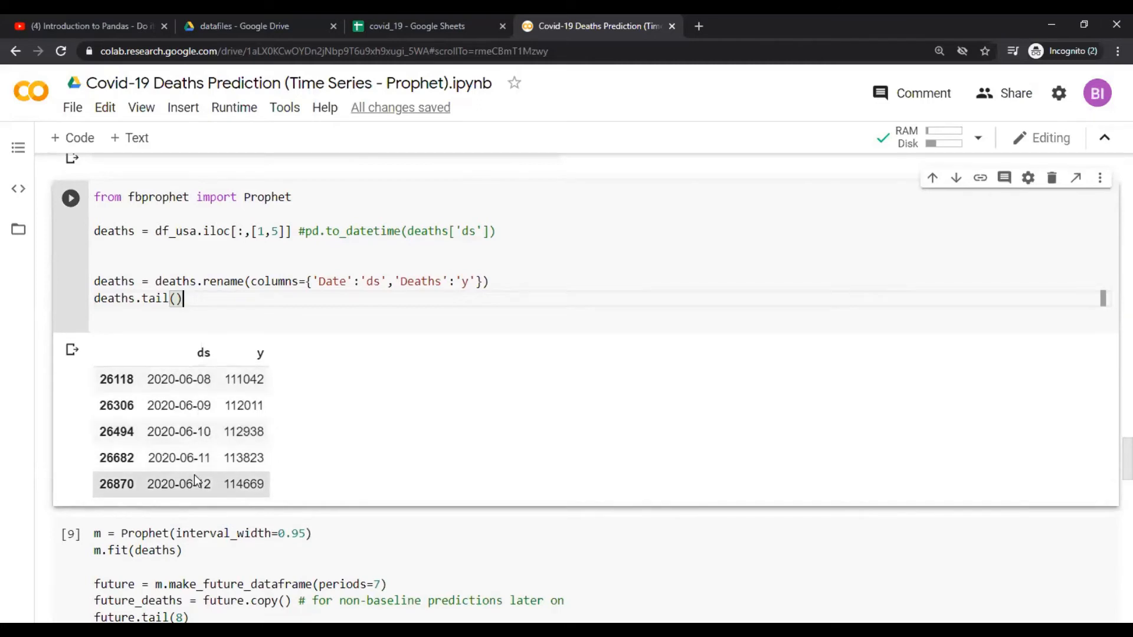
{"action": "mouse_move", "coordinate": [259, 498]}
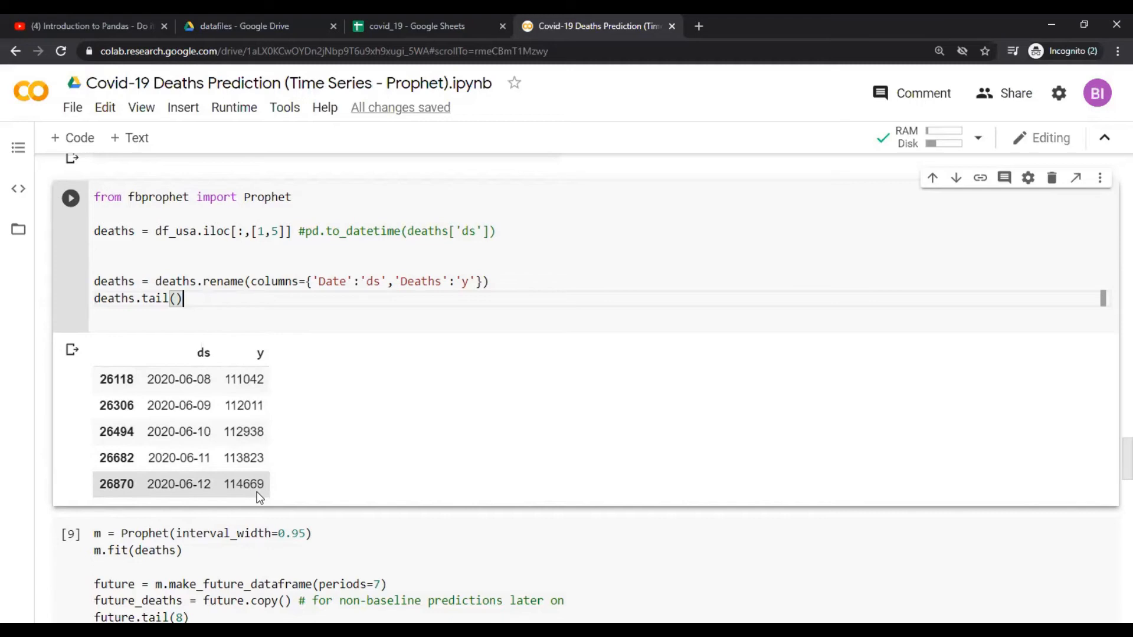
{"action": "scroll", "scroll_direction": "down", "scroll_amount": 3}
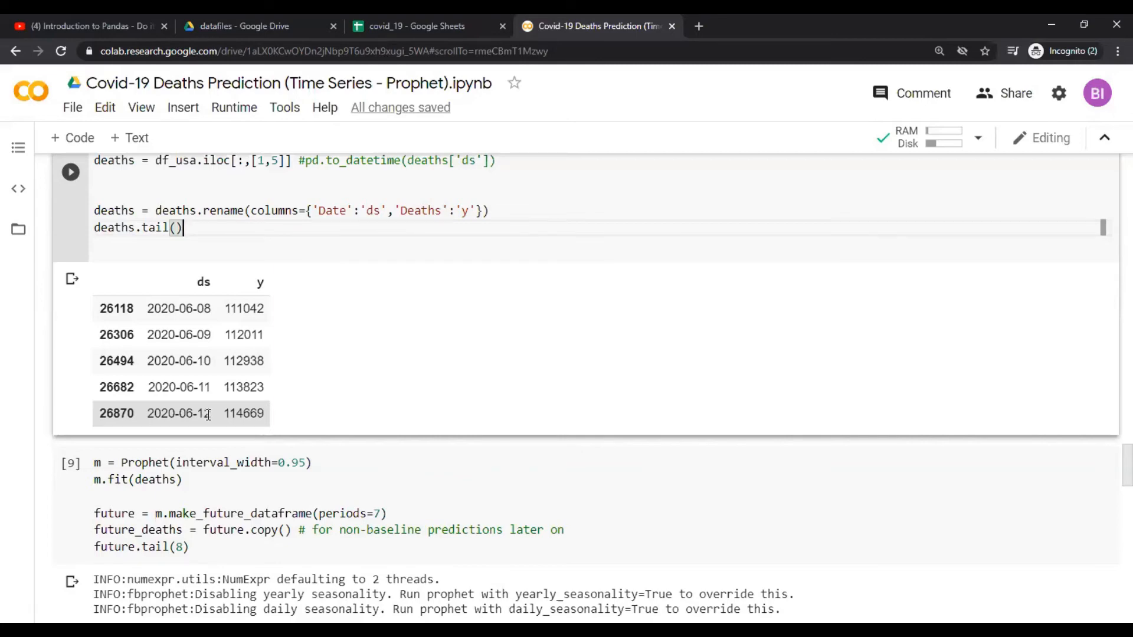
Highlight Prophet and make_future_dataframe(periods=7), then switch to the covid_19 sheet
{"action": "scroll", "scroll_direction": "down", "scroll_amount": 3}
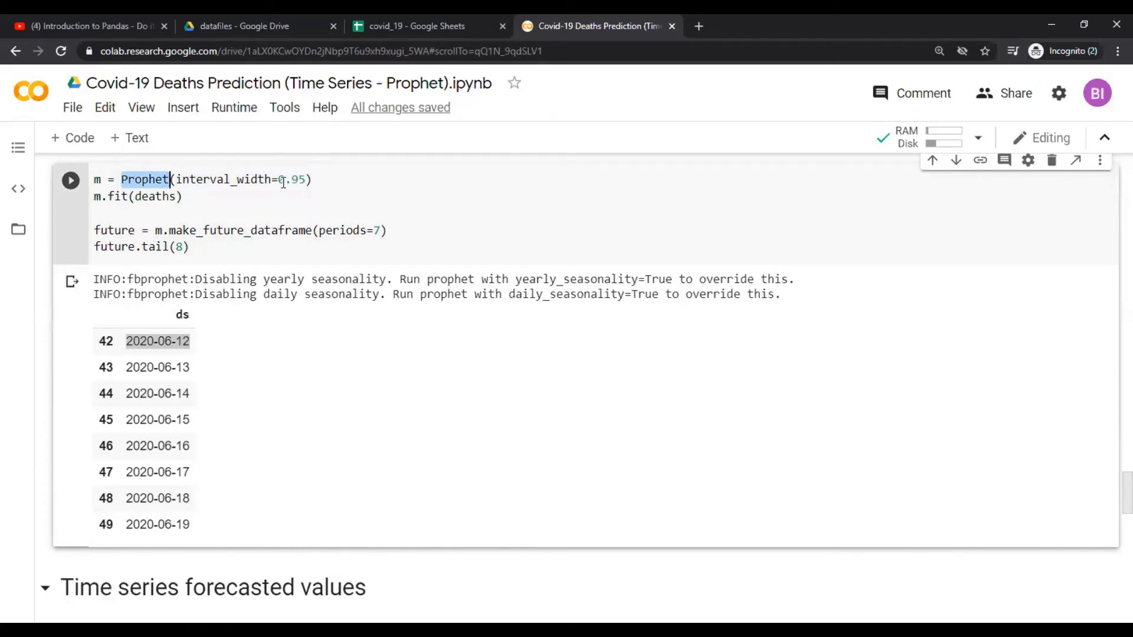
{"action": "left_click", "coordinate": [305, 180]}
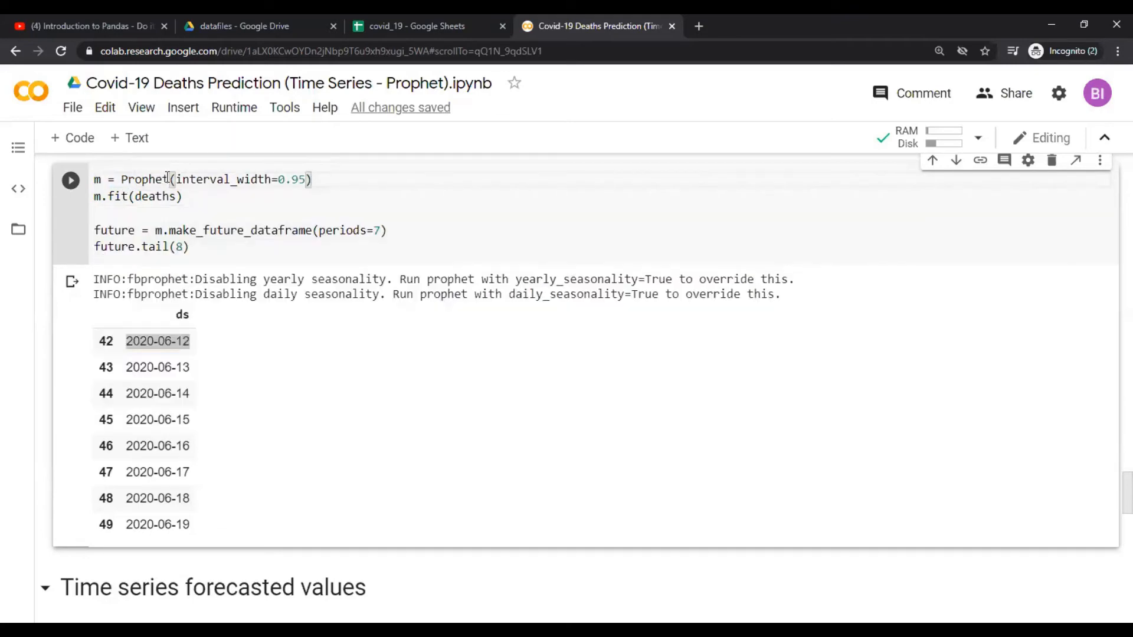
{"action": "mouse_move", "coordinate": [145, 179]}
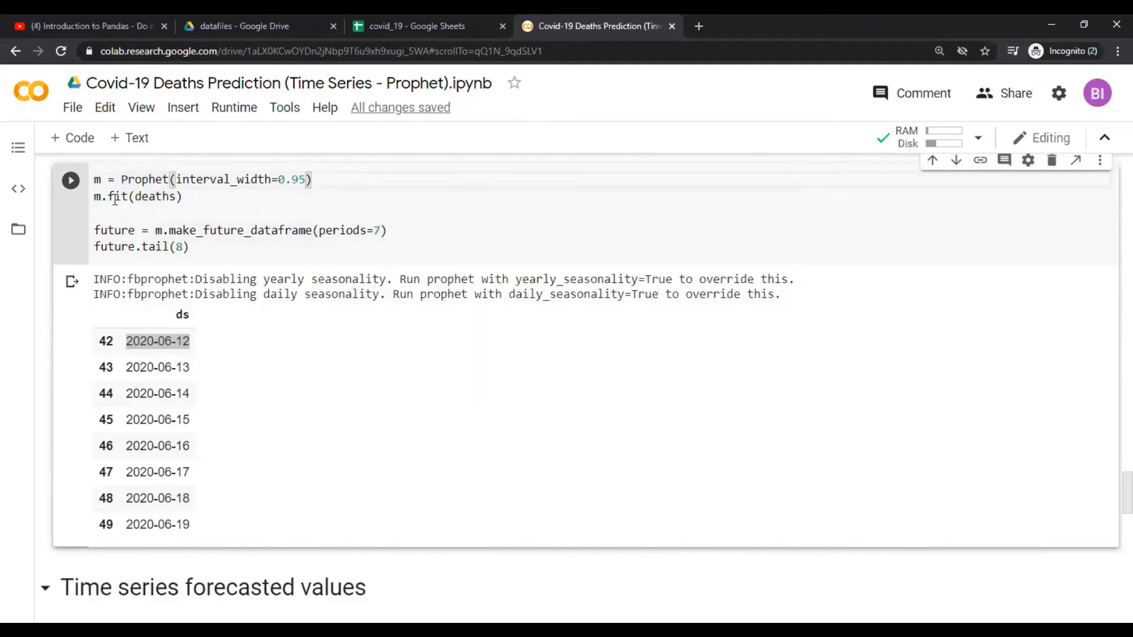
{"action": "mouse_move", "coordinate": [116, 196]}
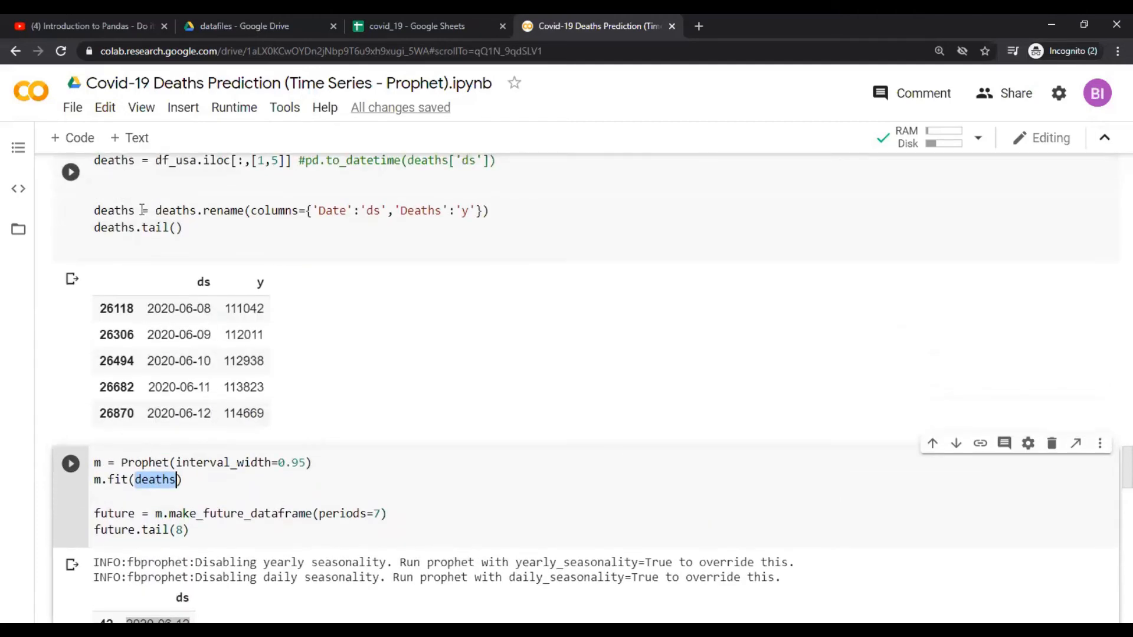
{"action": "scroll", "scroll_direction": "down", "scroll_amount": 3}
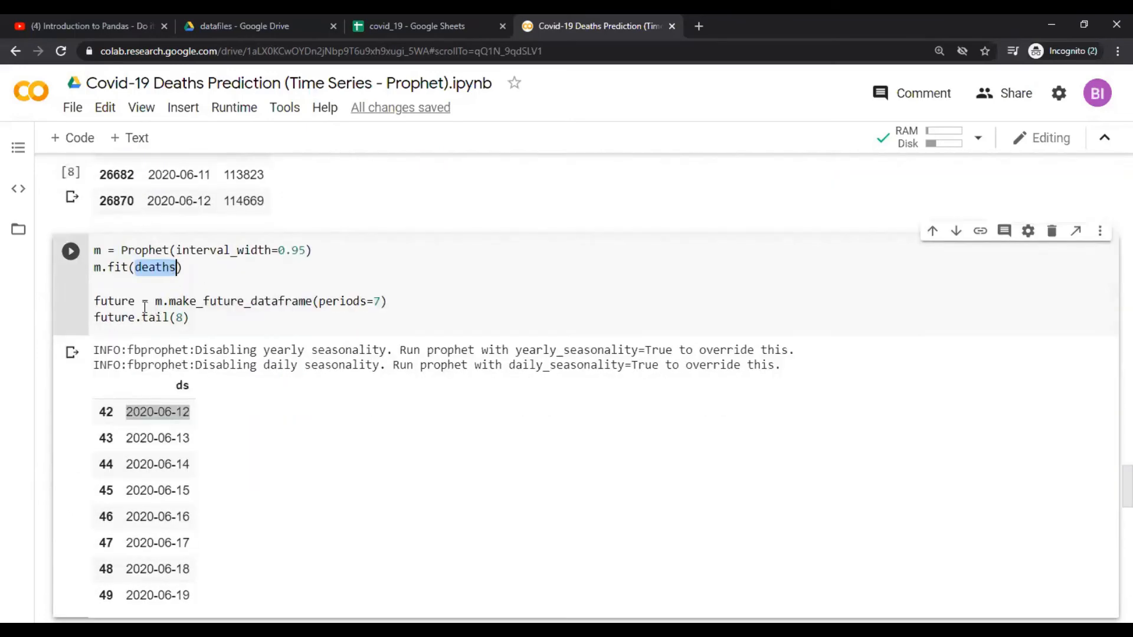
{"action": "mouse_move", "coordinate": [114, 302]}
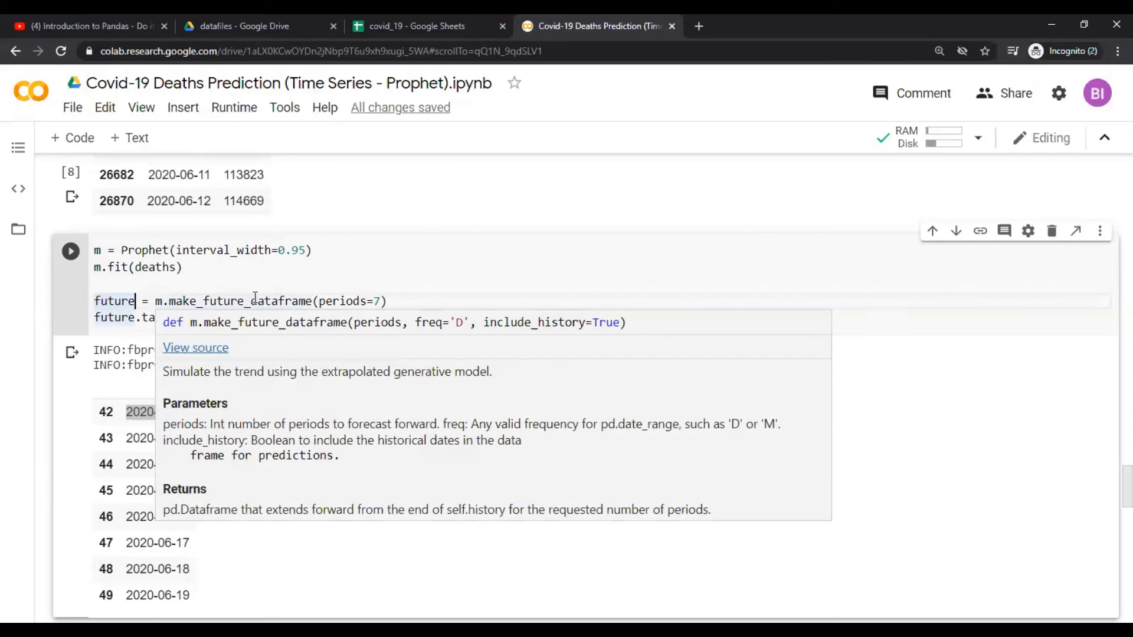
{"action": "mouse_move", "coordinate": [171, 301]}
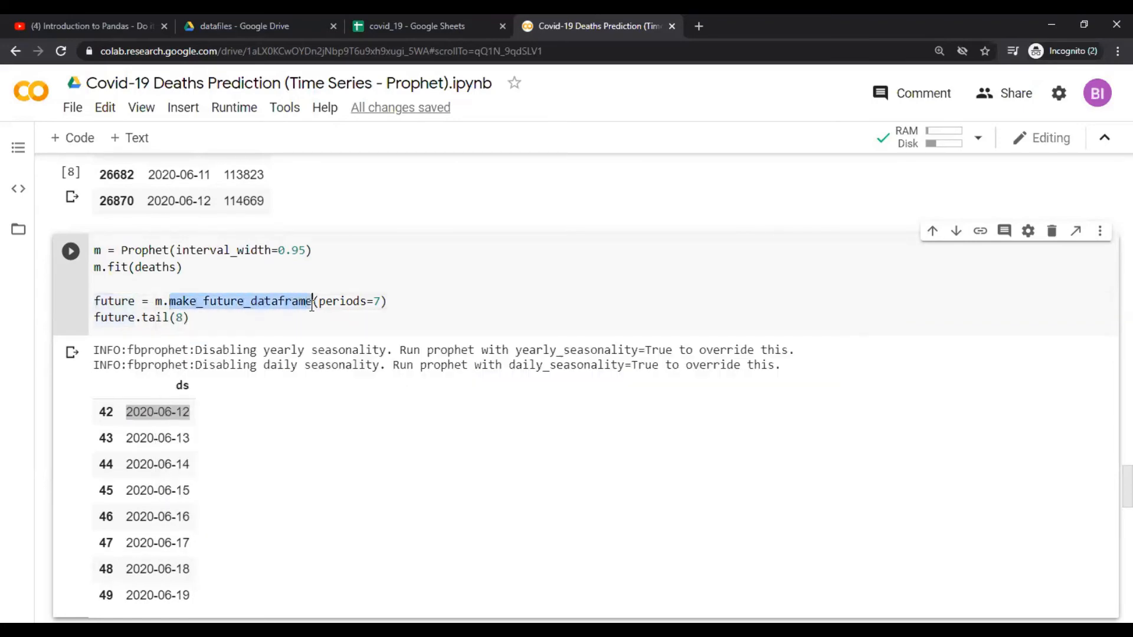
{"action": "left_click", "coordinate": [380, 302]}
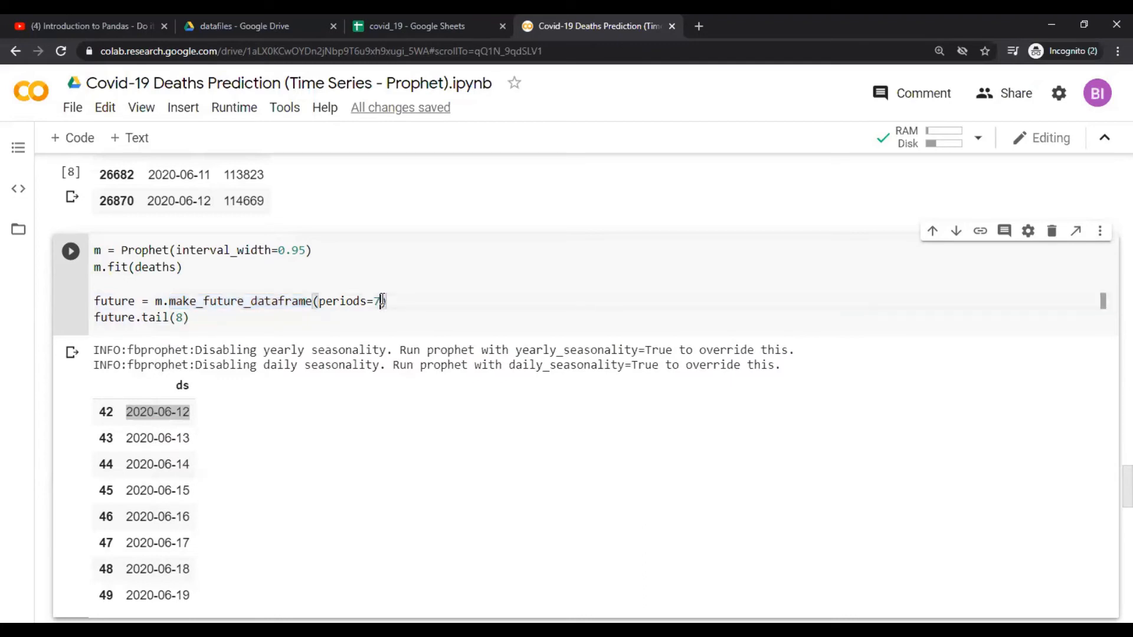
{"action": "mouse_move", "coordinate": [187, 411]}
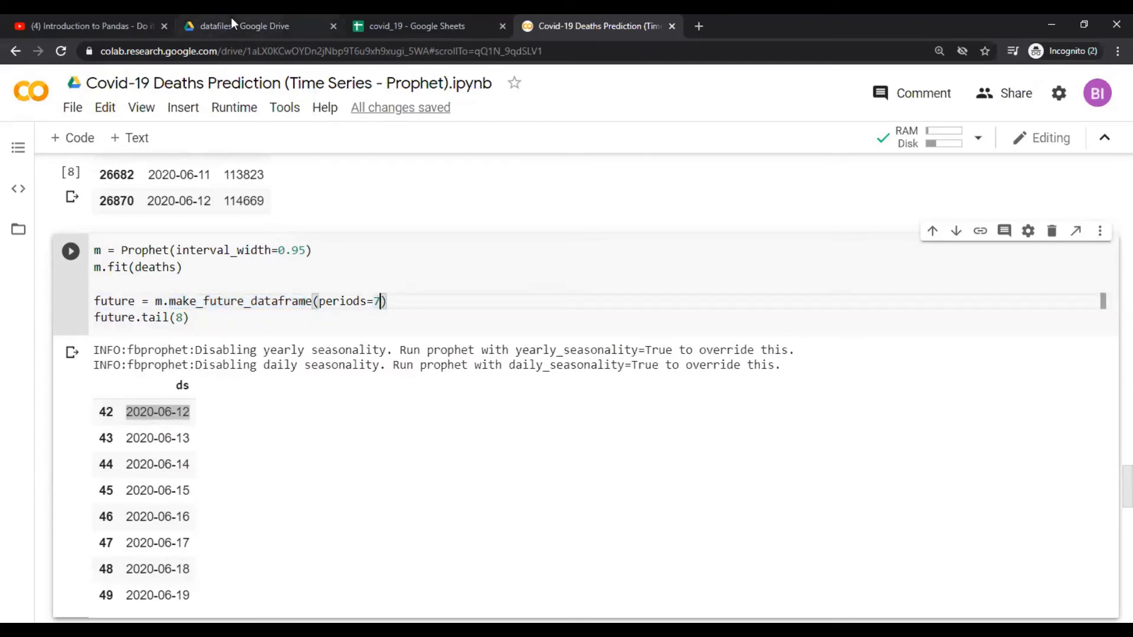
{"action": "left_click", "coordinate": [415, 26]}
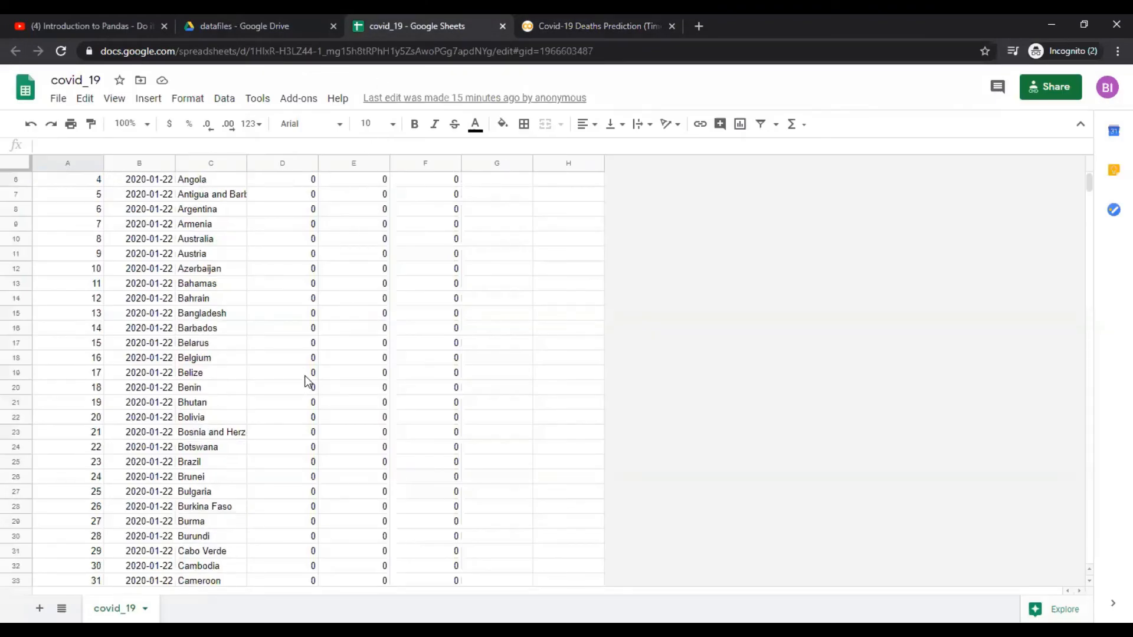
Check the sheet's last 2020-06-12 rows, then return to the Colab notebook
{"action": "scroll", "scroll_direction": "down", "scroll_amount": 3}
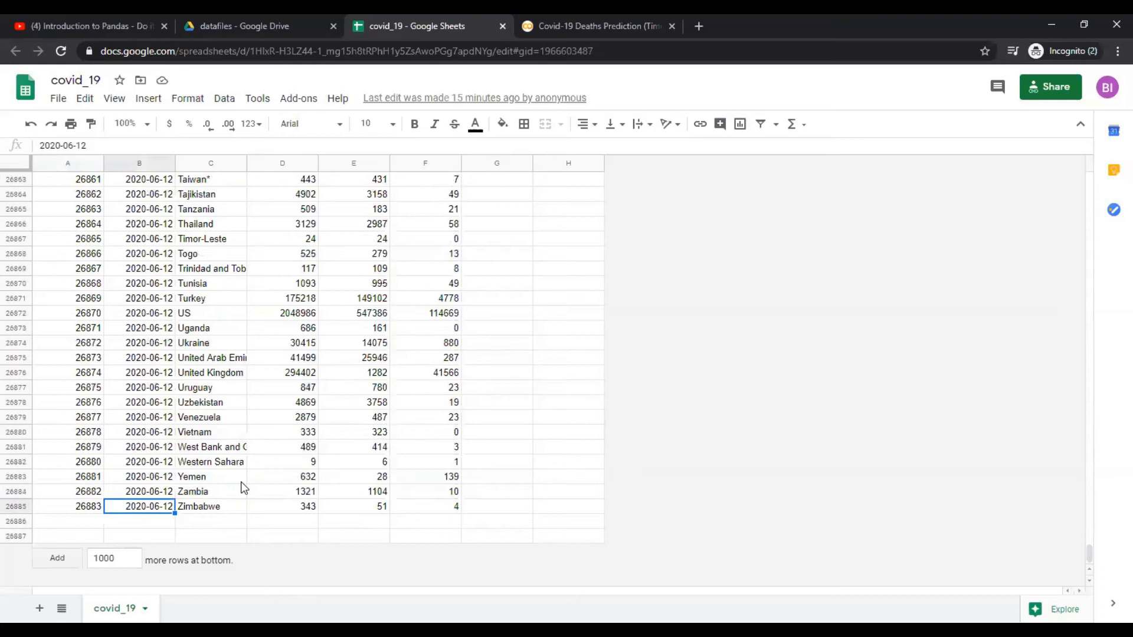
{"action": "mouse_move", "coordinate": [244, 477]}
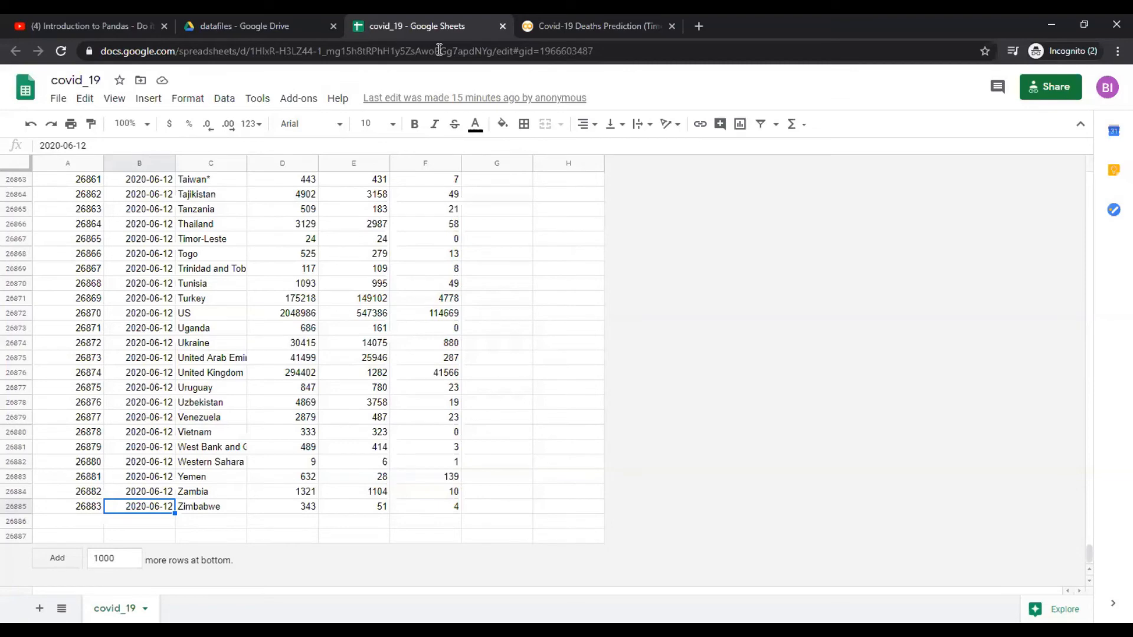
{"action": "left_click", "coordinate": [596, 26]}
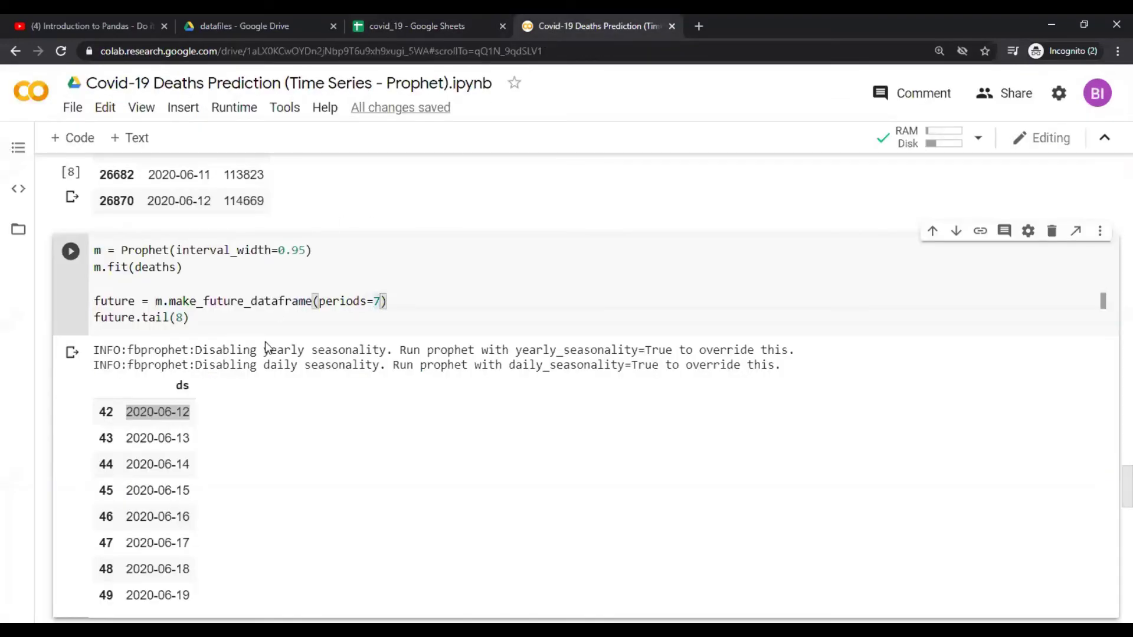
{"action": "left_click", "coordinate": [190, 318]}
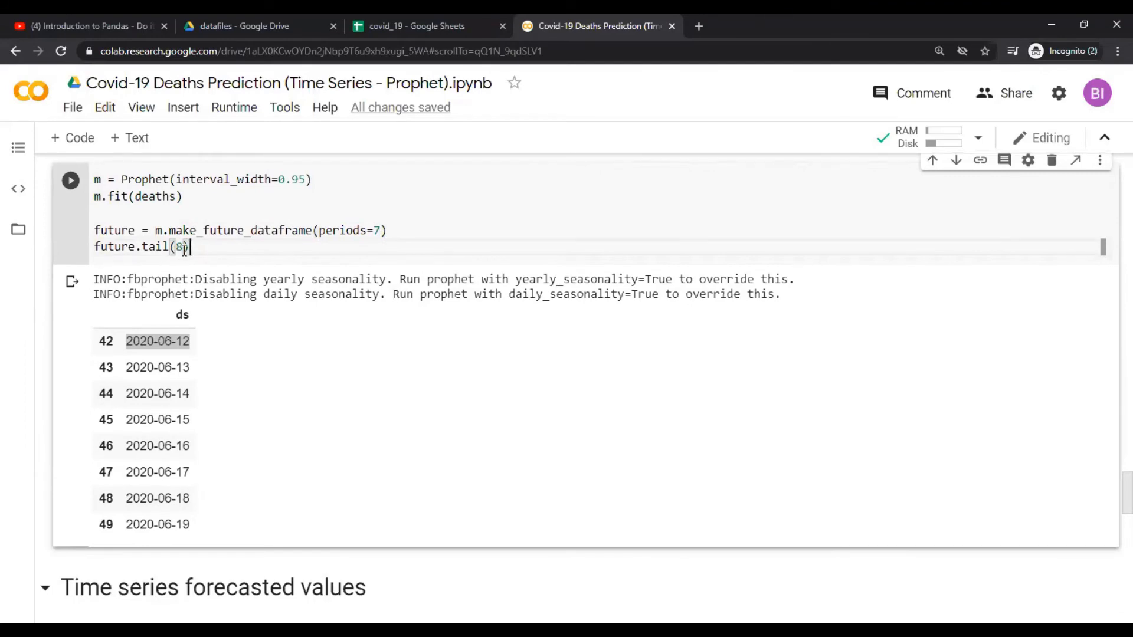
{"action": "mouse_move", "coordinate": [166, 335]}
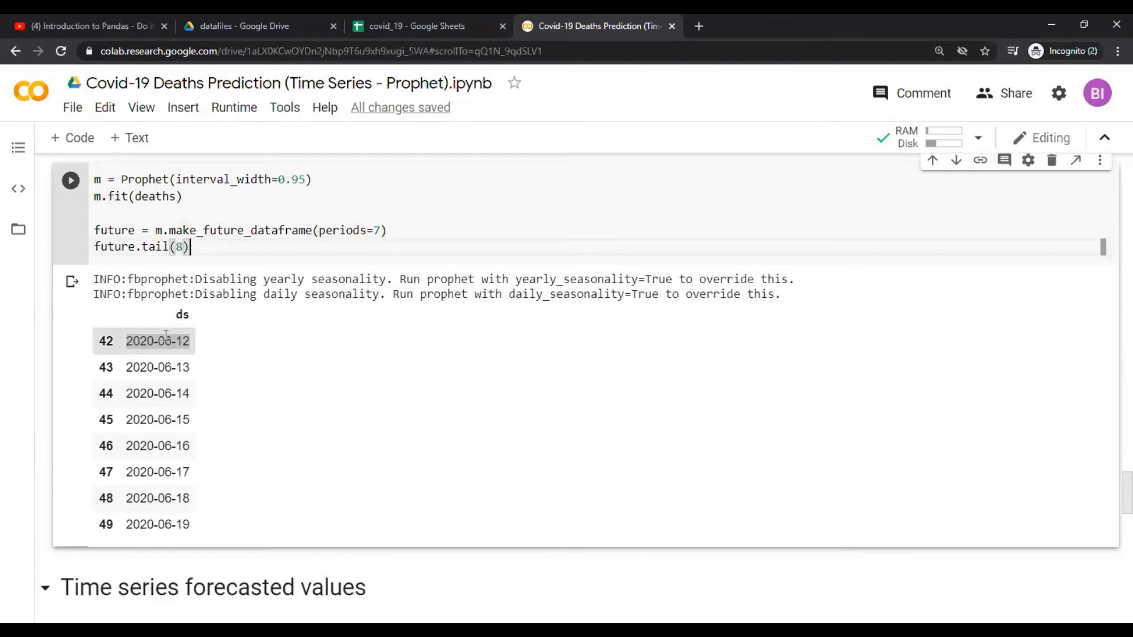
{"action": "double_click", "coordinate": [157, 341]}
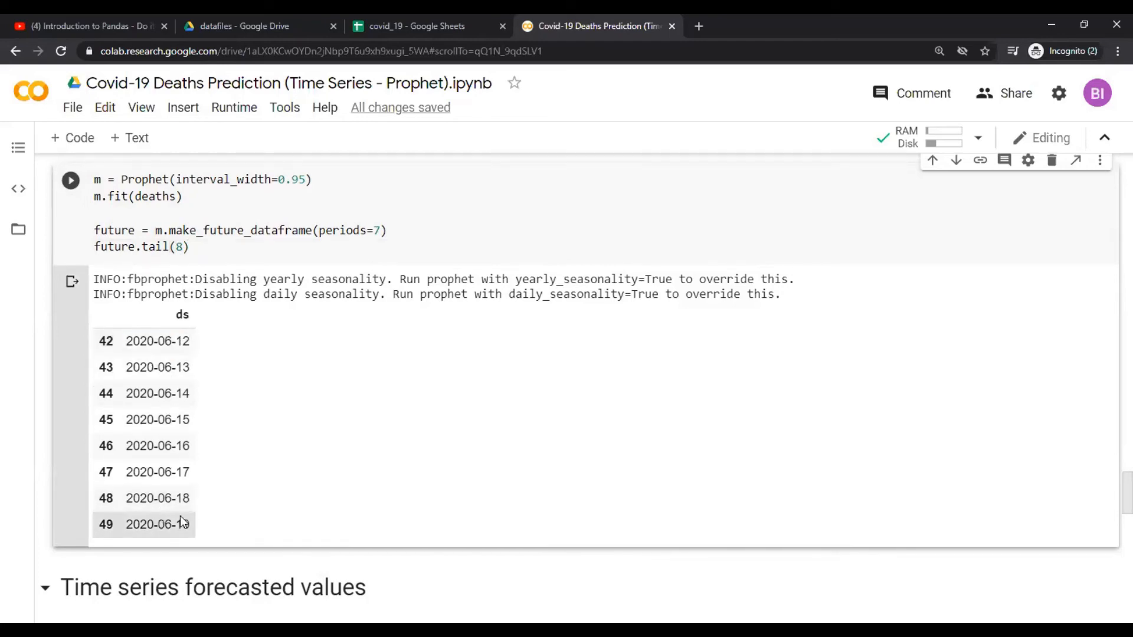
{"action": "scroll", "scroll_direction": "up", "scroll_amount": 3}
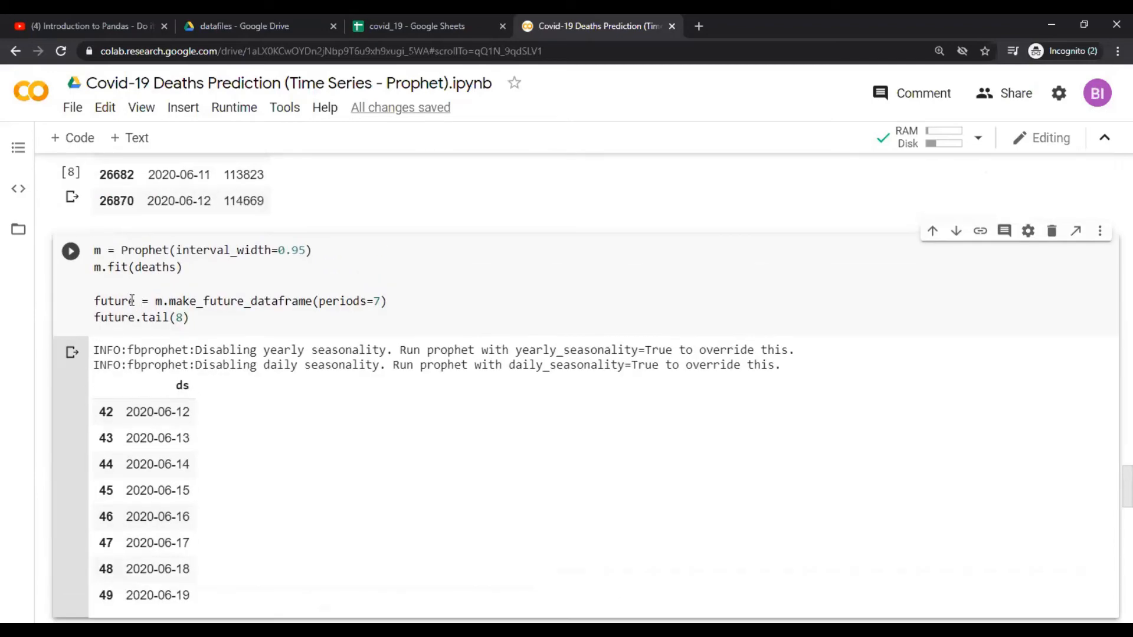
{"action": "scroll", "scroll_direction": "down", "scroll_amount": 3}
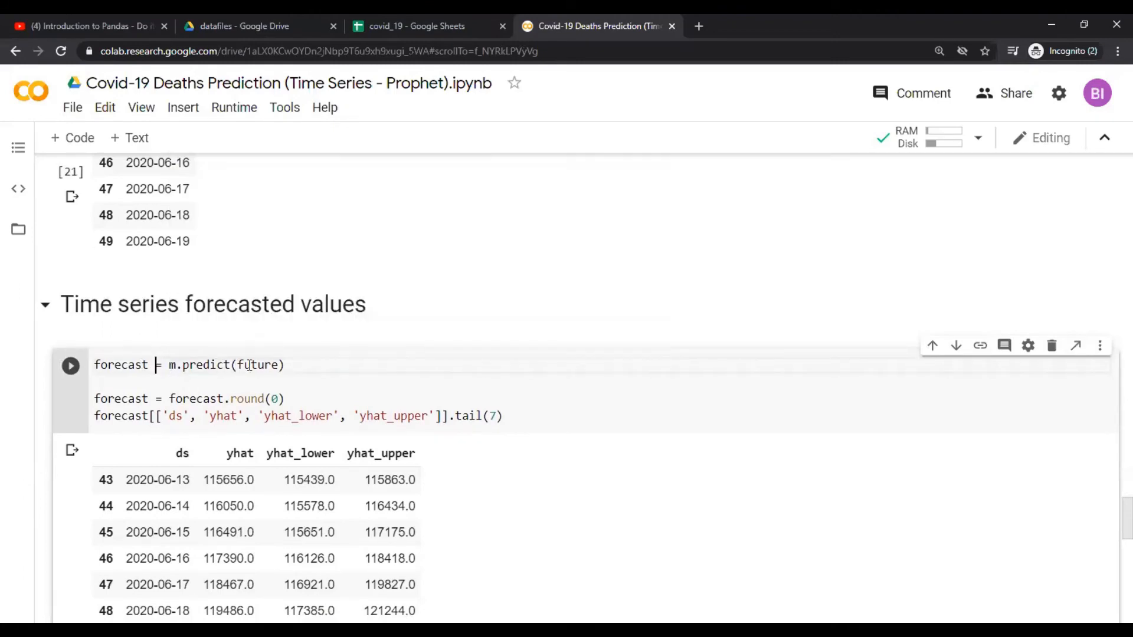
Highlight the future dataframe as prediction input and the rounding of forecast values
{"action": "double_click", "coordinate": [256, 364]}
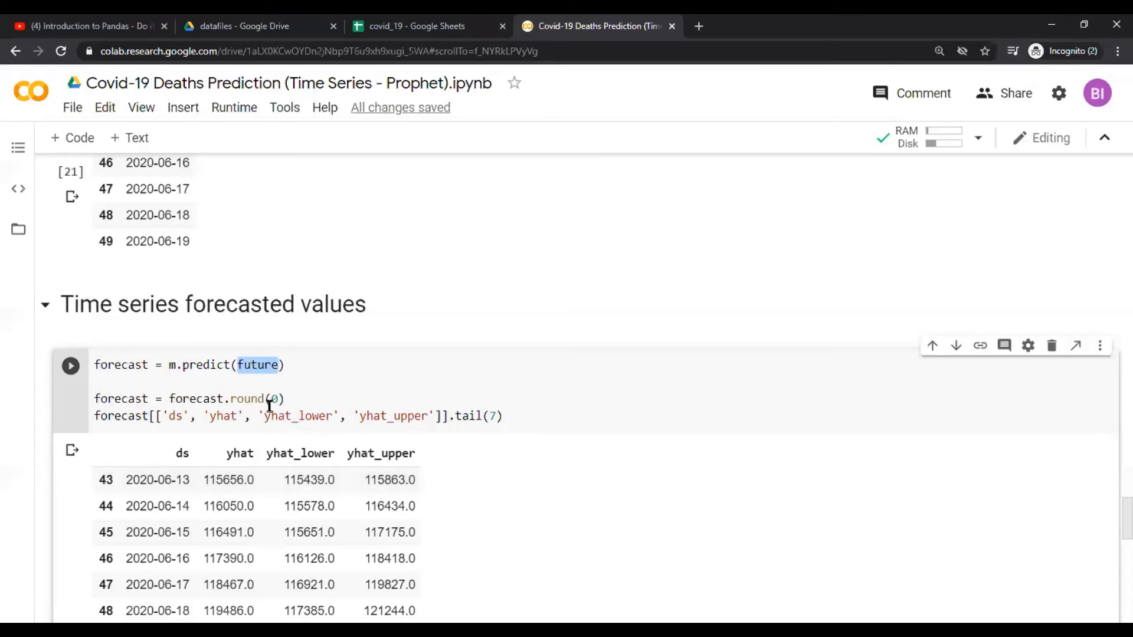
{"action": "left_click", "coordinate": [273, 398]}
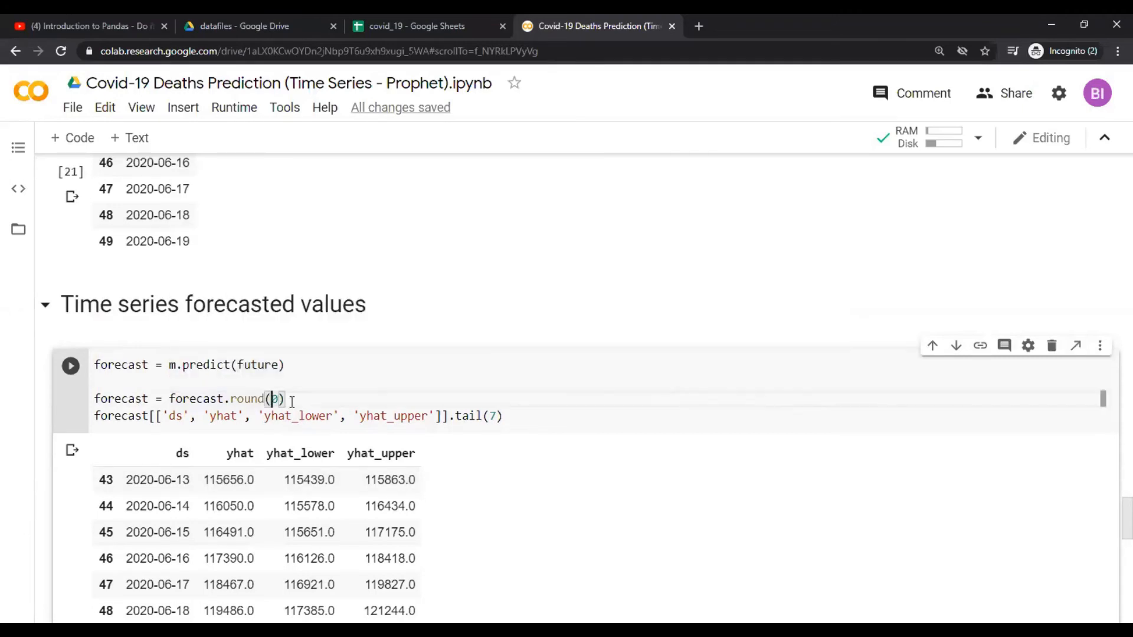
{"action": "scroll", "scroll_direction": "down", "scroll_amount": 3}
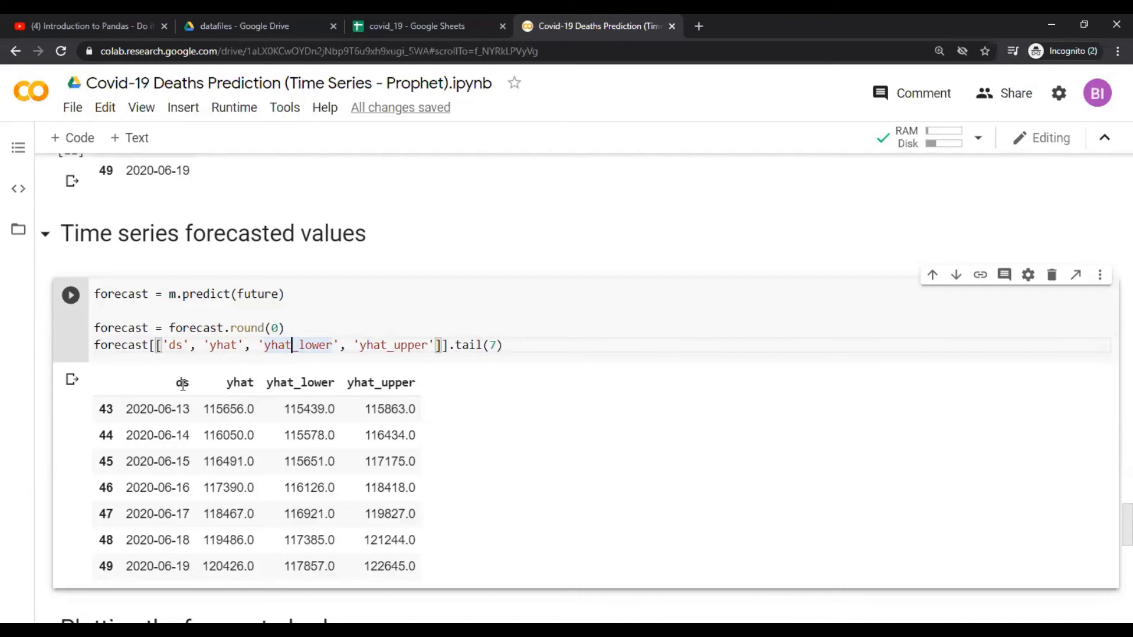
{"action": "double_click", "coordinate": [181, 382]}
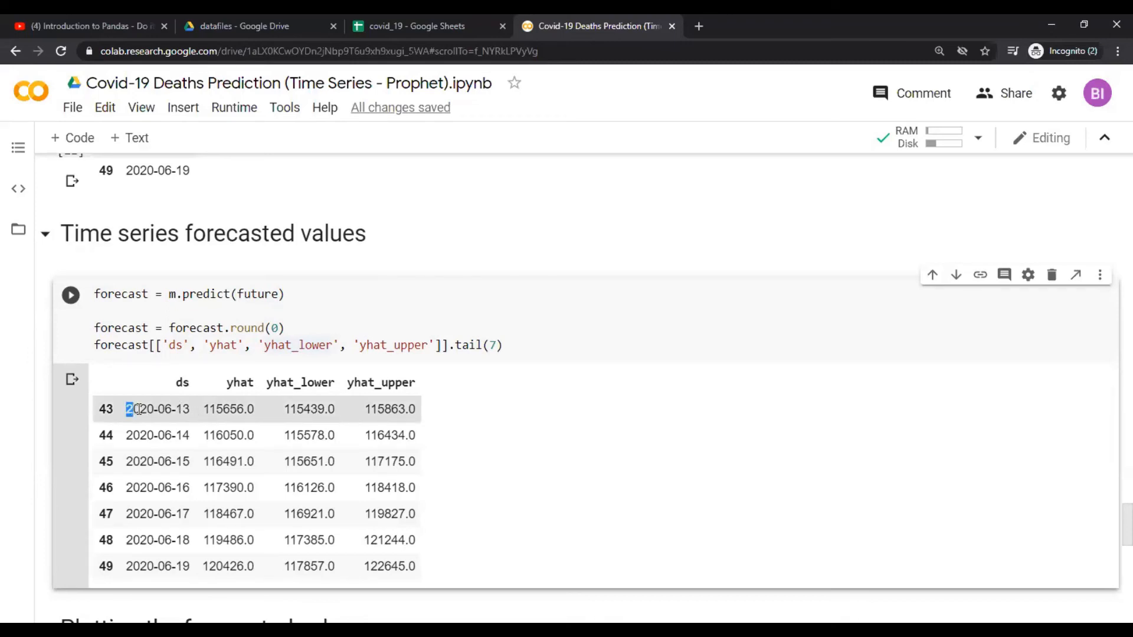
Highlight forecast rows from 115656 on 2020-06-13 to the final 120426 value
{"action": "double_click", "coordinate": [157, 409]}
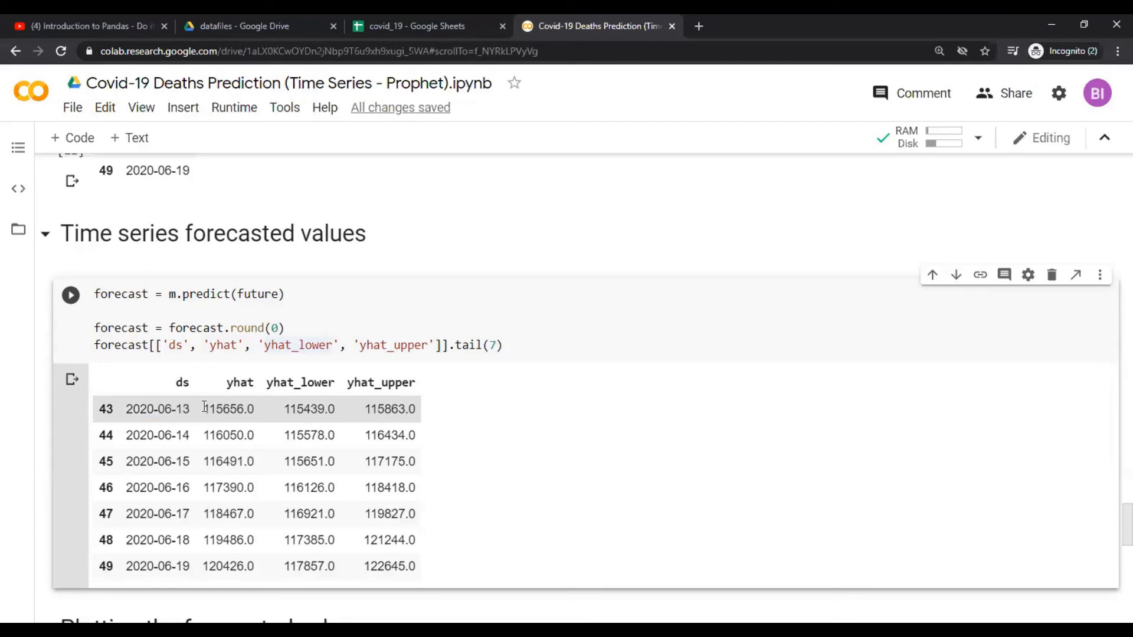
{"action": "double_click", "coordinate": [213, 409]}
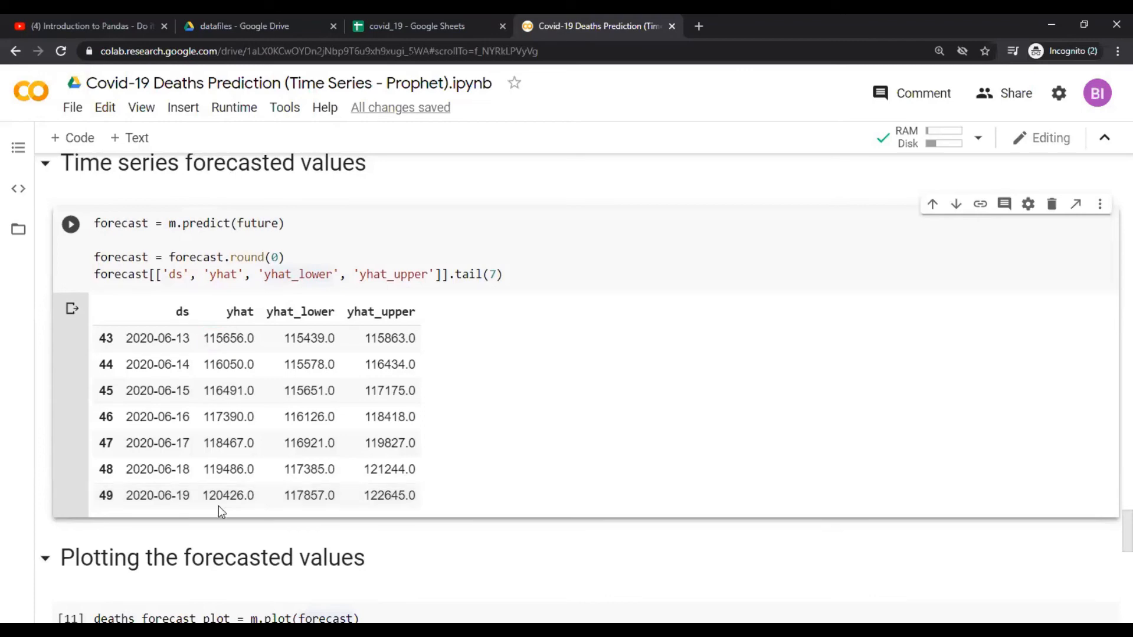
{"action": "double_click", "coordinate": [215, 495]}
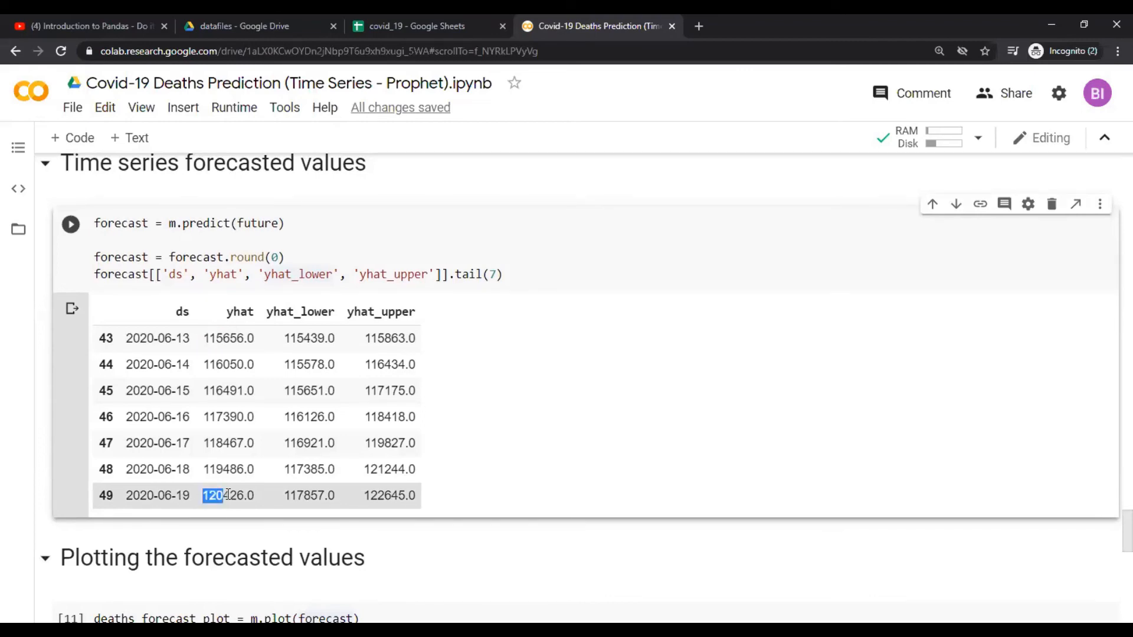
{"action": "scroll", "scroll_direction": "down", "scroll_amount": 3}
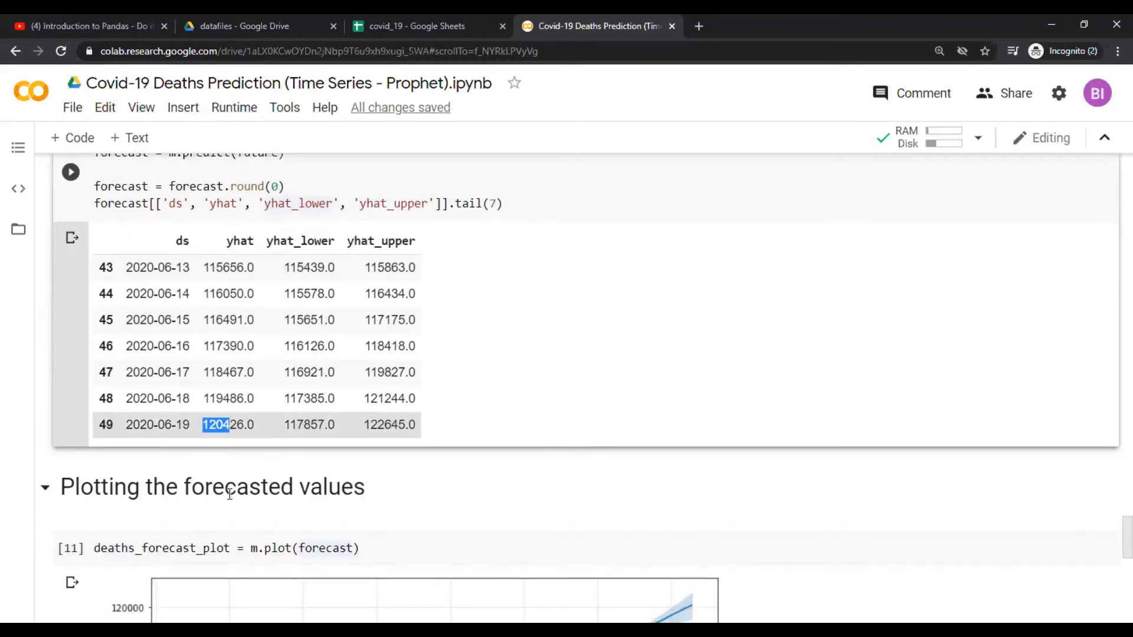
{"action": "scroll", "scroll_direction": "down", "scroll_amount": 3}
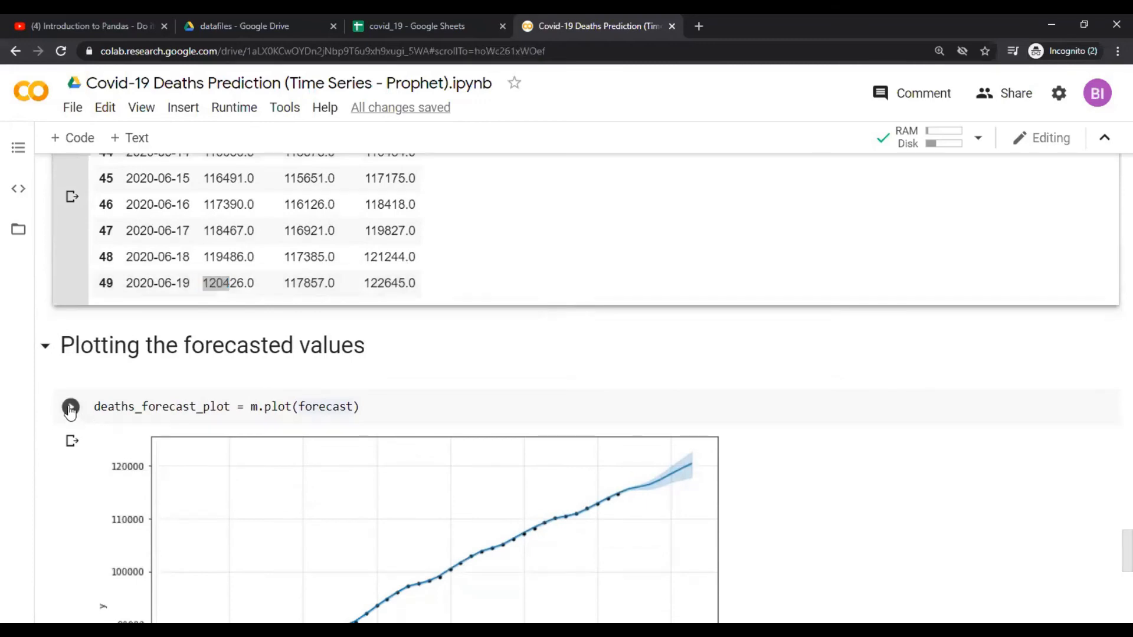
{"action": "scroll", "scroll_direction": "down", "scroll_amount": 3}
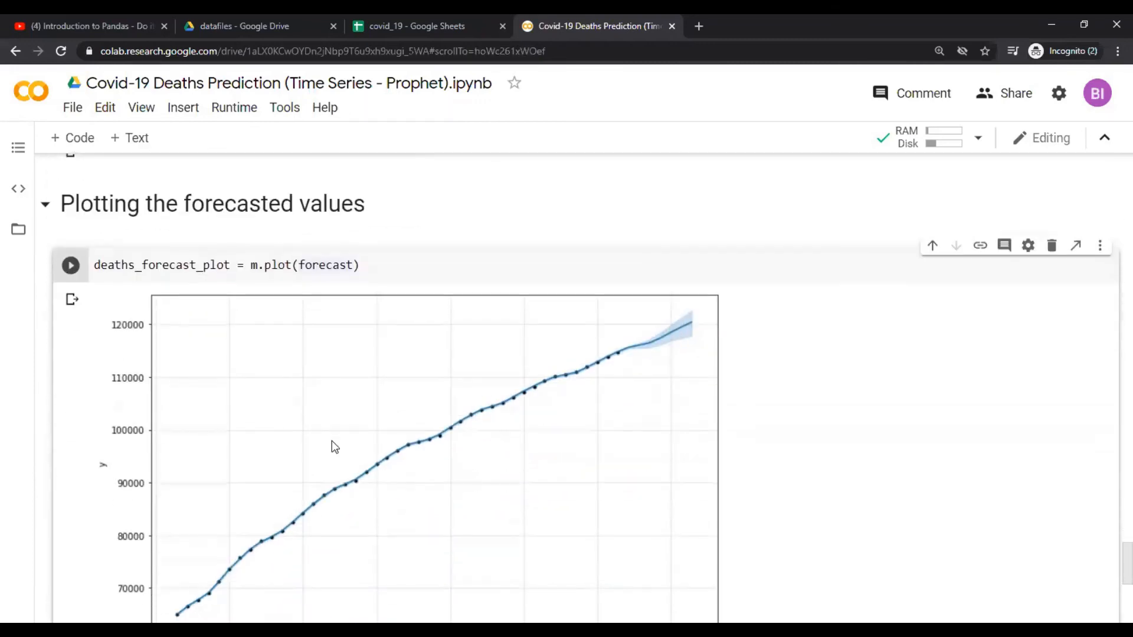
{"action": "scroll", "scroll_direction": "down", "scroll_amount": 3}
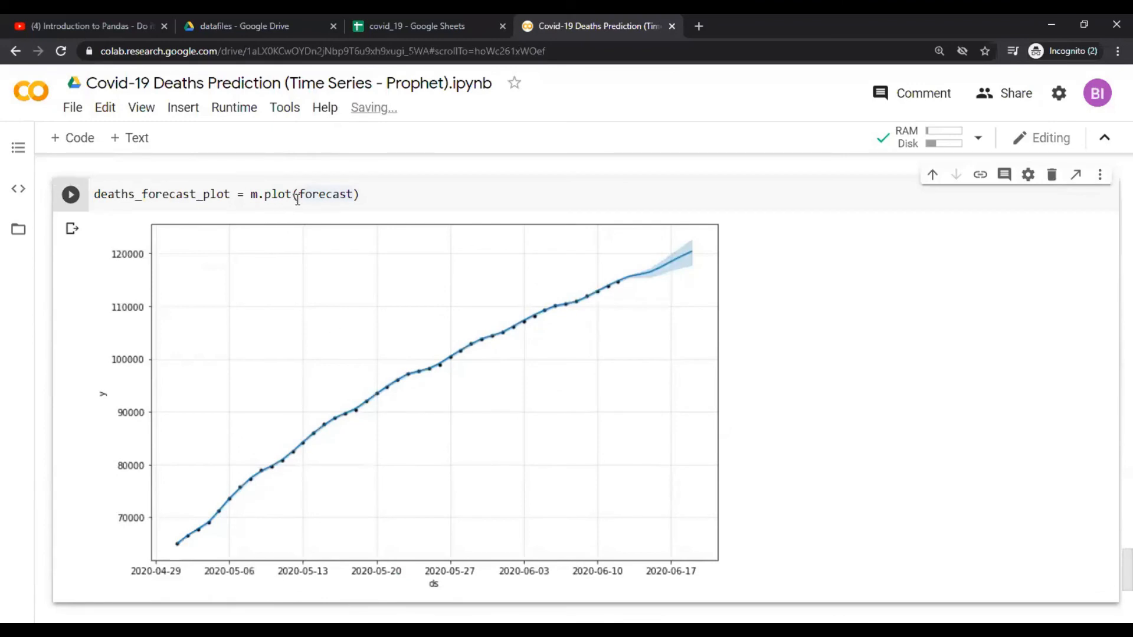
{"action": "mouse_move", "coordinate": [181, 553]}
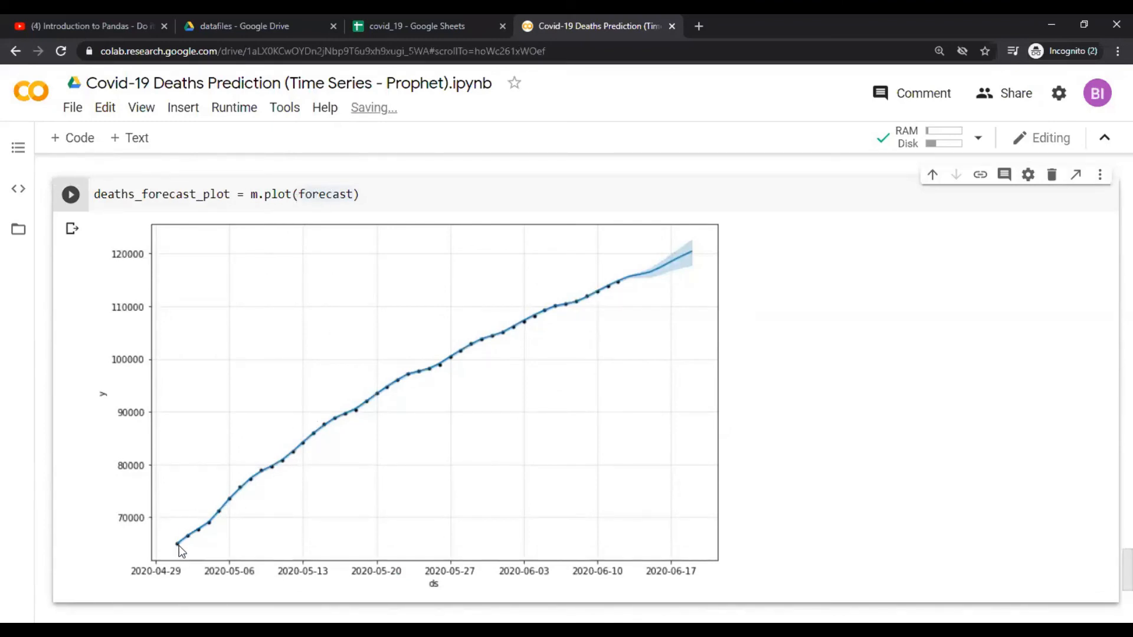
{"action": "mouse_move", "coordinate": [281, 470]}
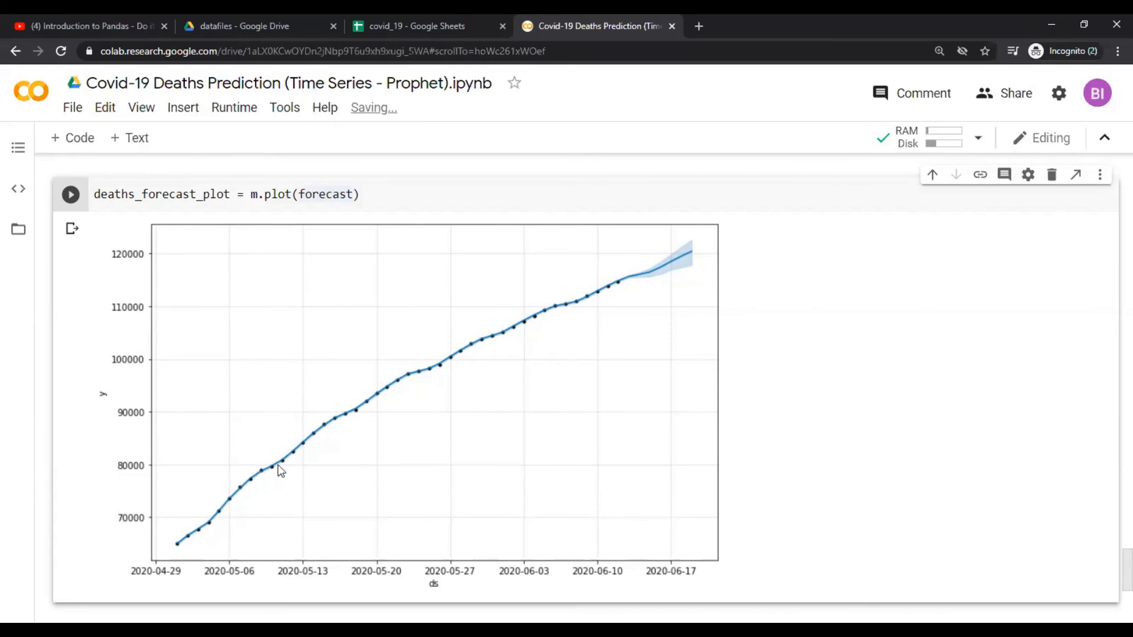
{"action": "mouse_move", "coordinate": [630, 291]}
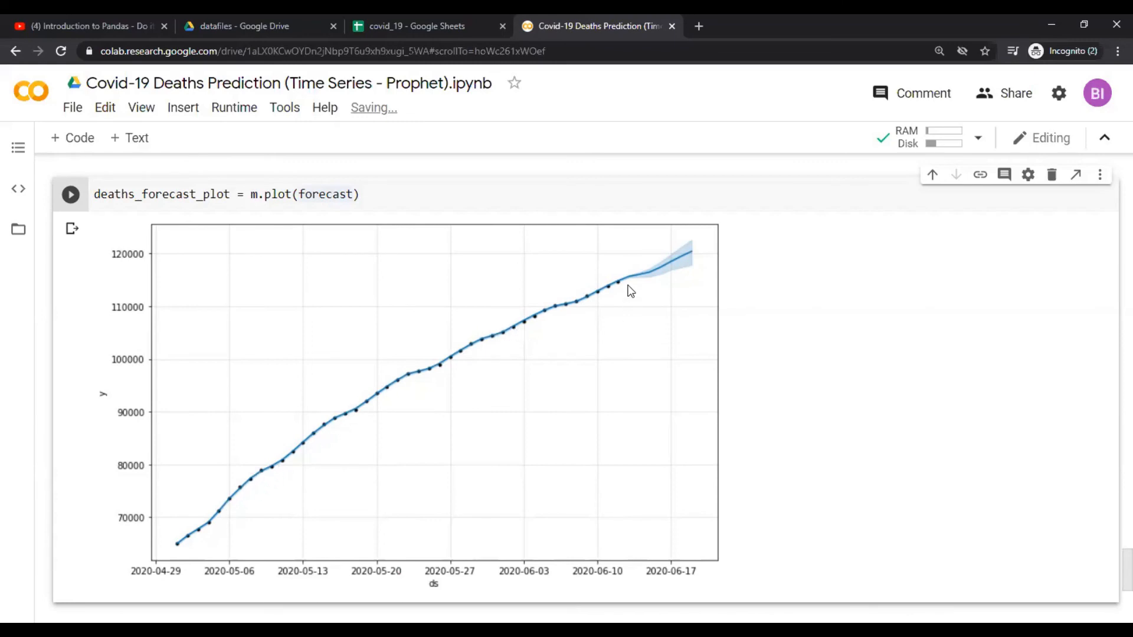
{"action": "mouse_move", "coordinate": [361, 425]}
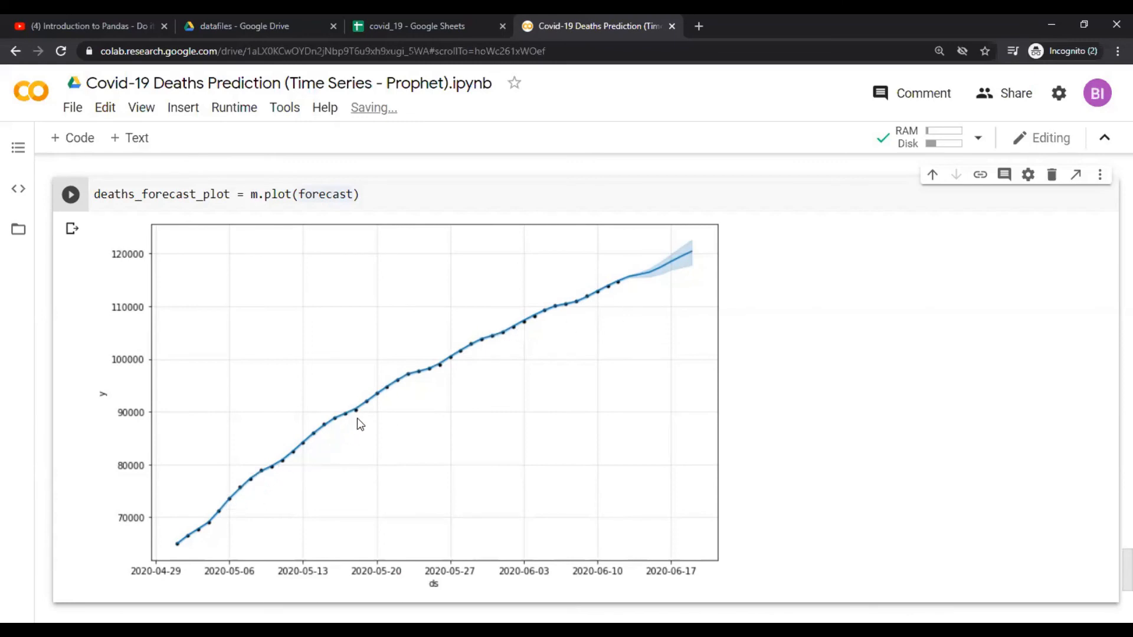
{"action": "mouse_move", "coordinate": [649, 275]}
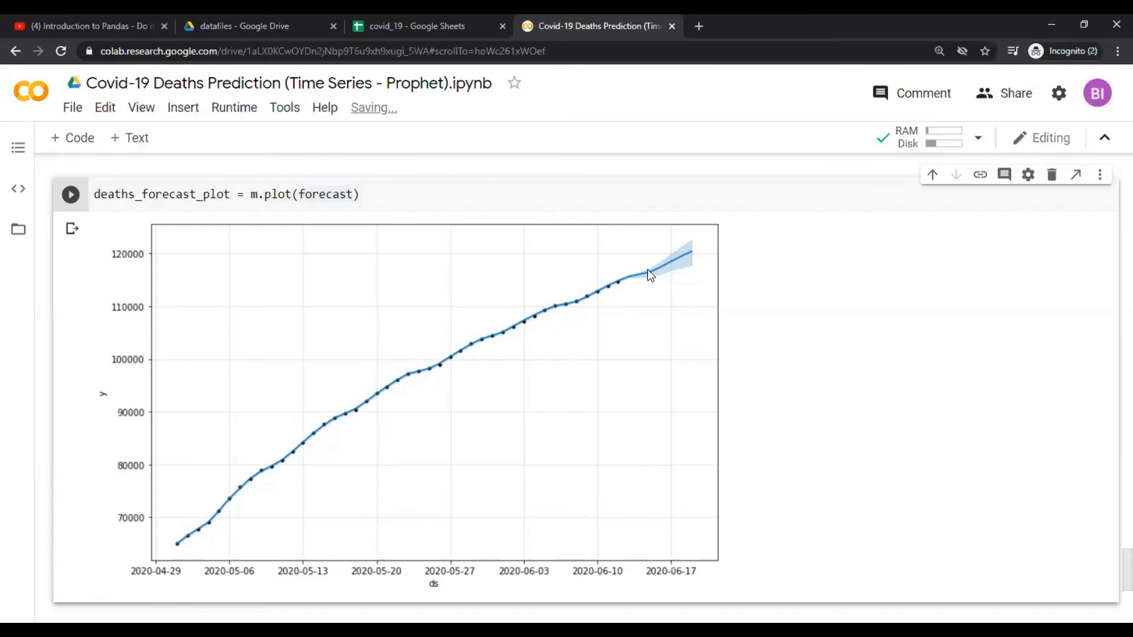
{"action": "mouse_move", "coordinate": [623, 289]}
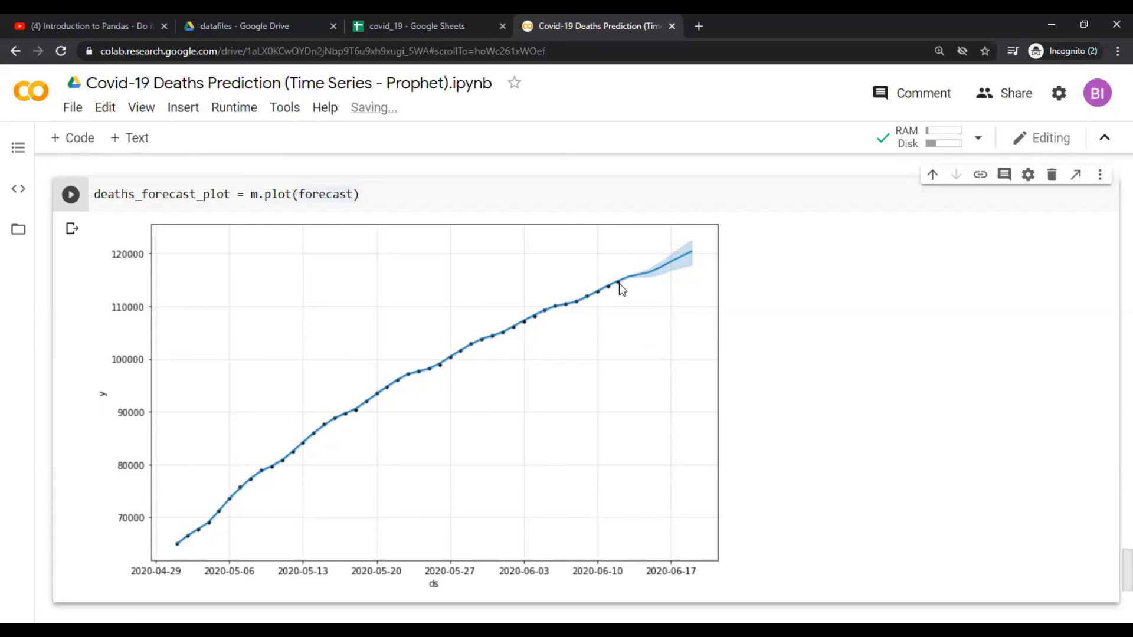
{"action": "mouse_move", "coordinate": [623, 284]}
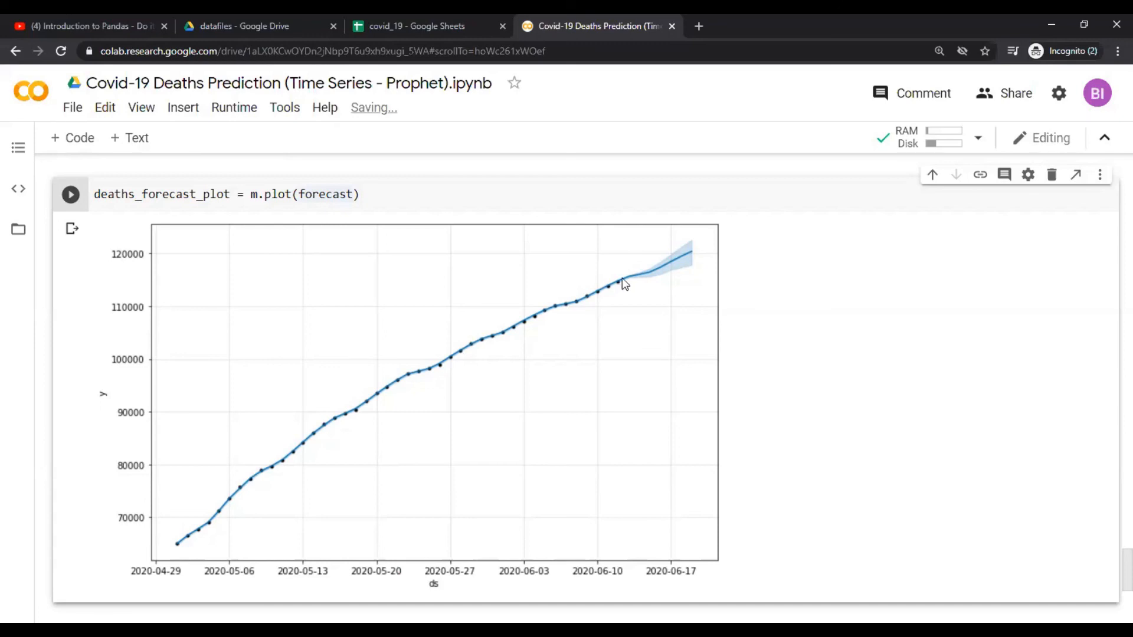
{"action": "mouse_move", "coordinate": [688, 262]}
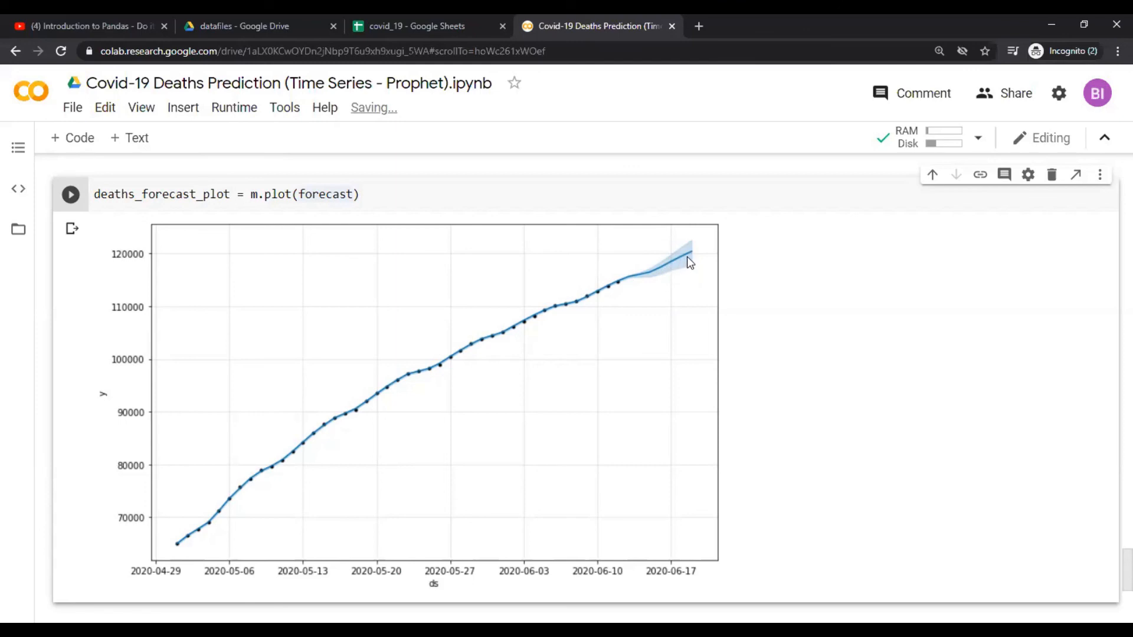
{"action": "mouse_move", "coordinate": [694, 251]}
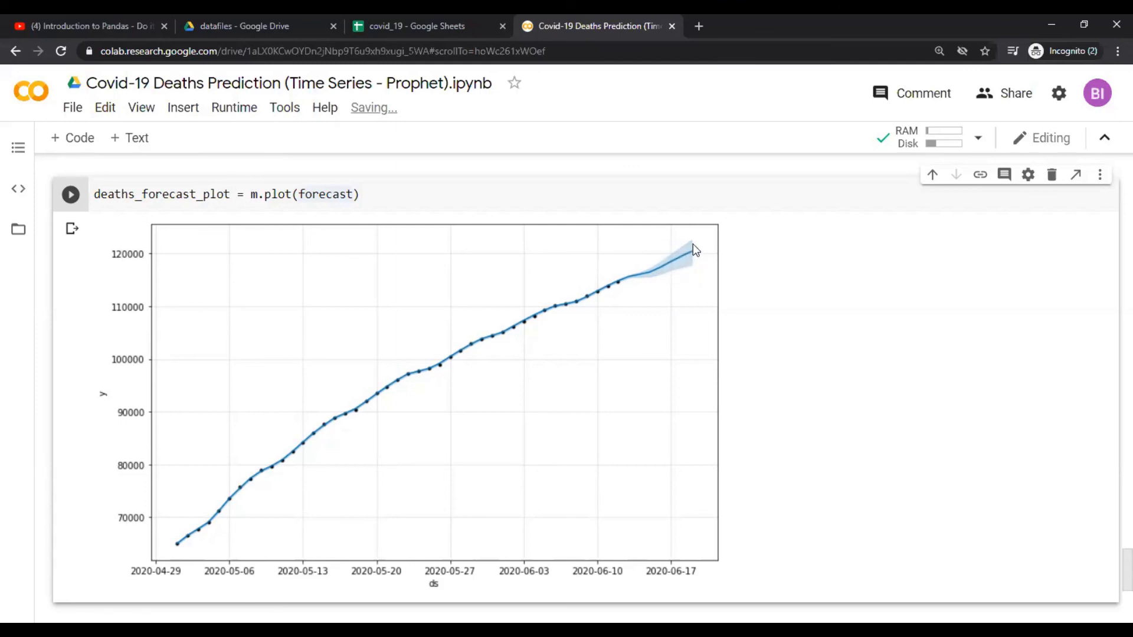
{"action": "mouse_move", "coordinate": [638, 280]}
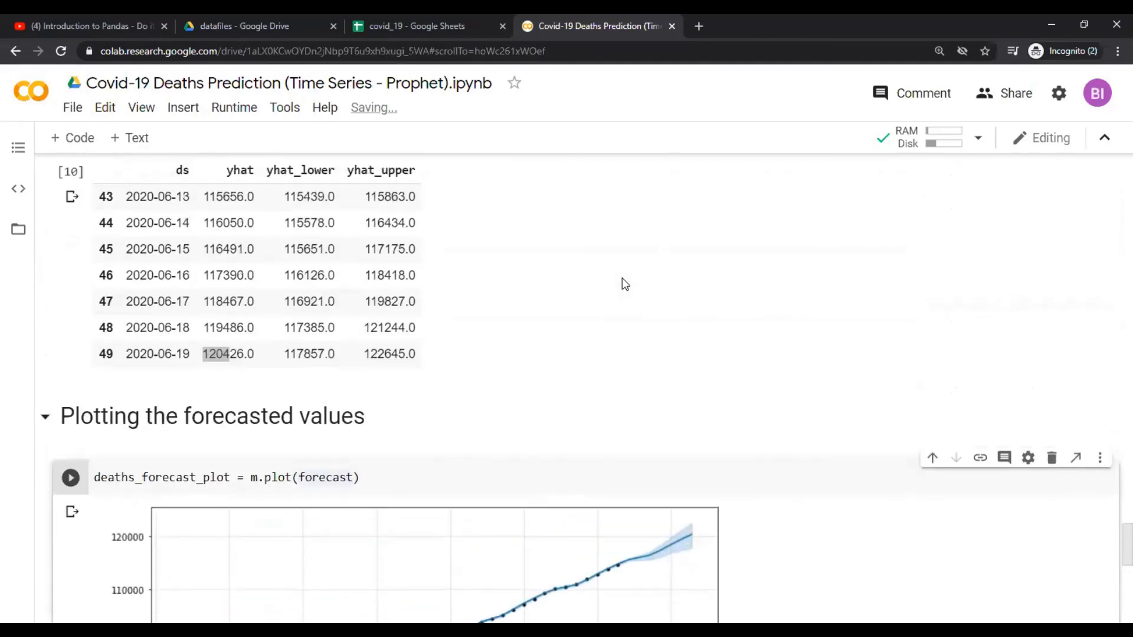
{"action": "mouse_move", "coordinate": [635, 564]}
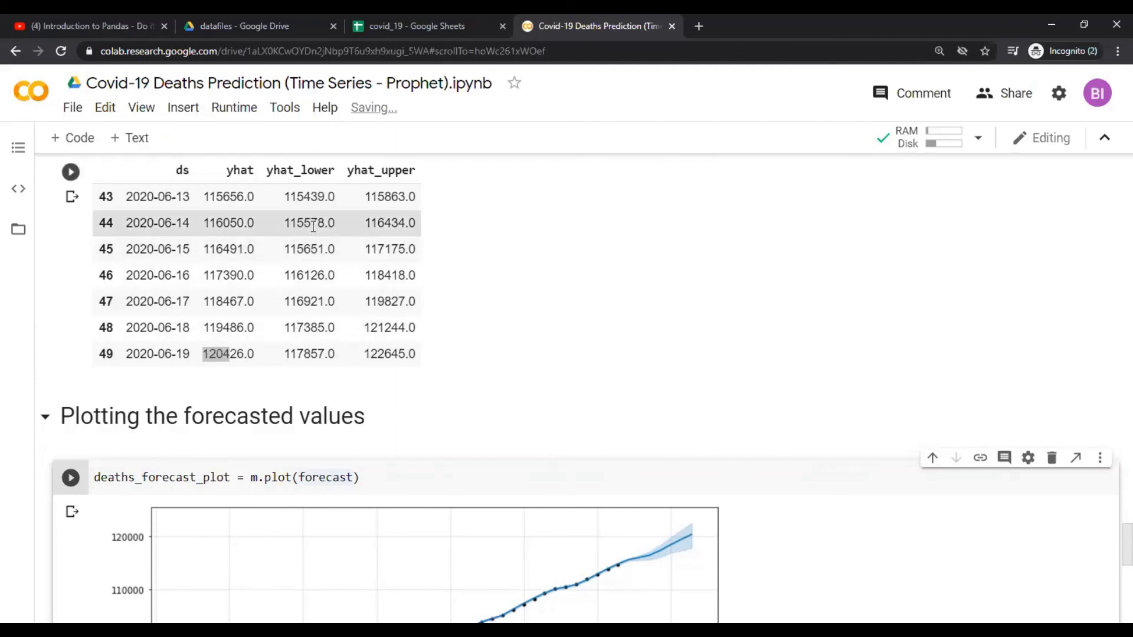
{"action": "mouse_move", "coordinate": [354, 227]}
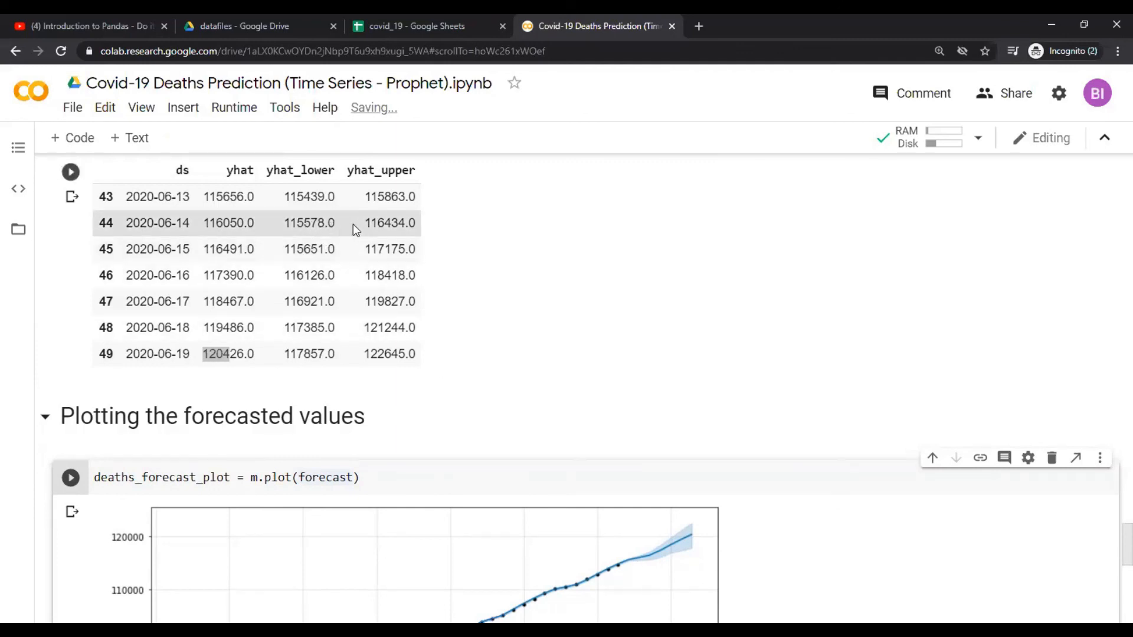
{"action": "mouse_move", "coordinate": [380, 222]}
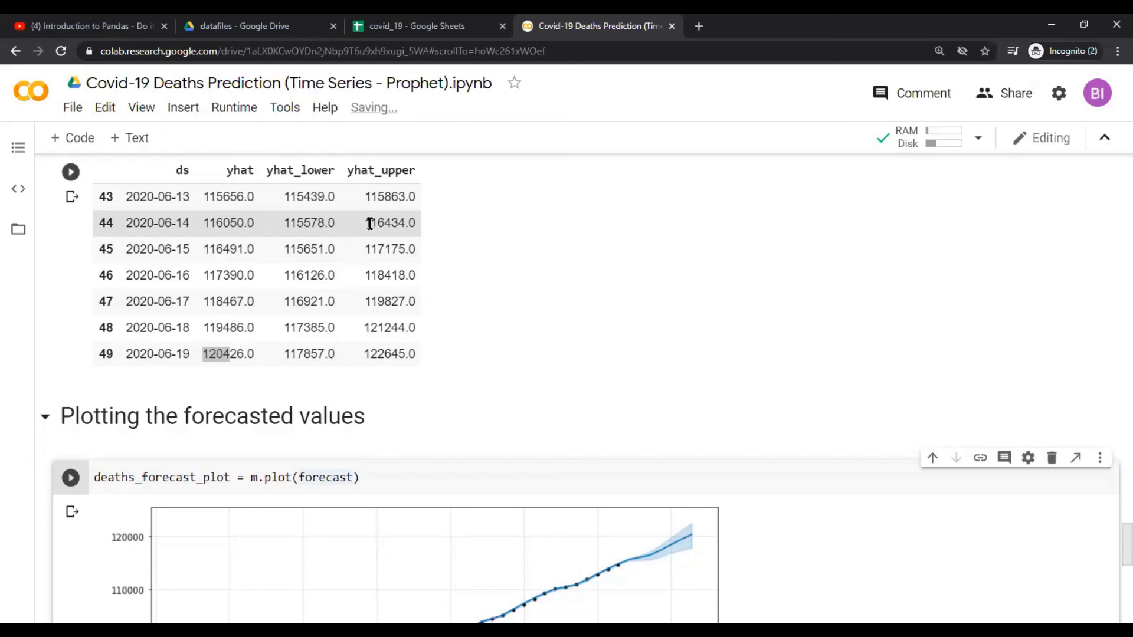
{"action": "double_click", "coordinate": [383, 222]}
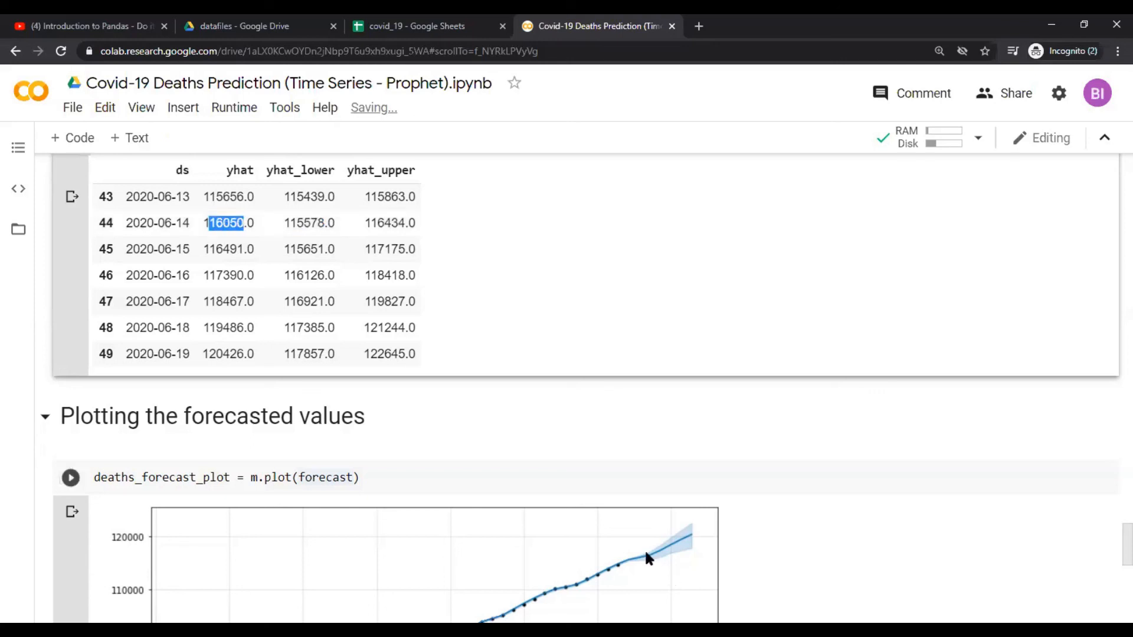
{"action": "mouse_move", "coordinate": [698, 547]}
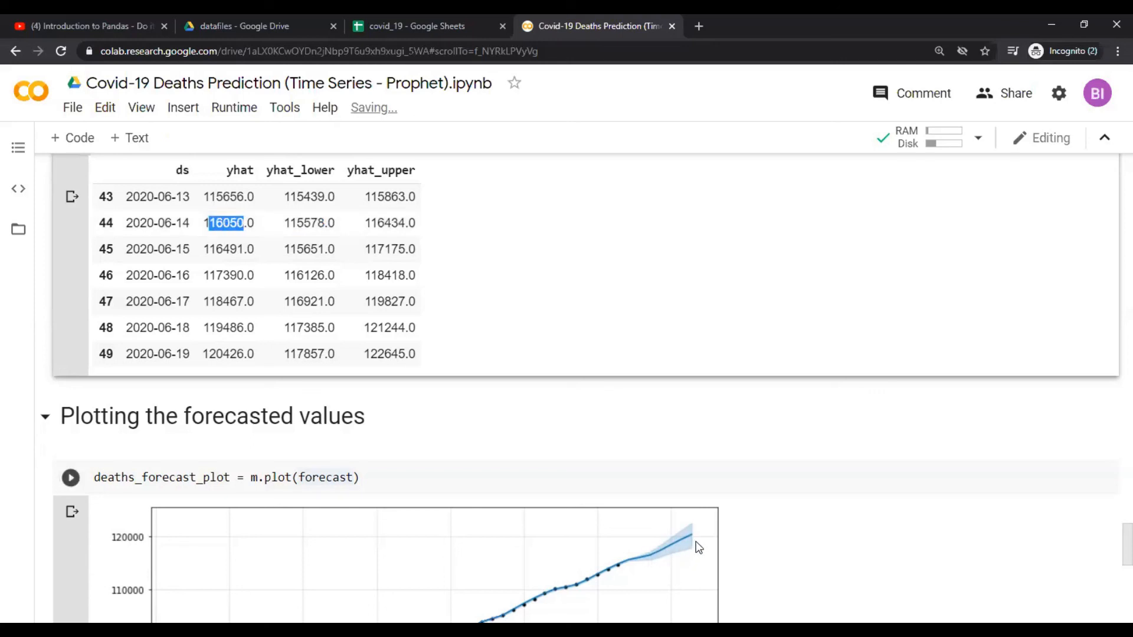
{"action": "scroll", "scroll_direction": "down", "scroll_amount": 3}
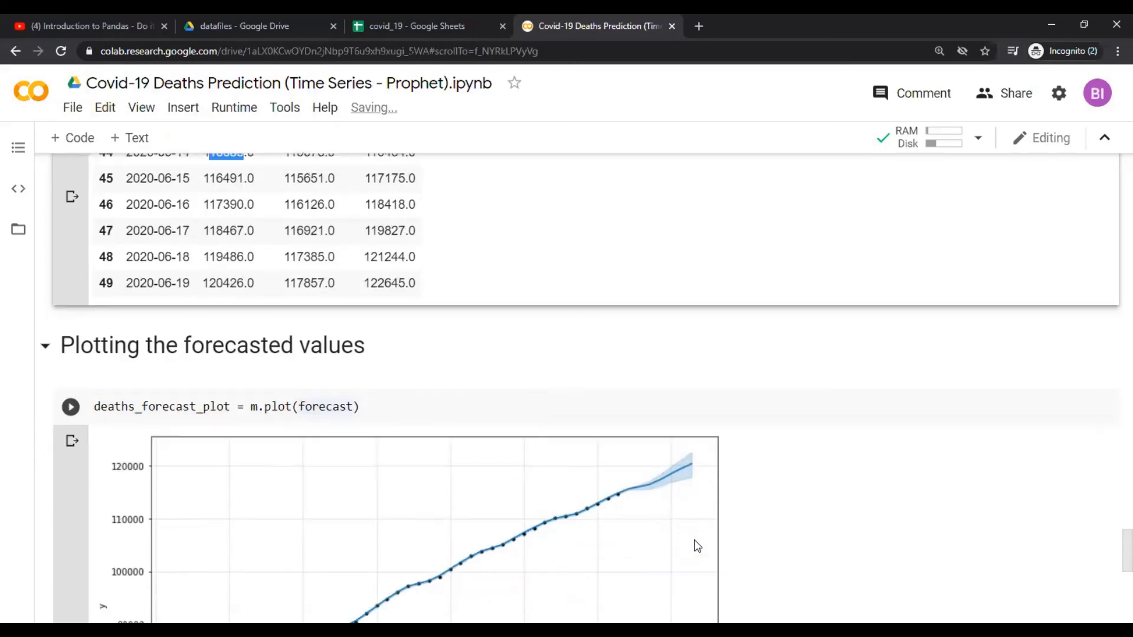
Scroll up to the 'Import Prophet for Timeseries forecasting' heading and df_usa.head() preview
{"action": "scroll", "scroll_direction": "up", "scroll_amount": 3}
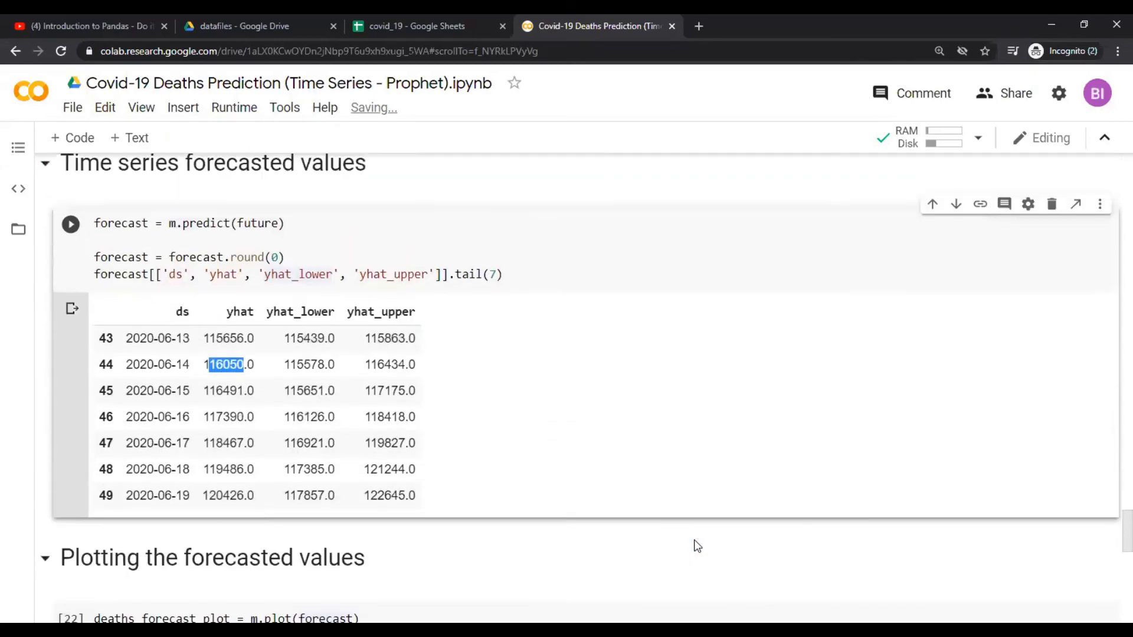
{"action": "scroll", "scroll_direction": "up", "scroll_amount": 3}
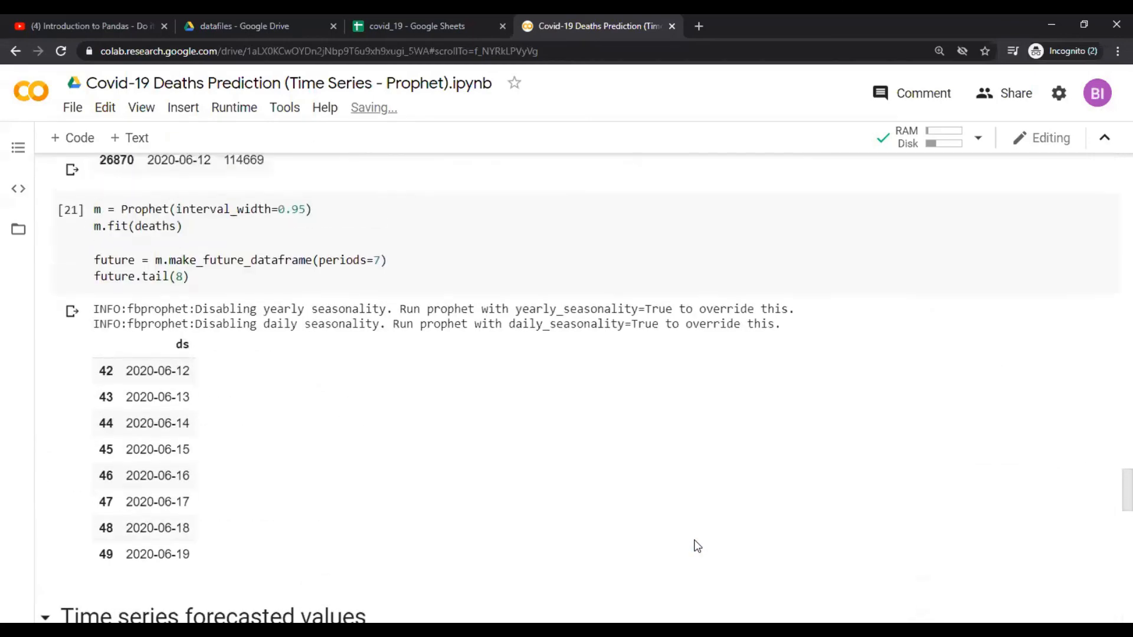
{"action": "scroll", "scroll_direction": "up", "scroll_amount": 3}
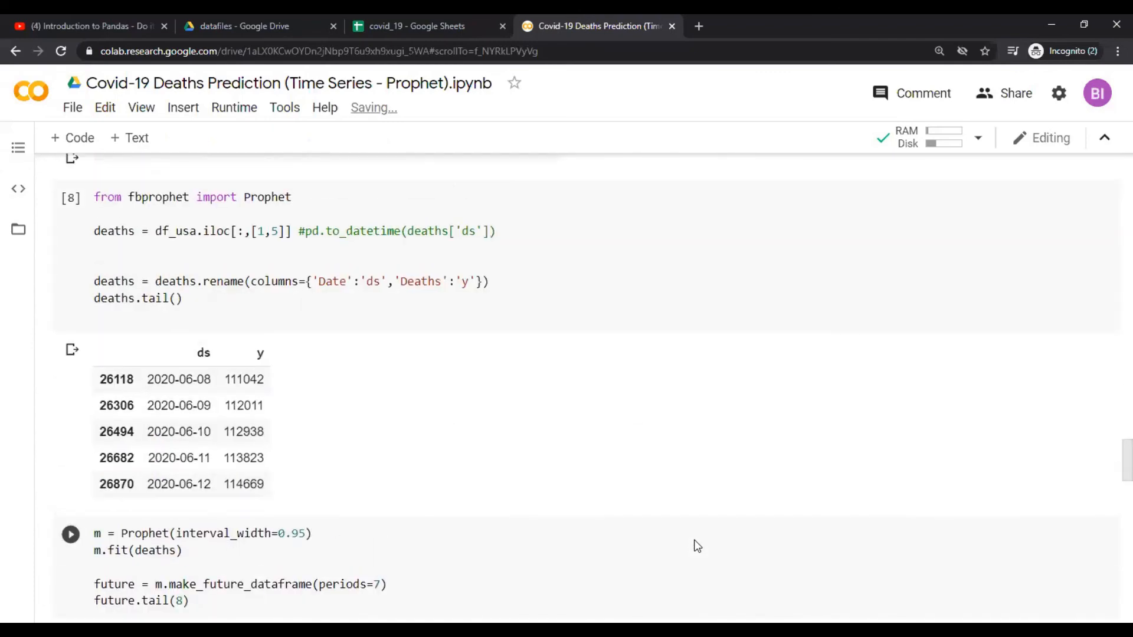
{"action": "scroll", "scroll_direction": "up", "scroll_amount": 3}
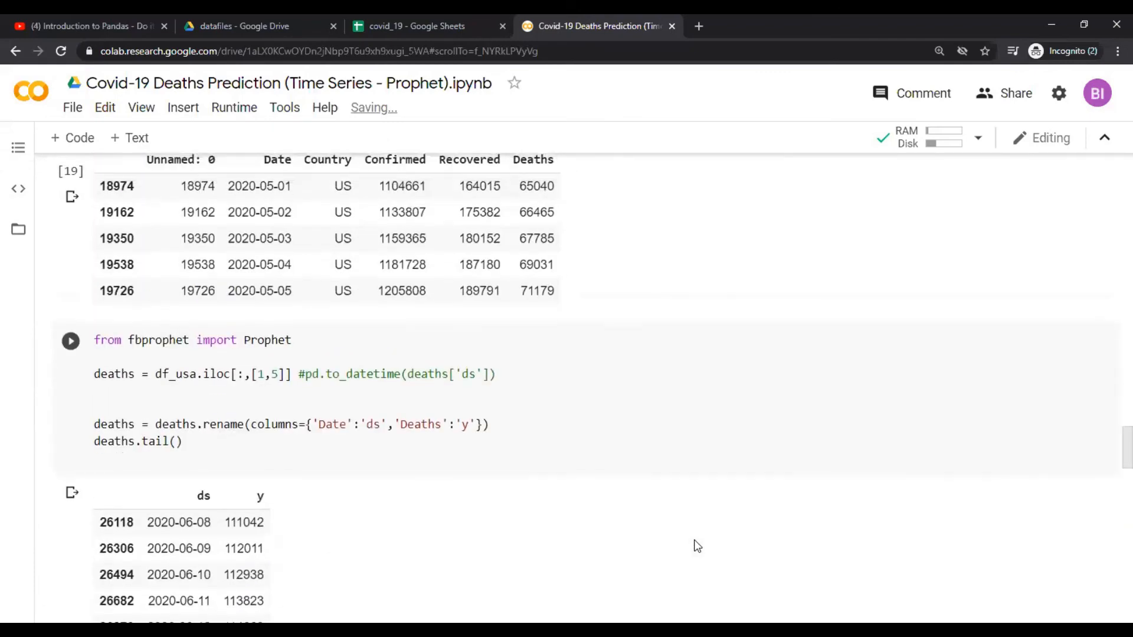
{"action": "scroll", "scroll_direction": "up", "scroll_amount": 3}
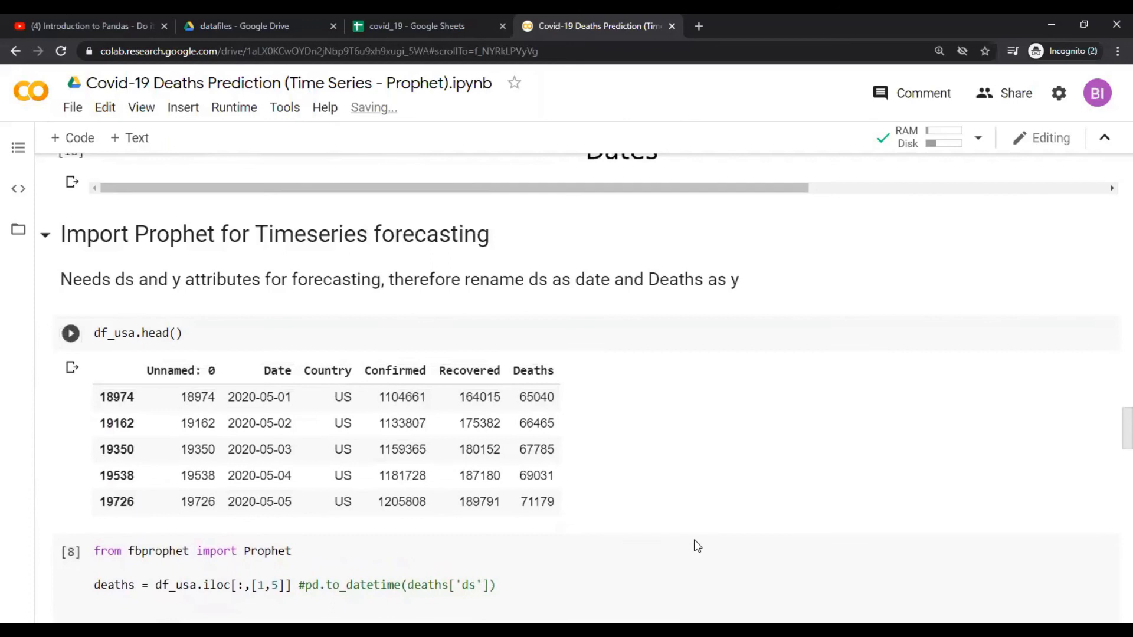